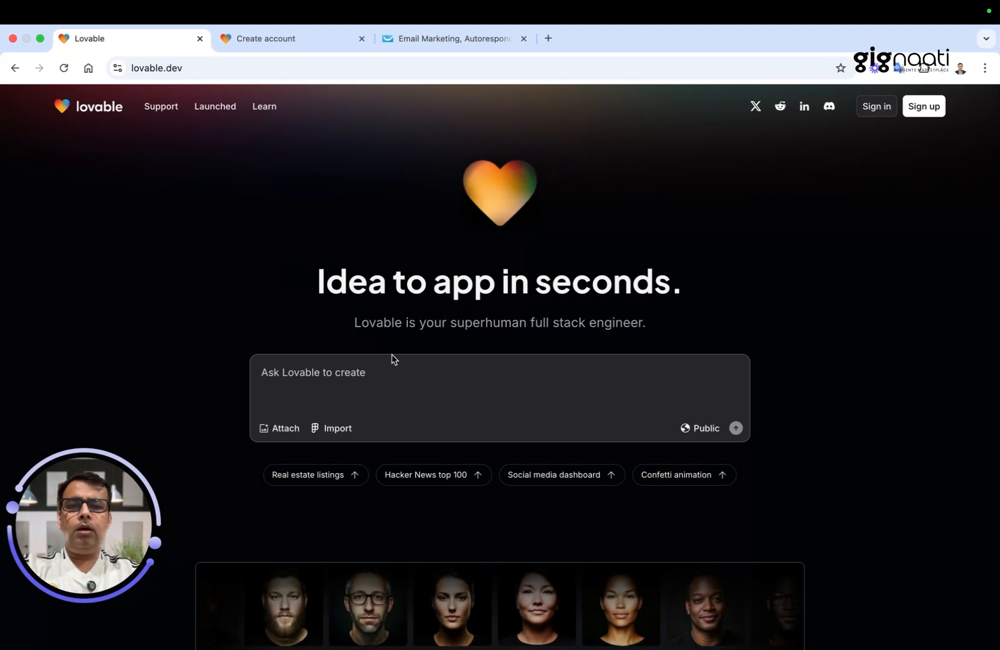
# Submit the Lovable account sign-up so the Check your email verification page appears.
pyautogui.scroll(-3)
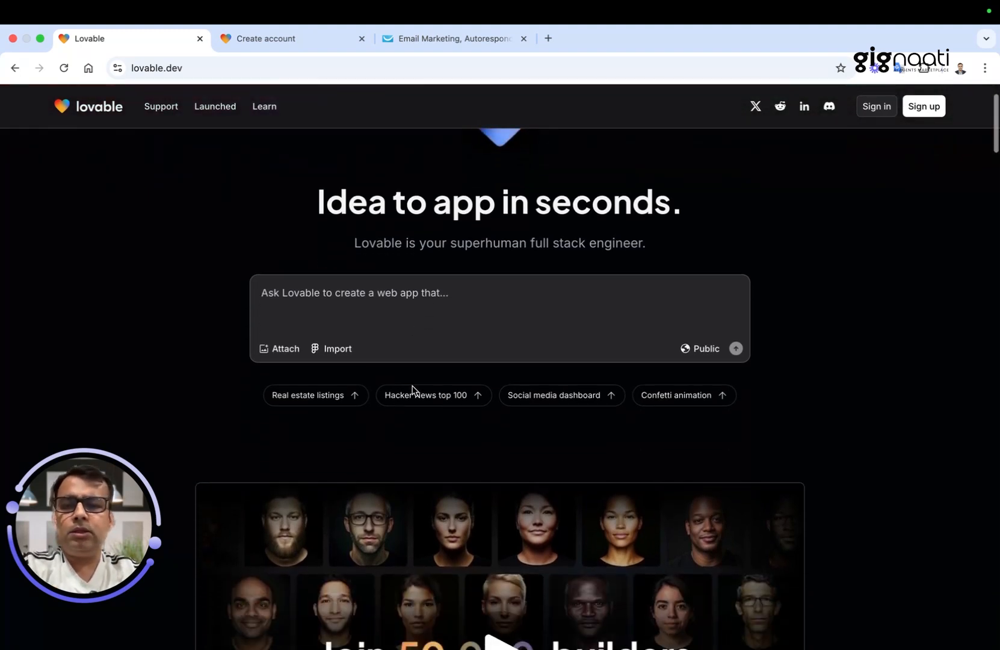
pyautogui.scroll(-3)
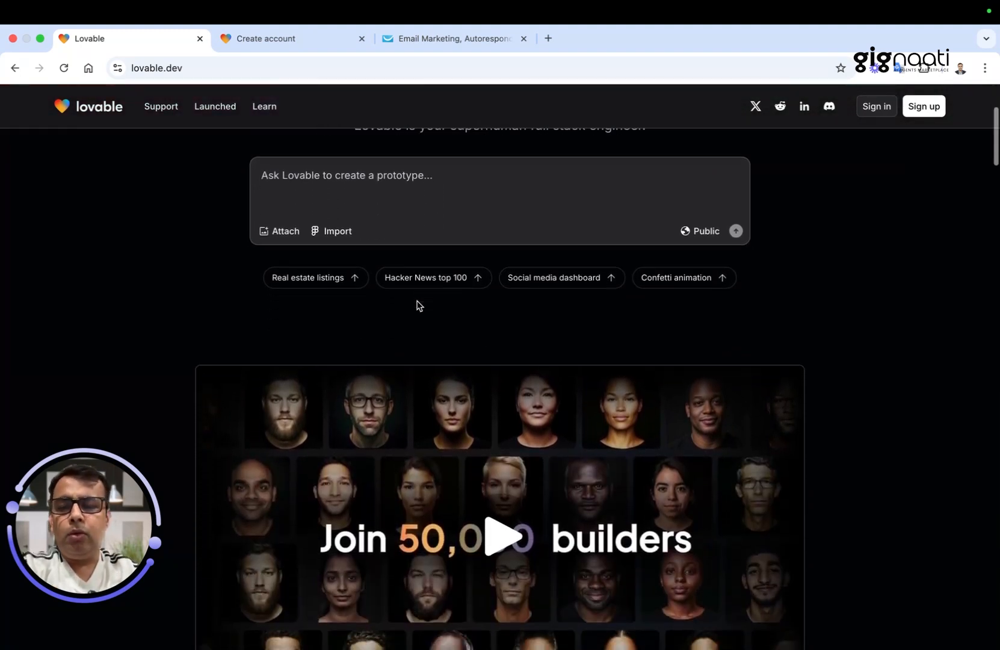
pyautogui.scroll(-3)
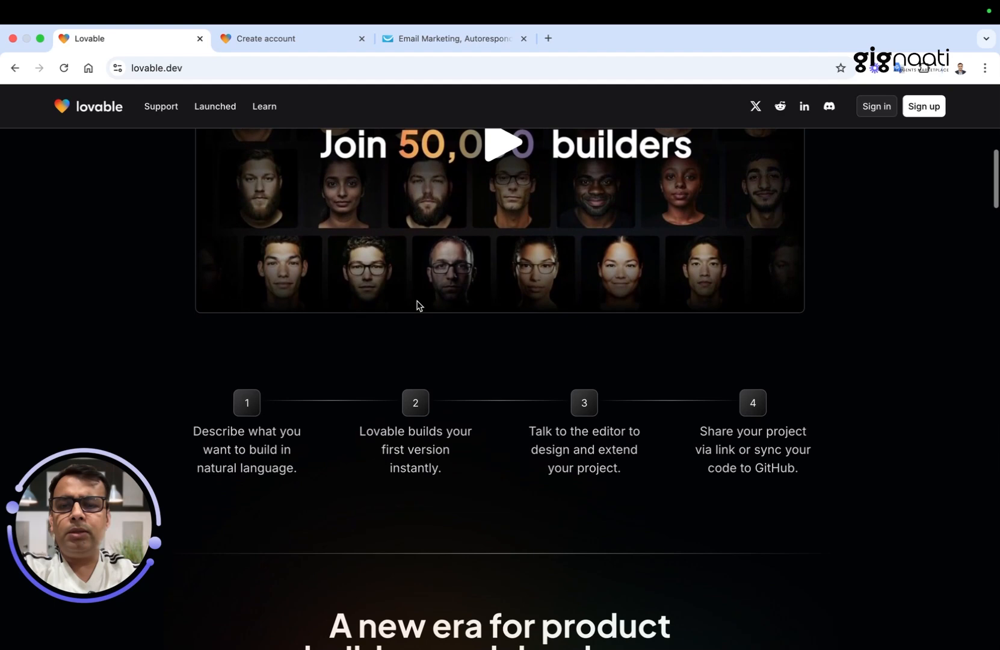
pyautogui.scroll(-3)
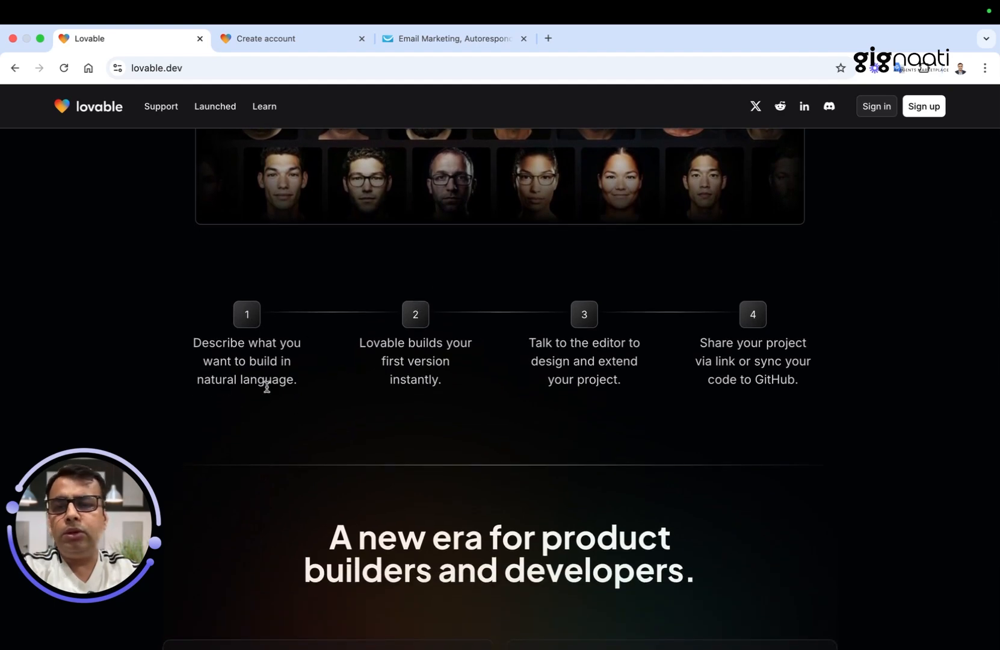
pyautogui.moveTo(447, 394)
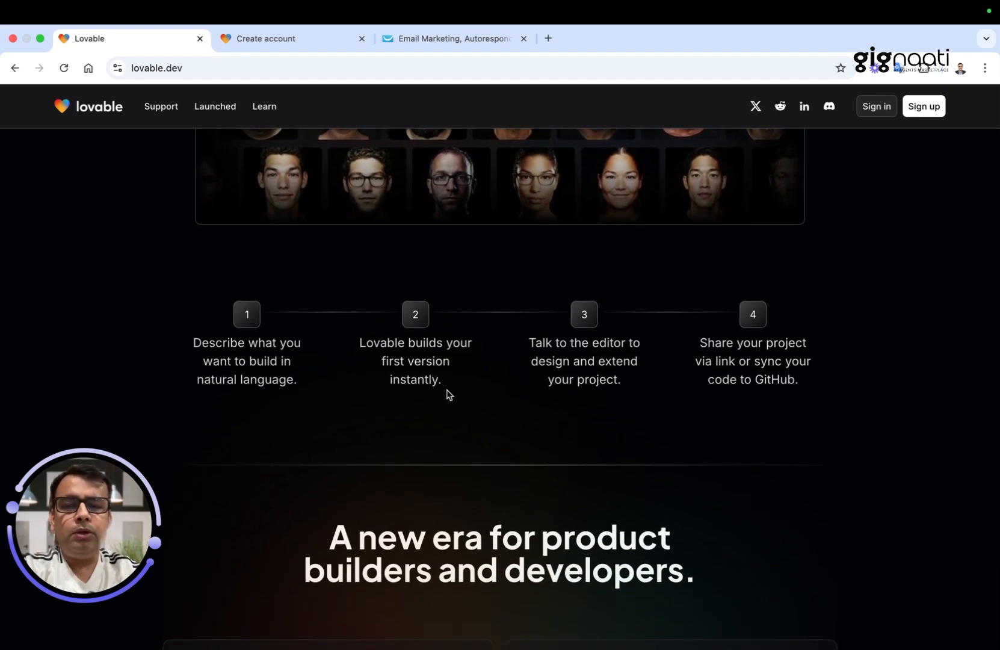
pyautogui.moveTo(630, 434)
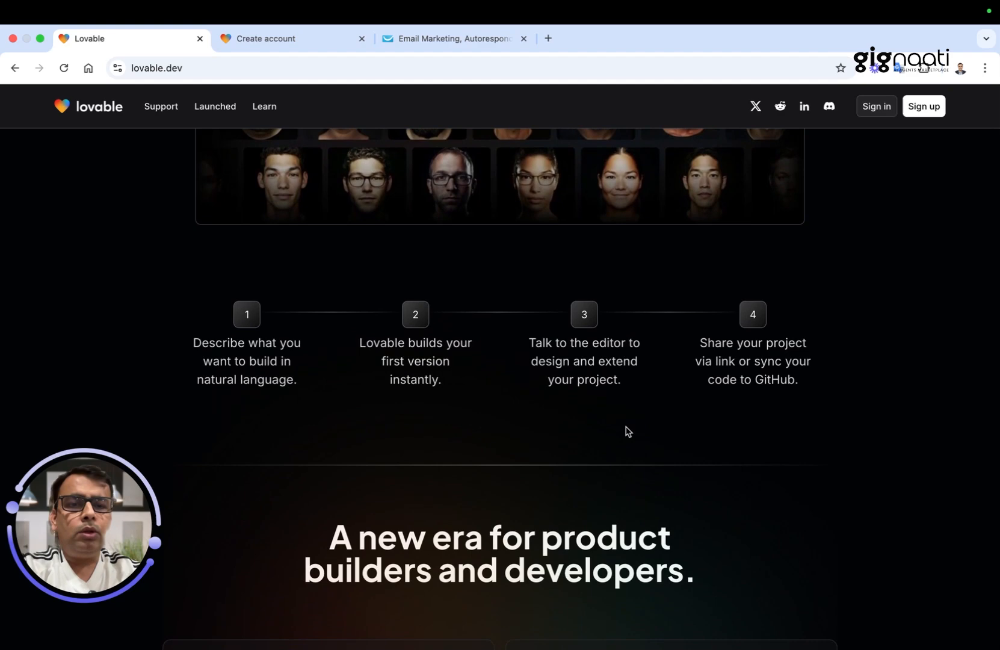
pyautogui.moveTo(772, 407)
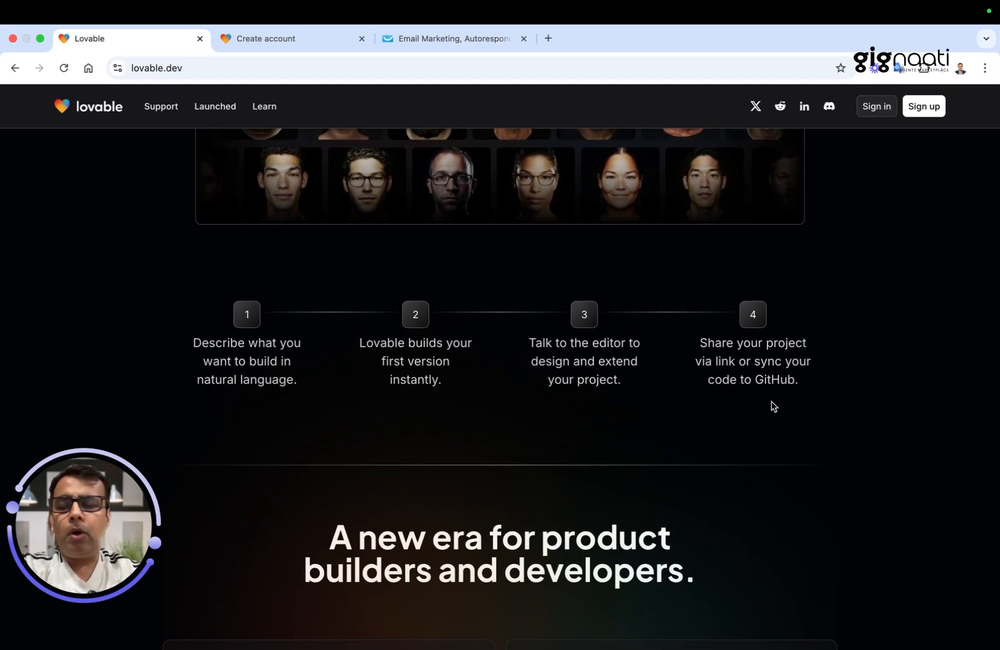
pyautogui.moveTo(794, 433)
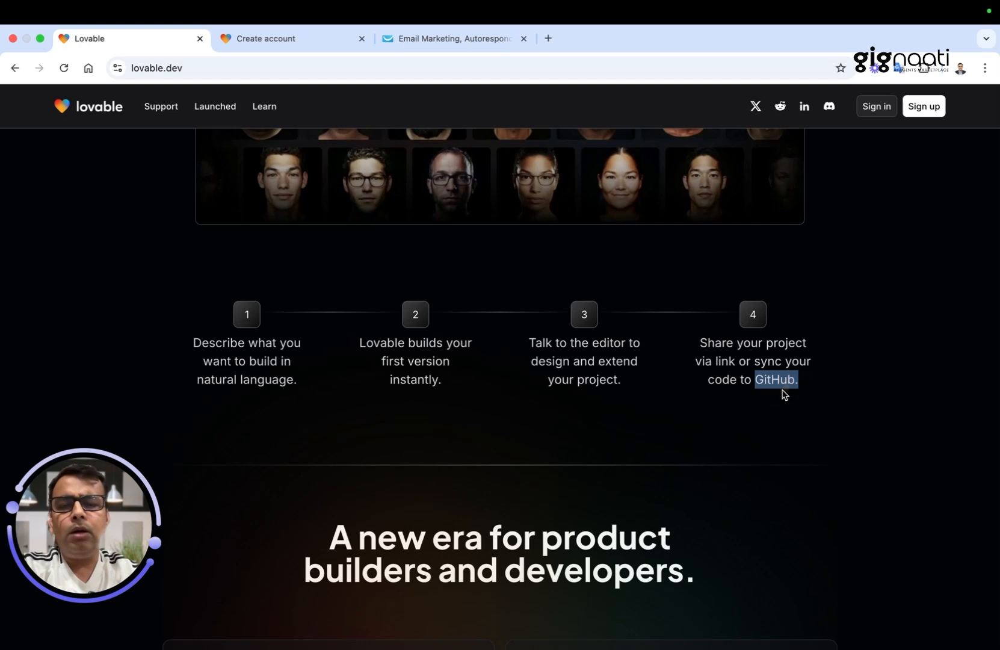
pyautogui.scroll(-3)
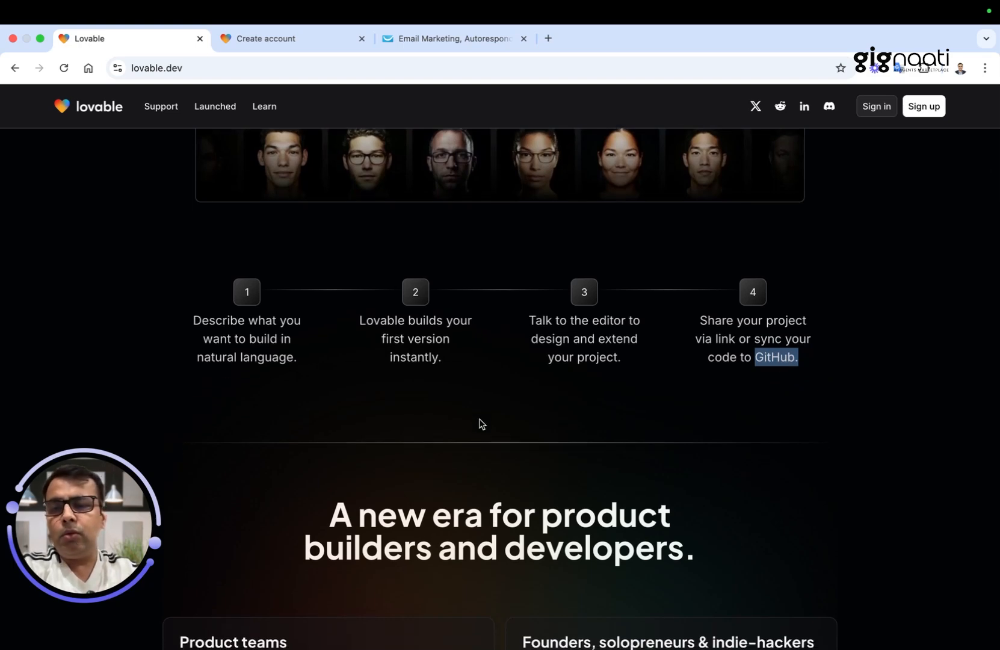
pyautogui.scroll(-3)
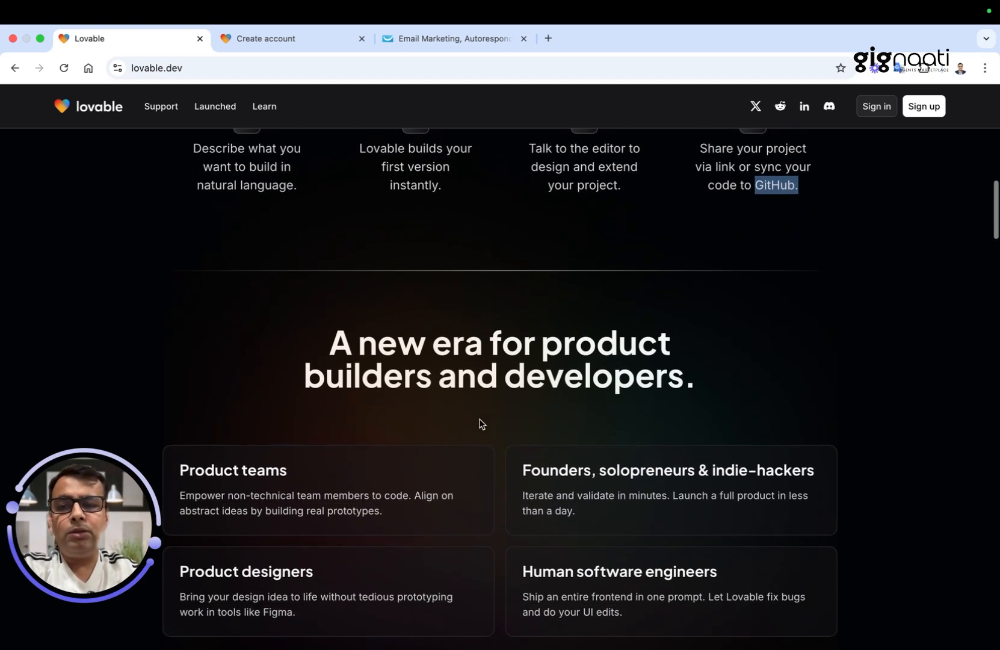
pyautogui.scroll(-3)
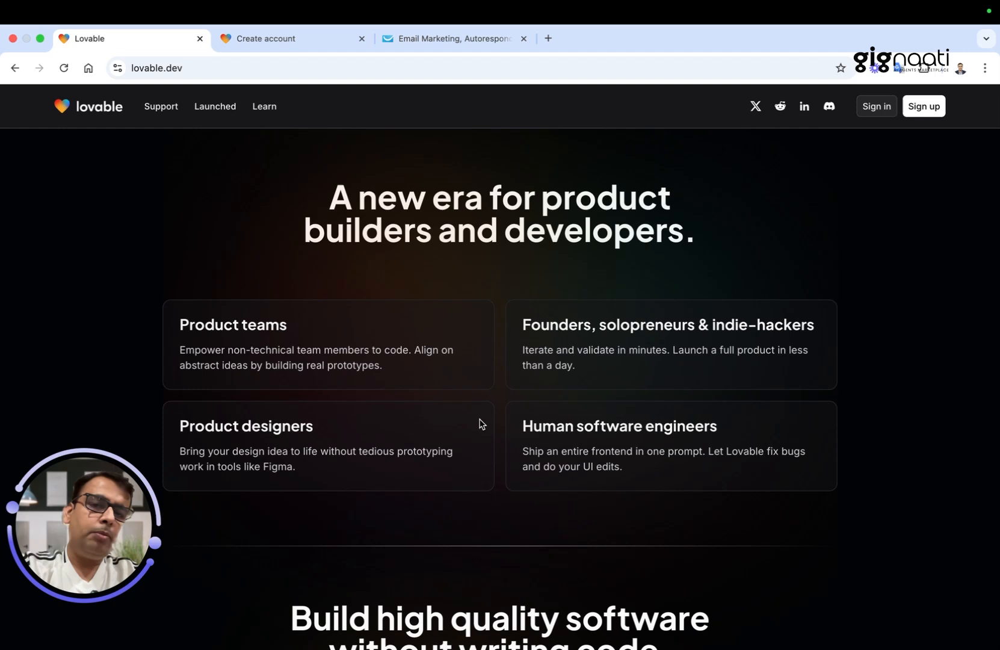
pyautogui.moveTo(271, 123)
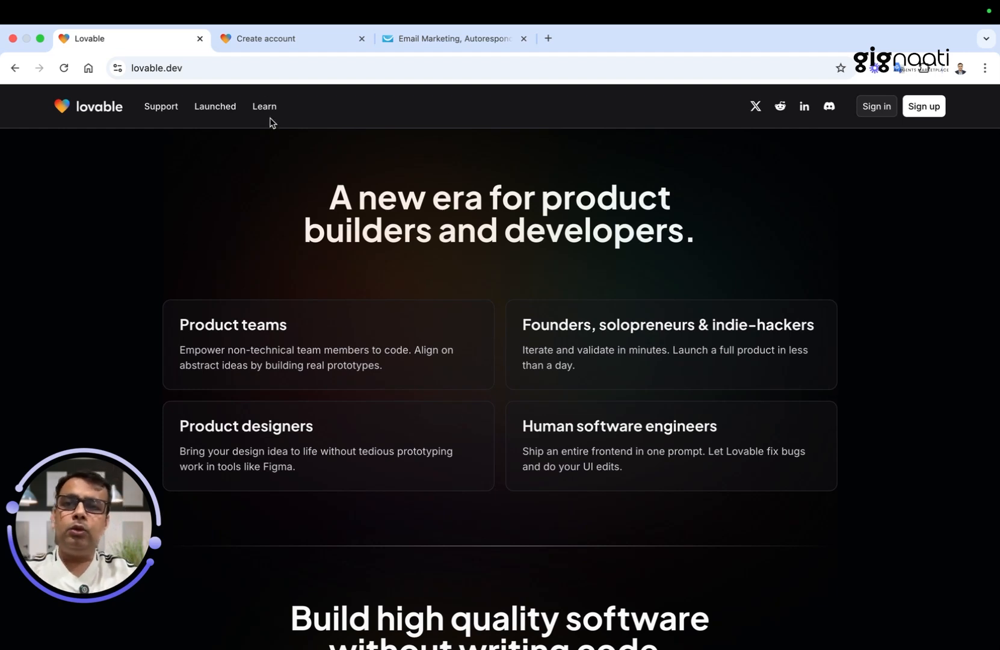
pyautogui.moveTo(279, 38)
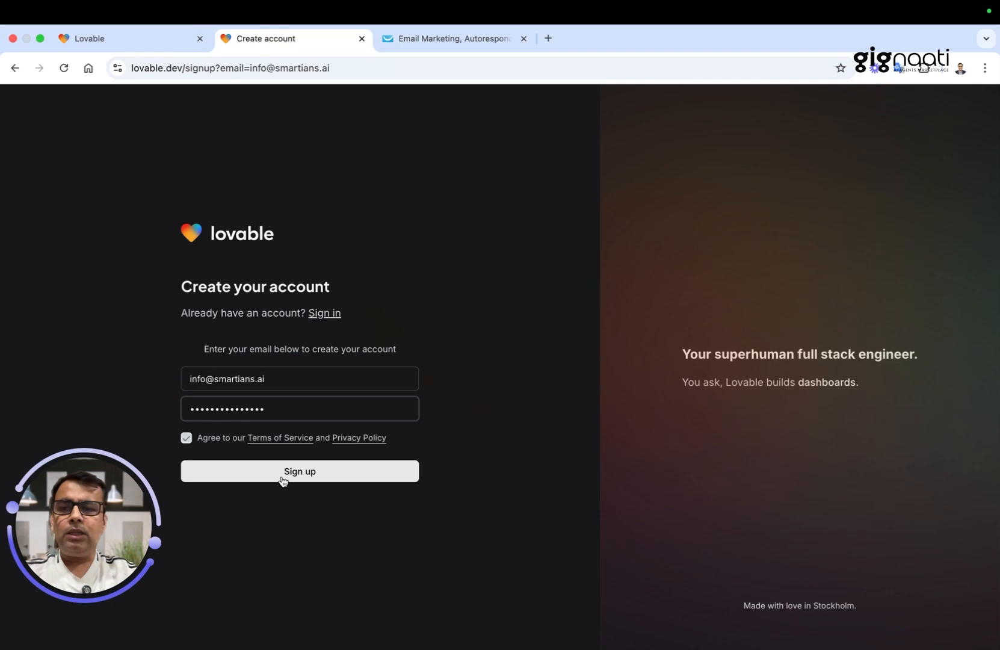
pyautogui.click(300, 471)
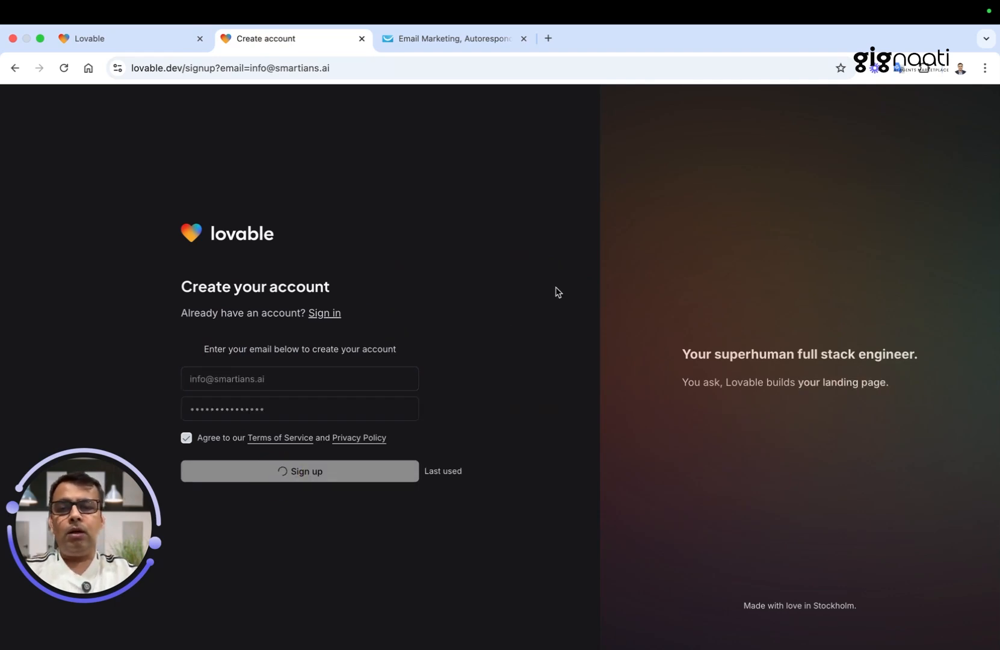
pyautogui.click(299, 471)
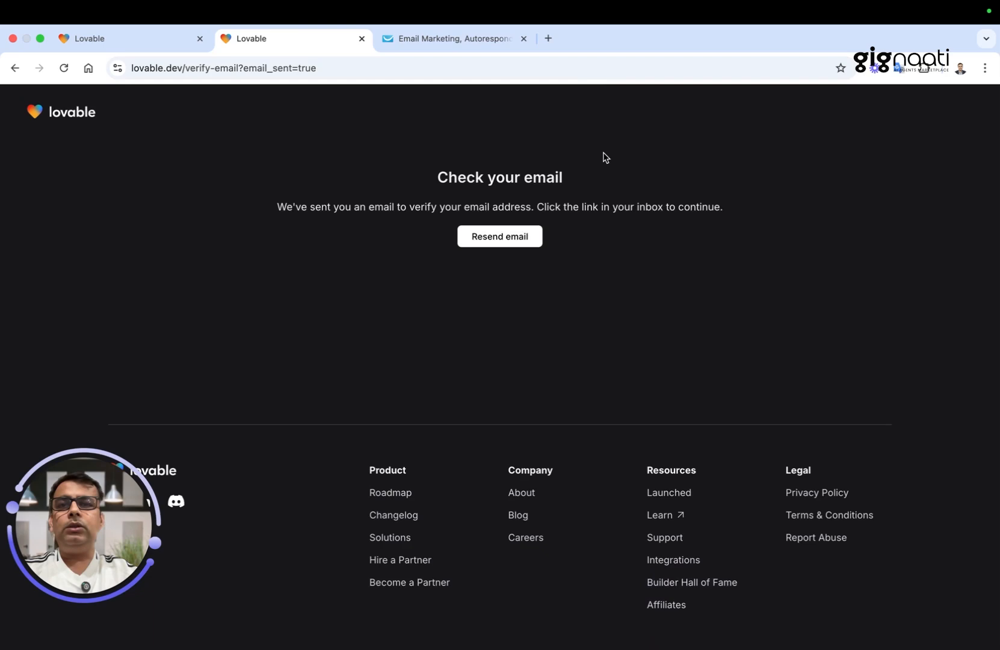
pyautogui.moveTo(609, 256)
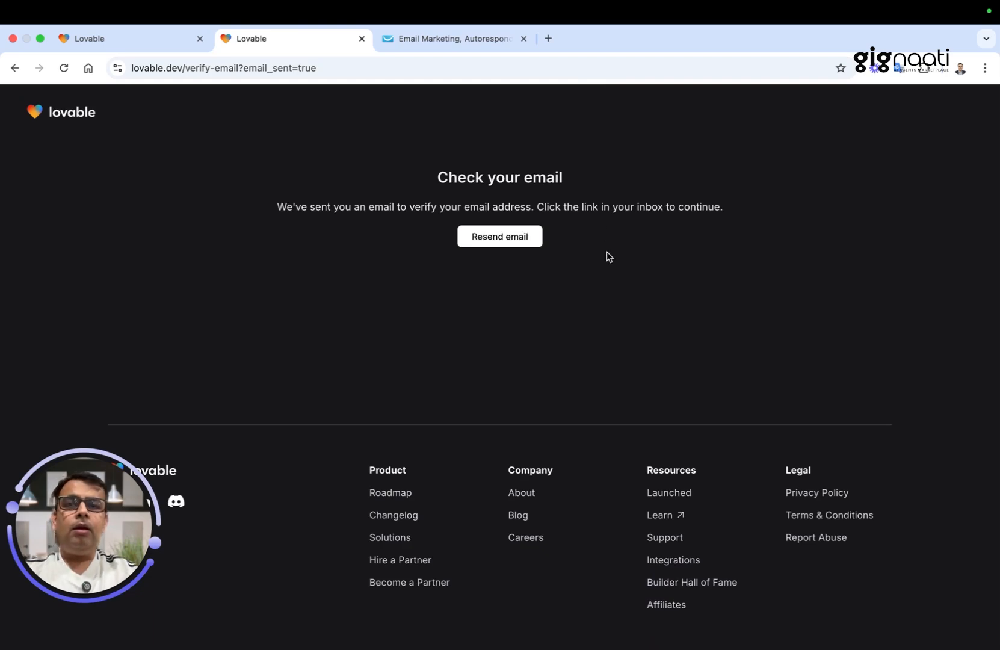
pyautogui.moveTo(600, 156)
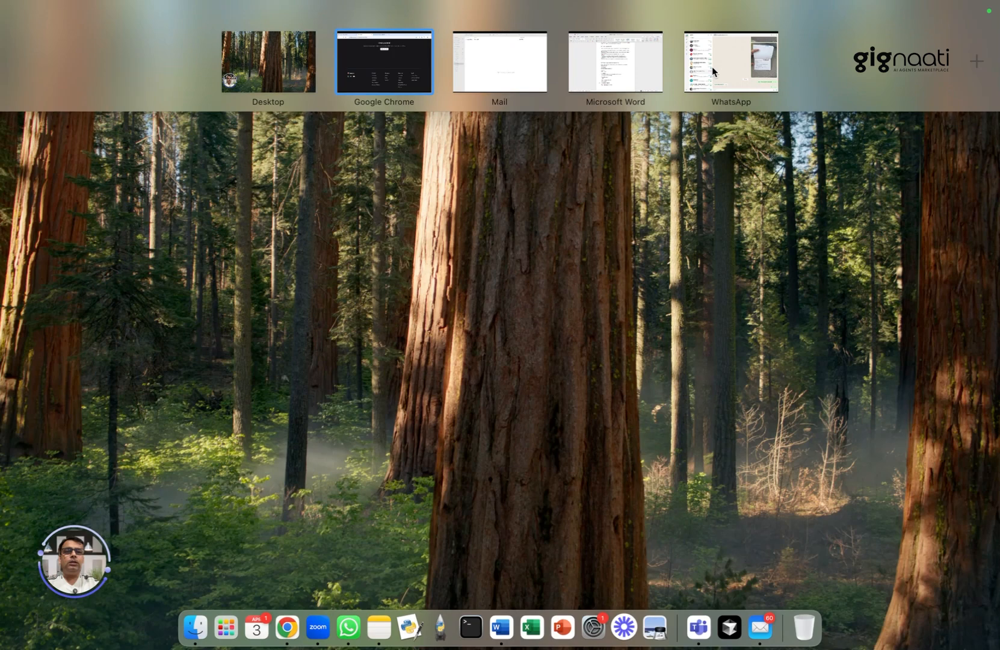
# Follow the verification link in the Lovable email from the Smartians Inbox in Mail.
pyautogui.click(500, 62)
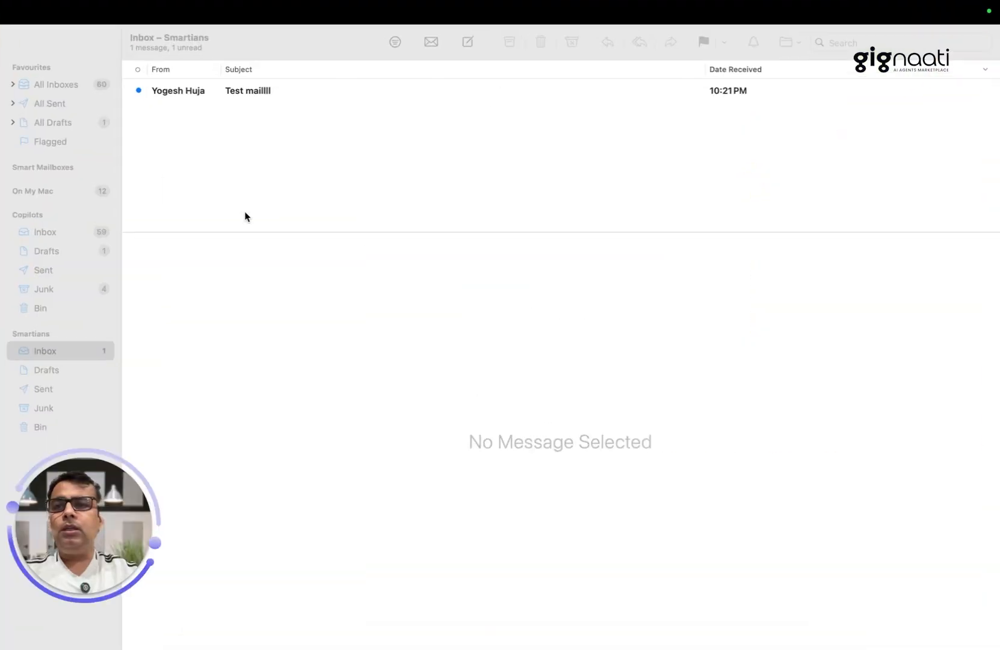
pyautogui.moveTo(219, 158)
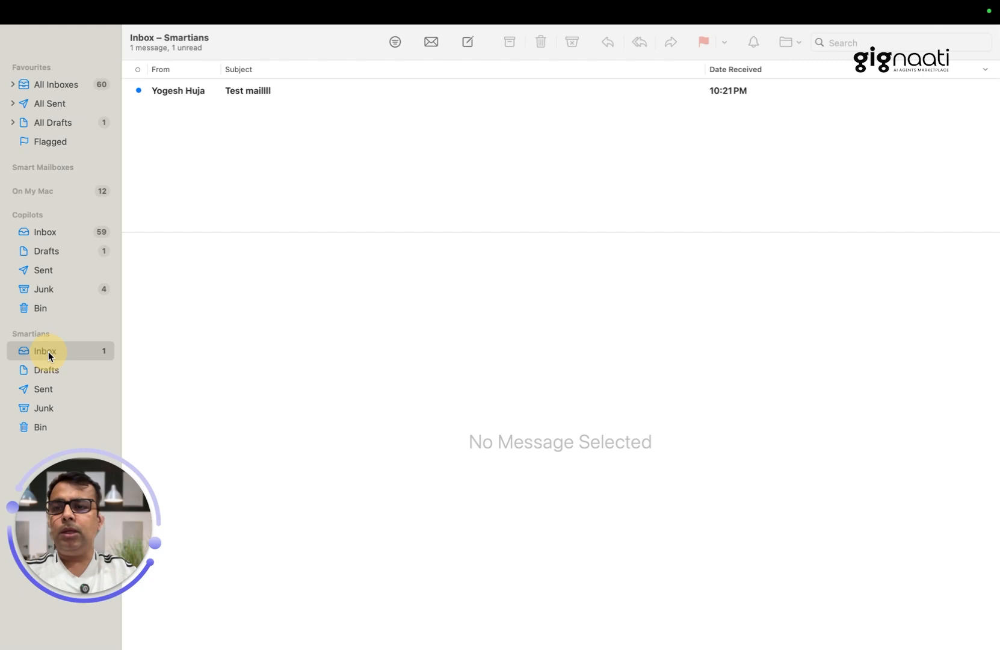
pyautogui.moveTo(36, 219)
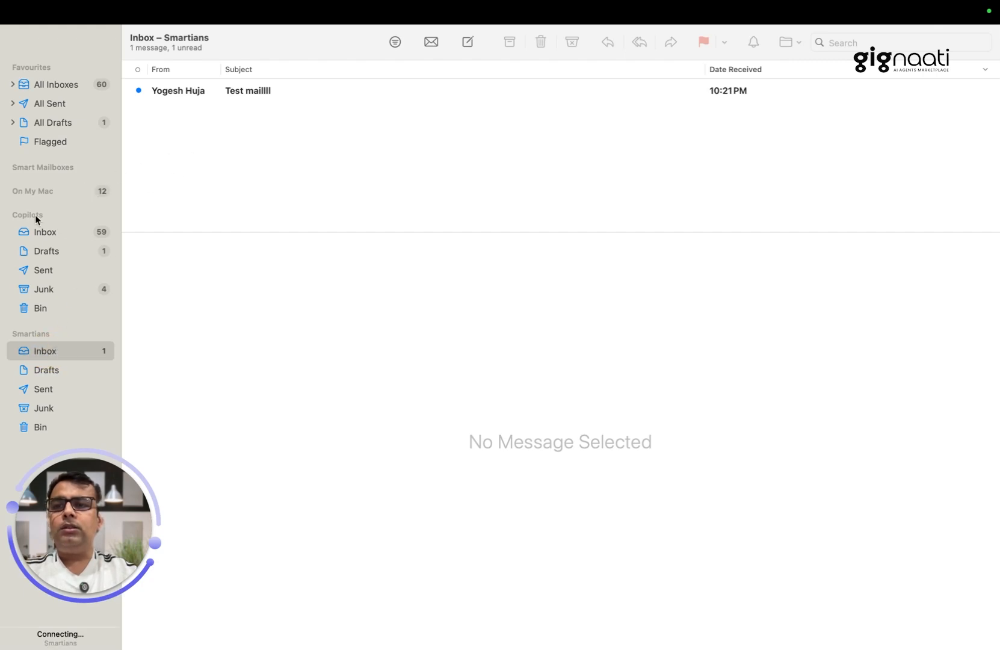
pyautogui.moveTo(402, 93)
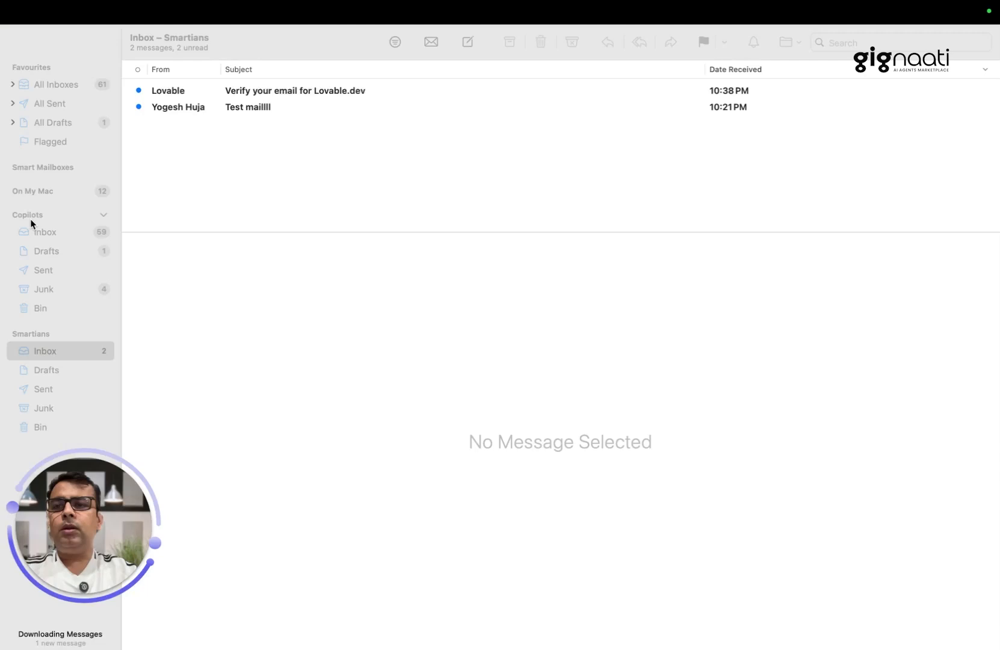
pyautogui.click(290, 90)
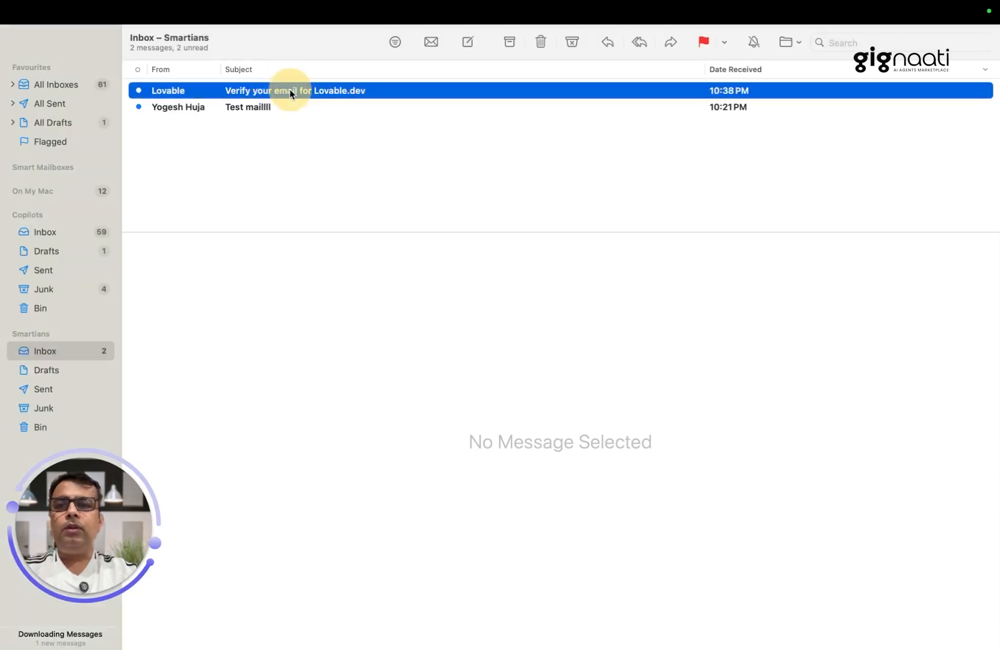
pyautogui.click(293, 90)
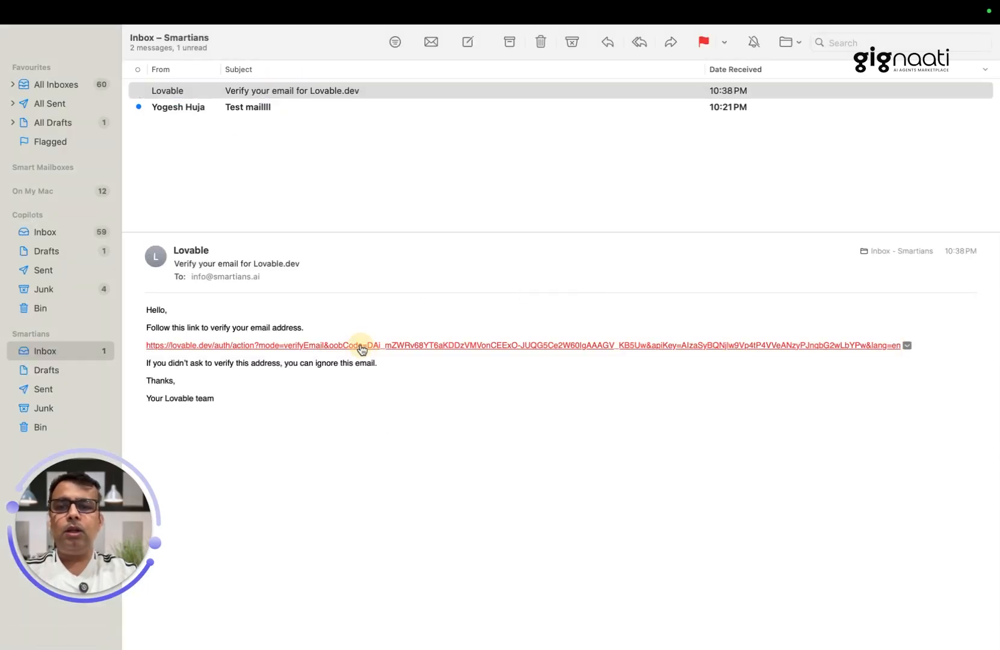
pyautogui.click(358, 345)
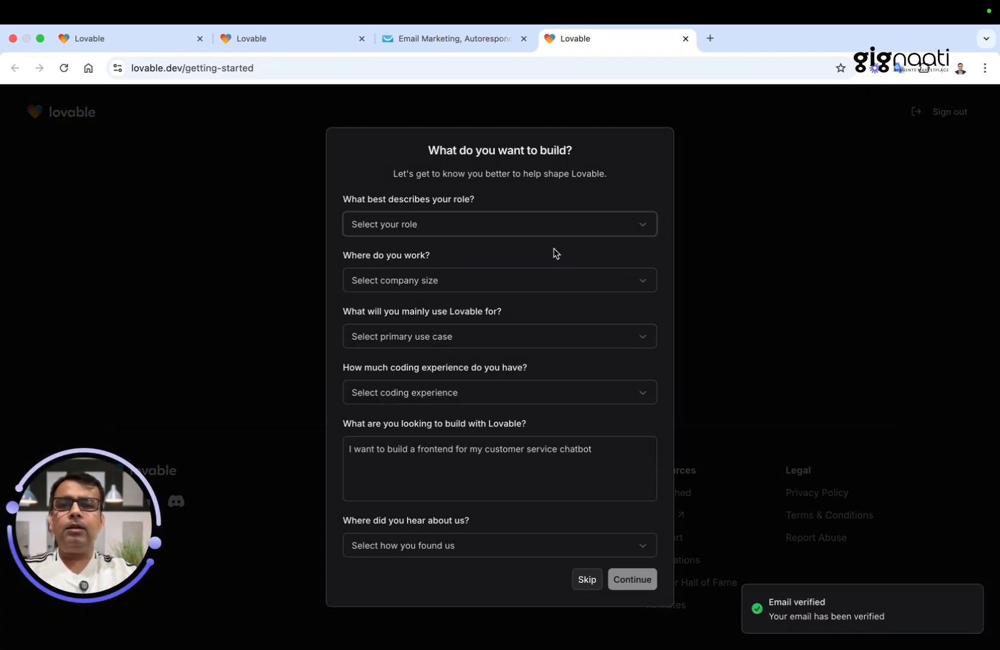
pyautogui.moveTo(29, 228)
pyautogui.write('I want to build my startup website and app')
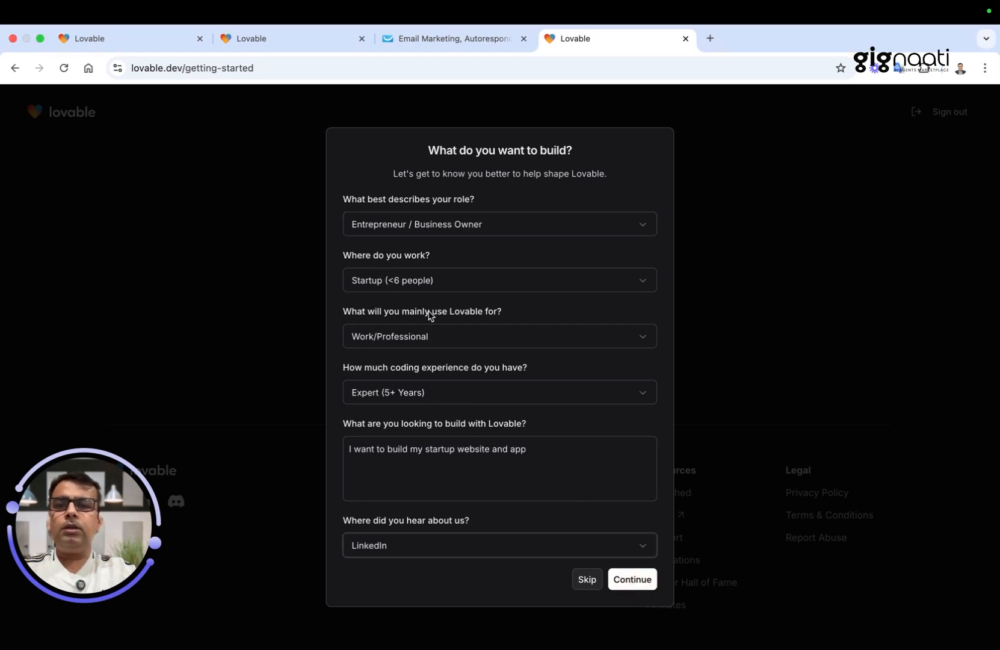
pyautogui.moveTo(486, 377)
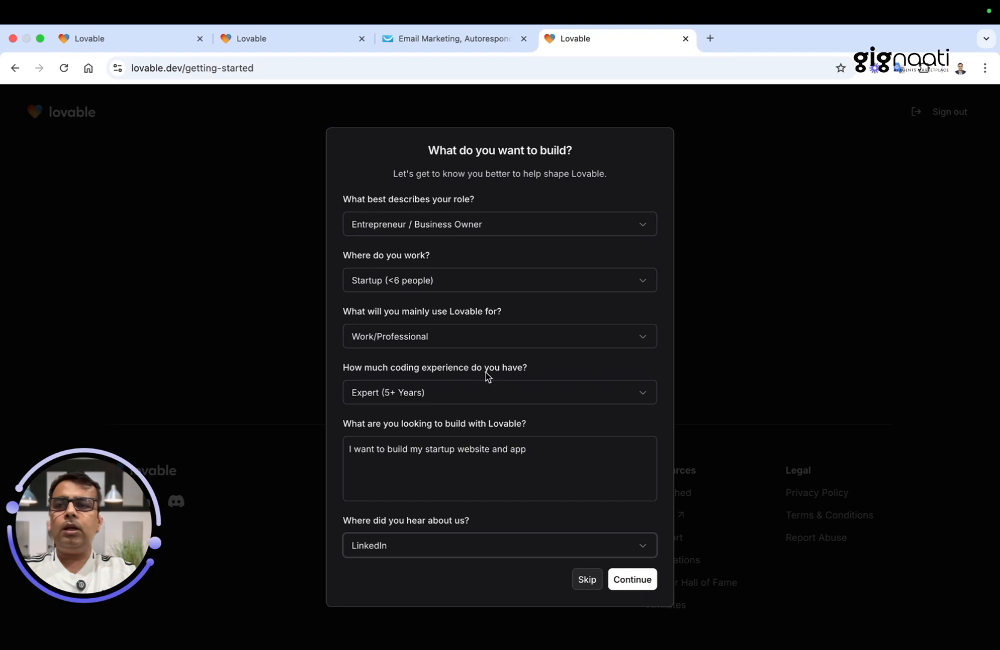
# Continue past the onboarding form with the startup entrepreneur answers filled in.
pyautogui.click(632, 579)
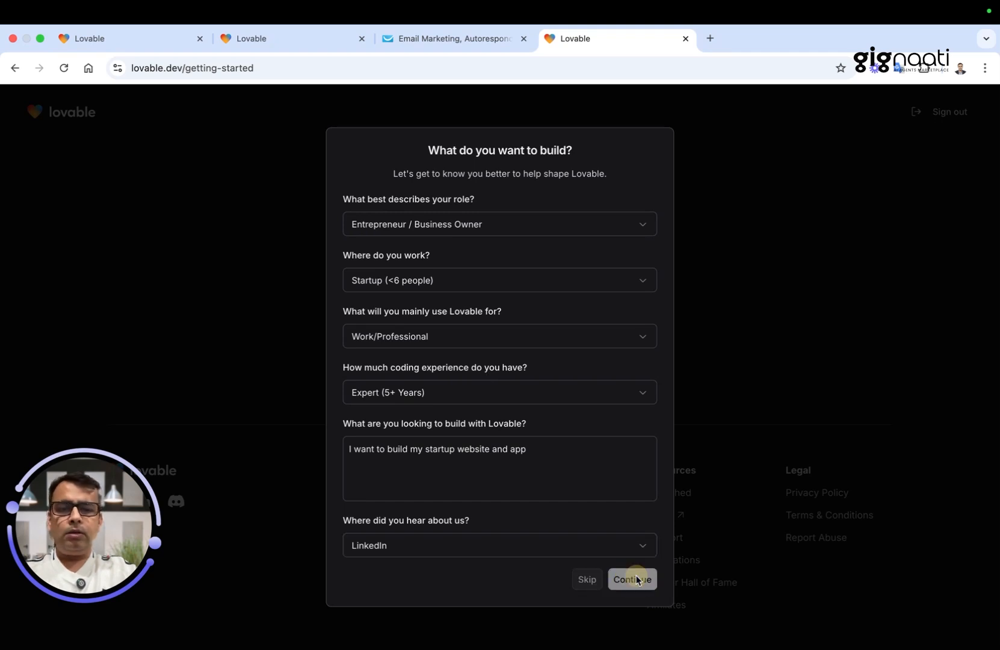
pyautogui.click(632, 579)
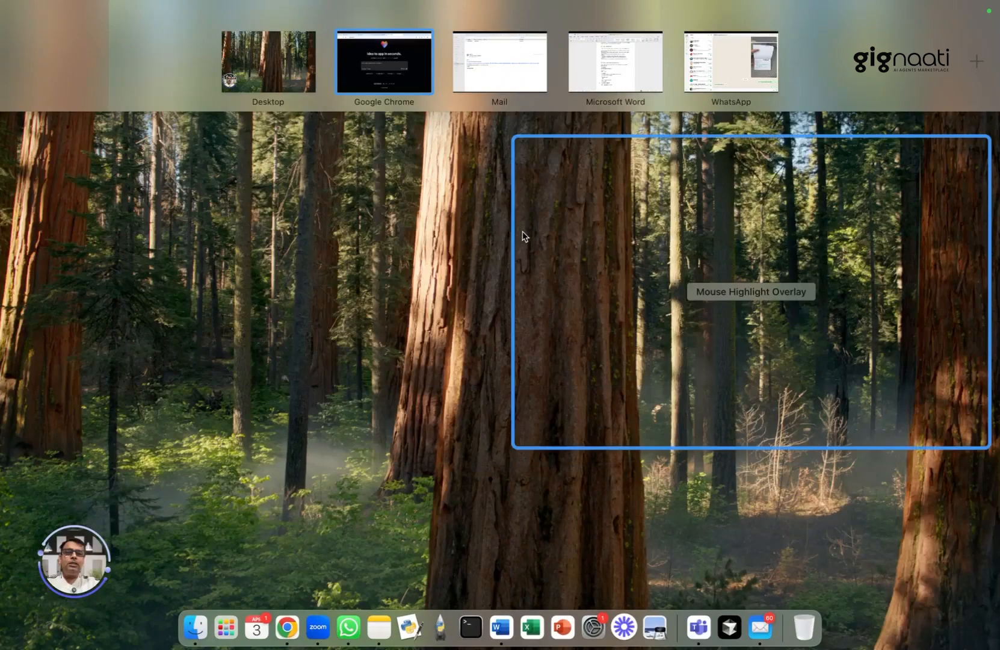
# Bring the Lovable Chrome window forward and send the Smartians.ai homepage prompt.
pyautogui.click(614, 60)
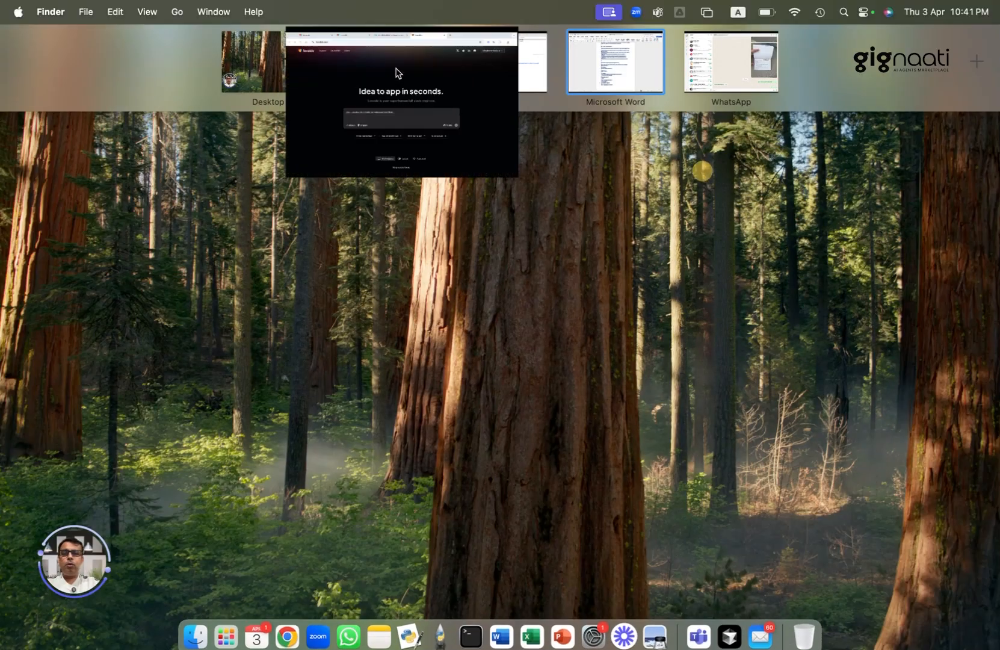
pyautogui.click(401, 95)
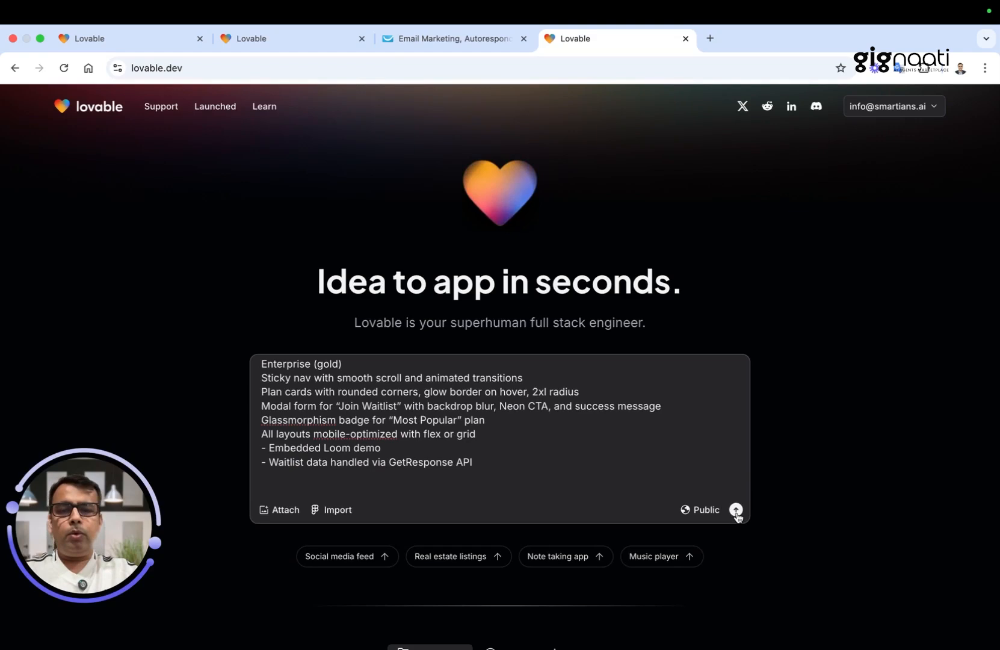
pyautogui.click(735, 511)
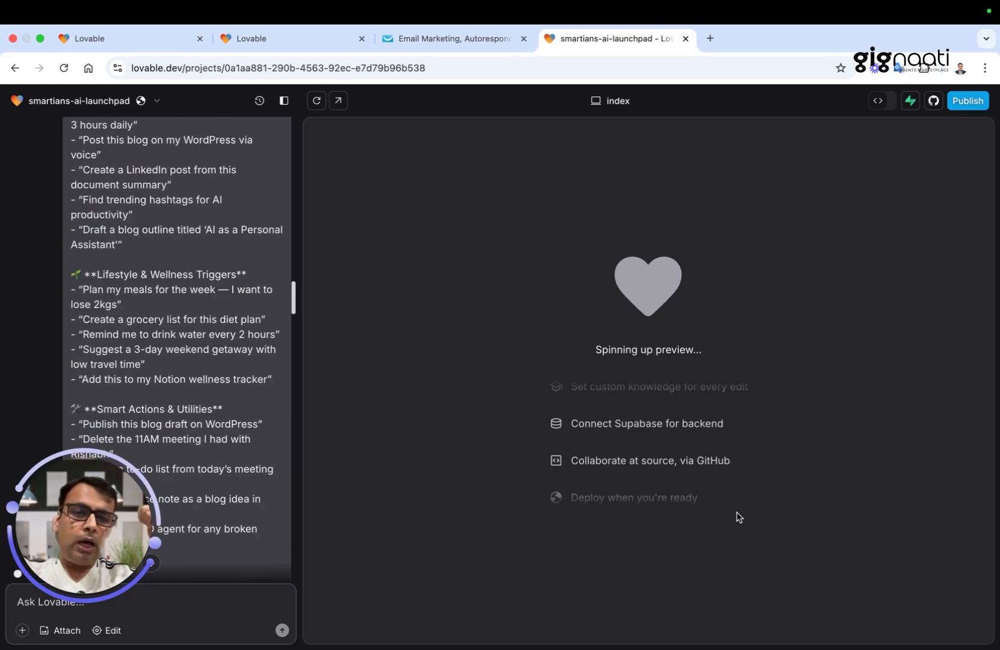
pyautogui.scroll(3)
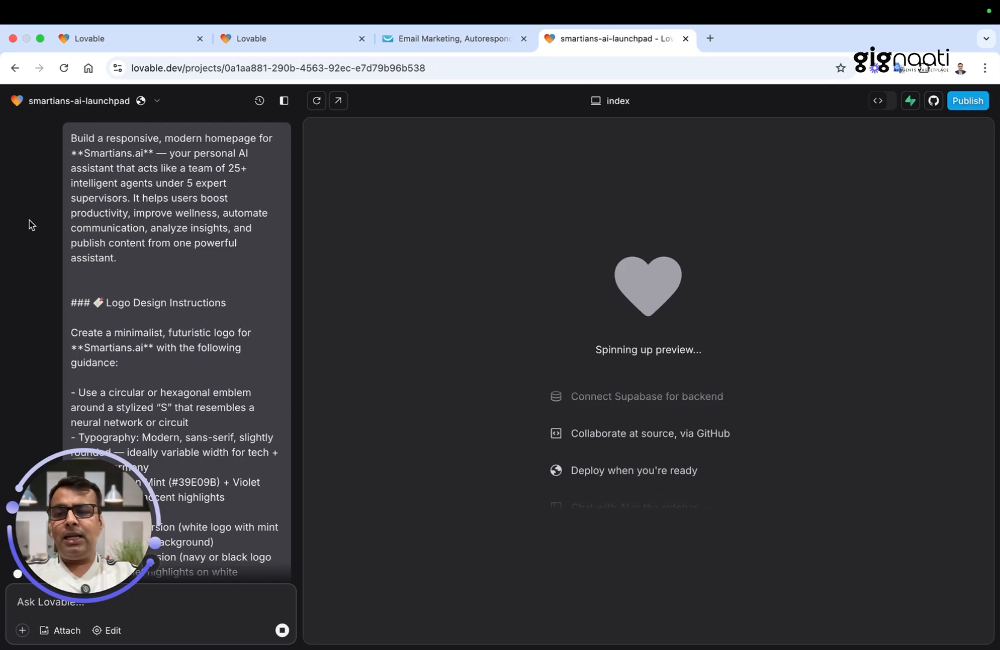
# Review the prompt in the chat panel while the Smartians.ai homepage build finishes.
pyautogui.scroll(-3)
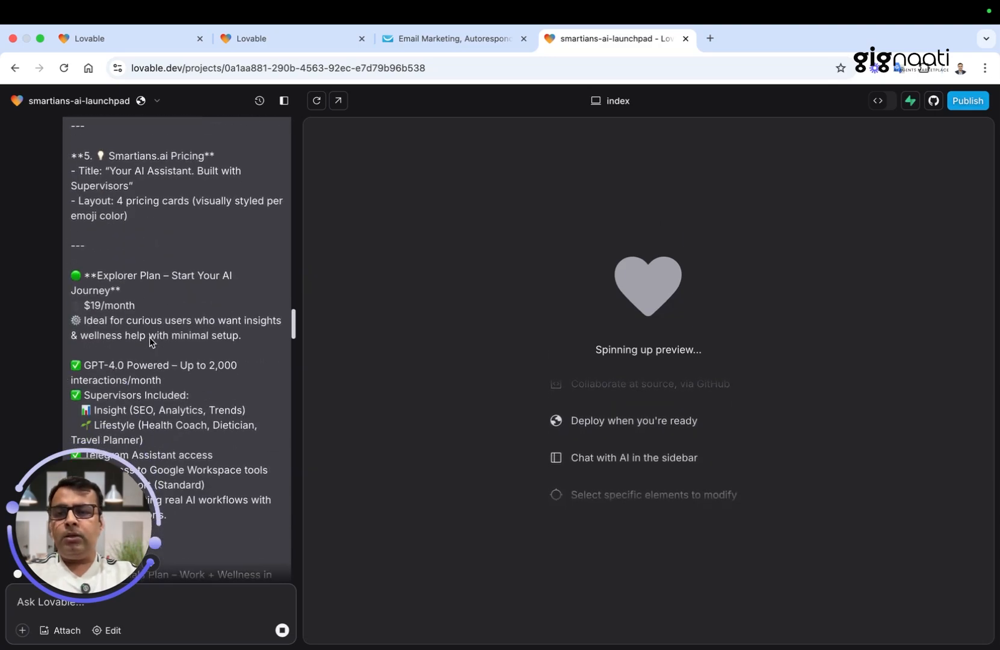
pyautogui.scroll(3)
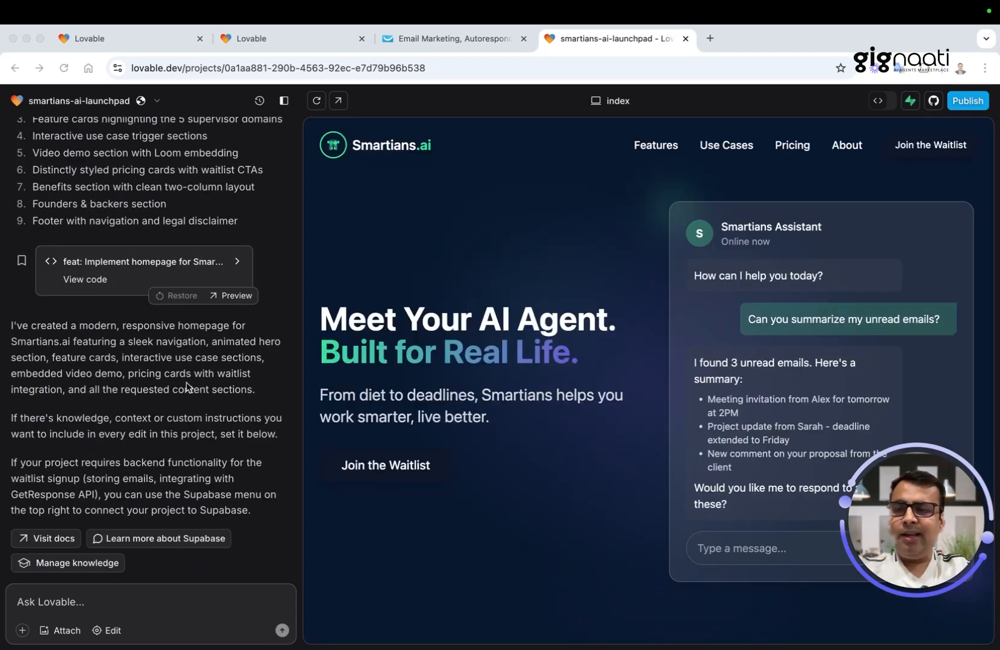
pyautogui.moveTo(673, 252)
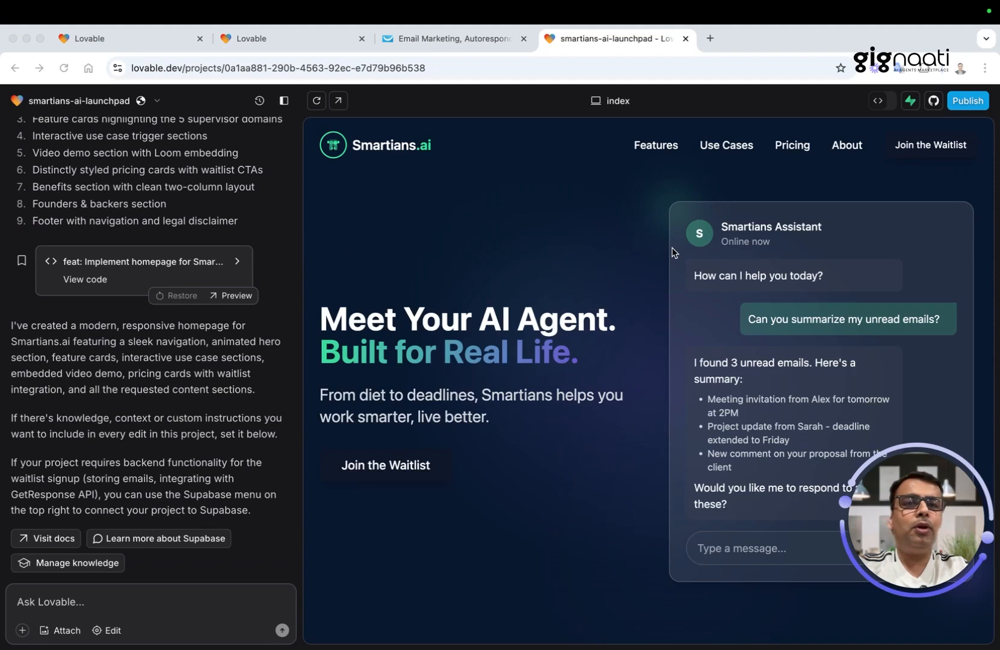
pyautogui.moveTo(793, 343)
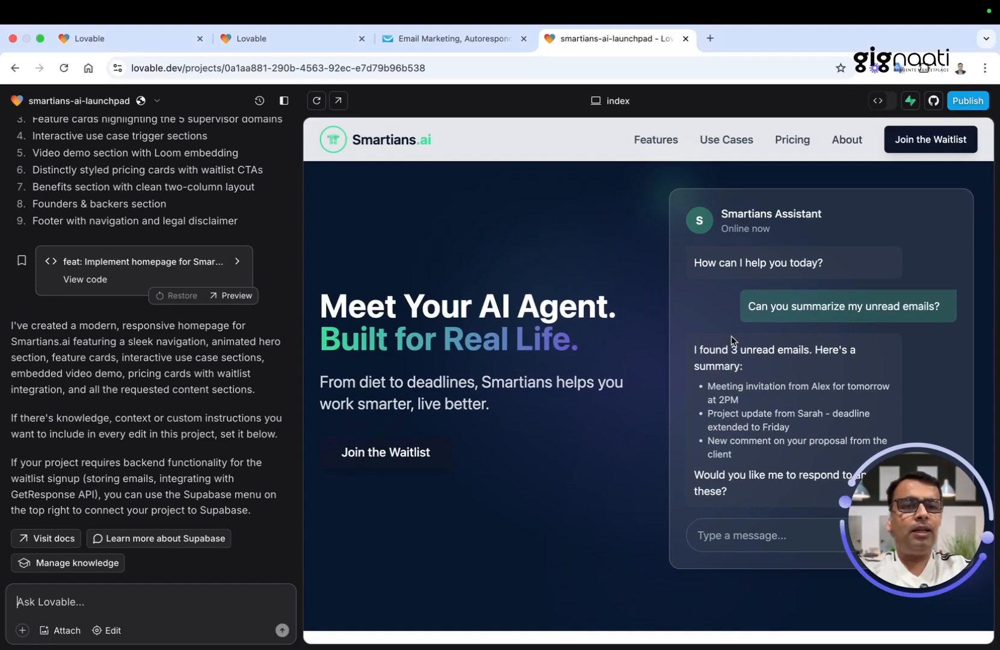
pyautogui.moveTo(768, 372)
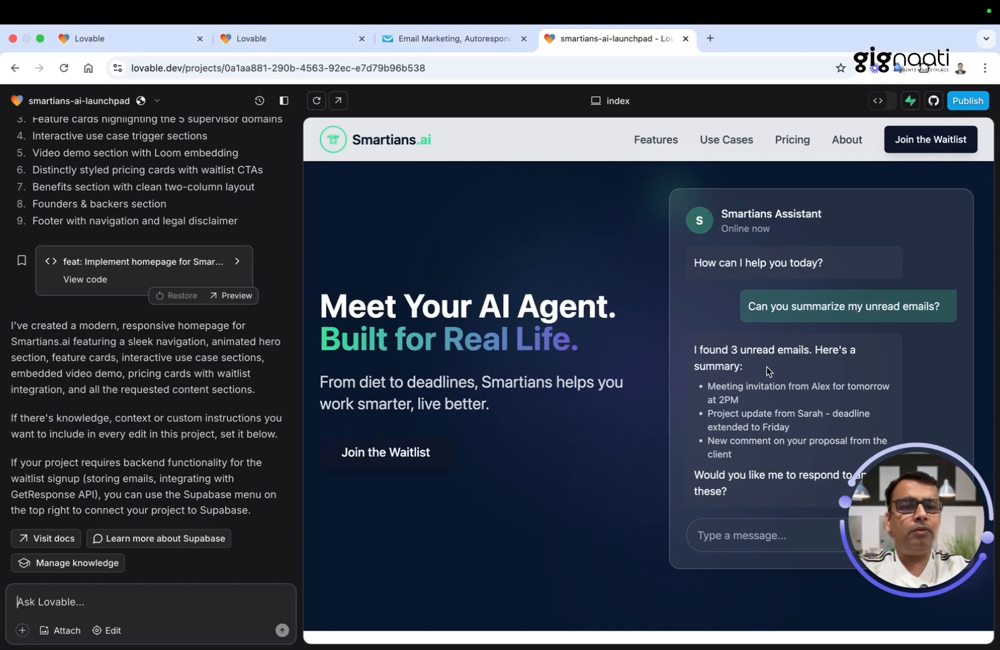
pyautogui.scroll(-3)
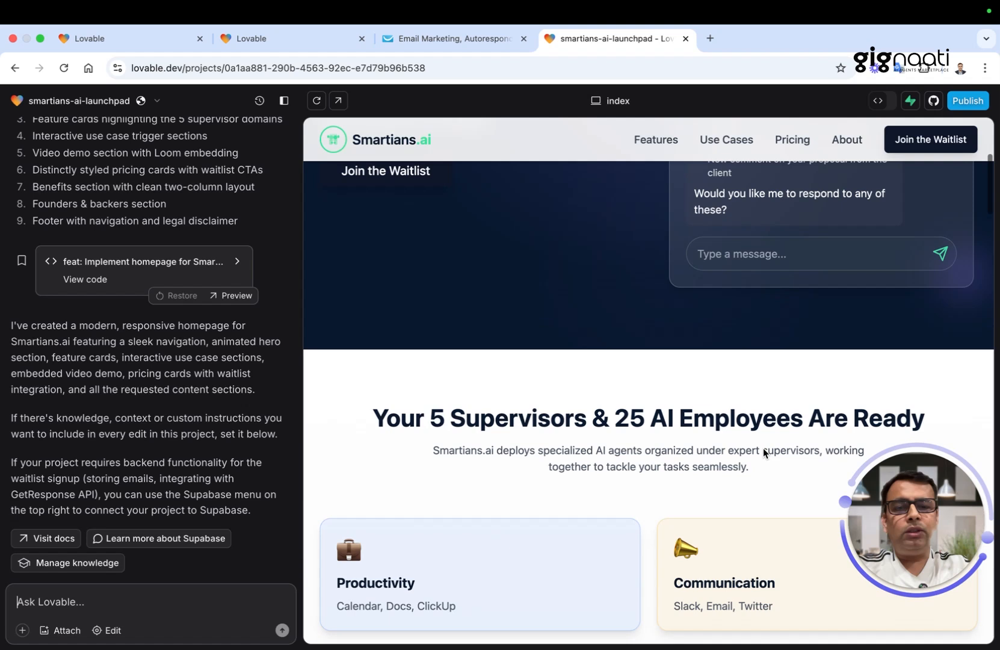
pyautogui.scroll(-3)
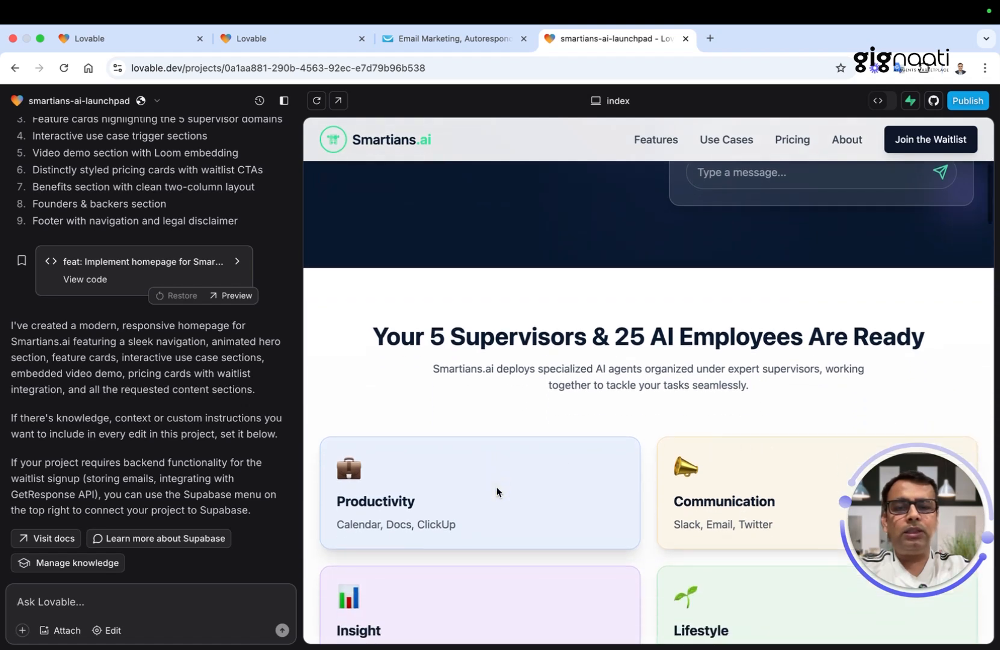
pyautogui.scroll(-3)
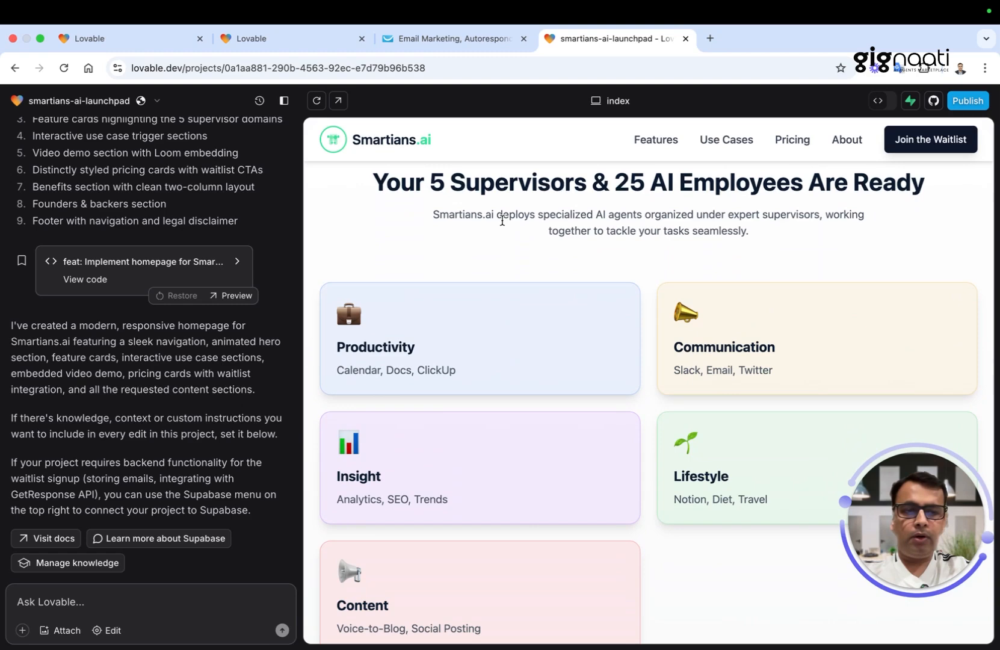
pyautogui.scroll(-3)
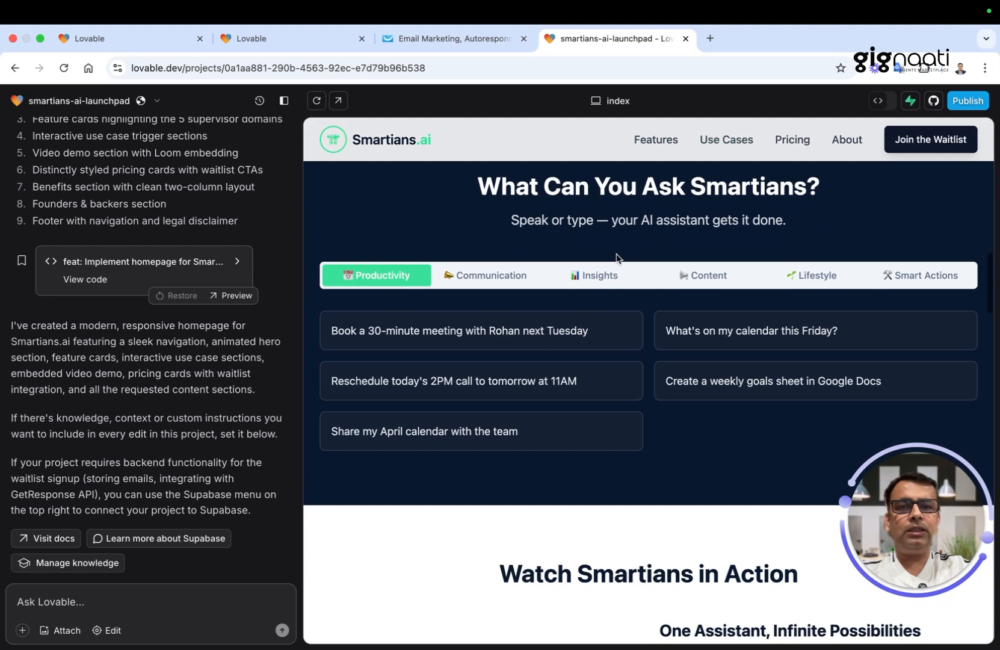
pyautogui.click(486, 274)
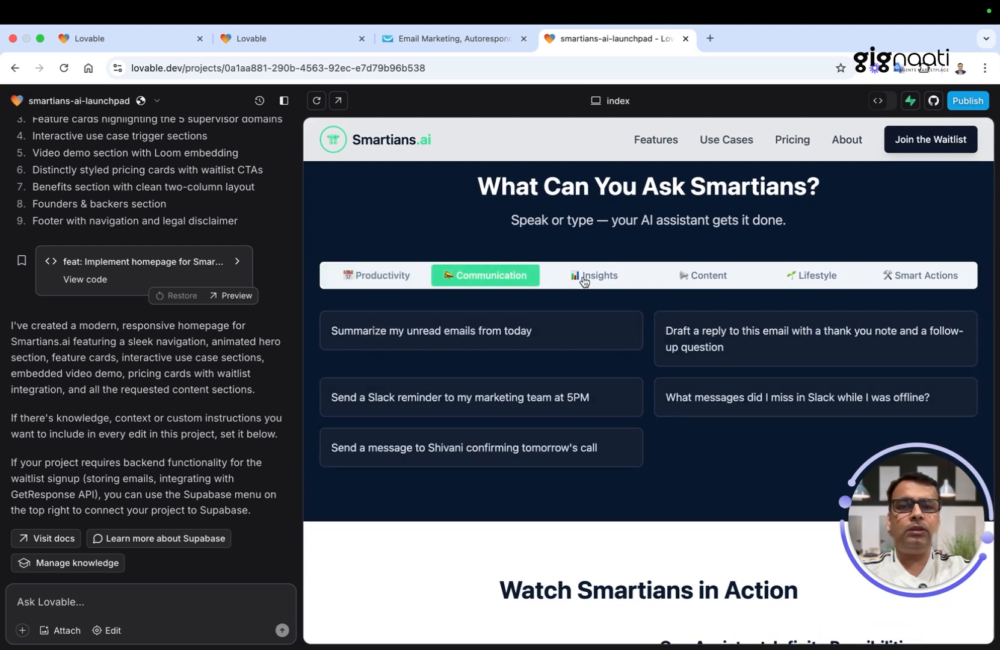
pyautogui.click(593, 274)
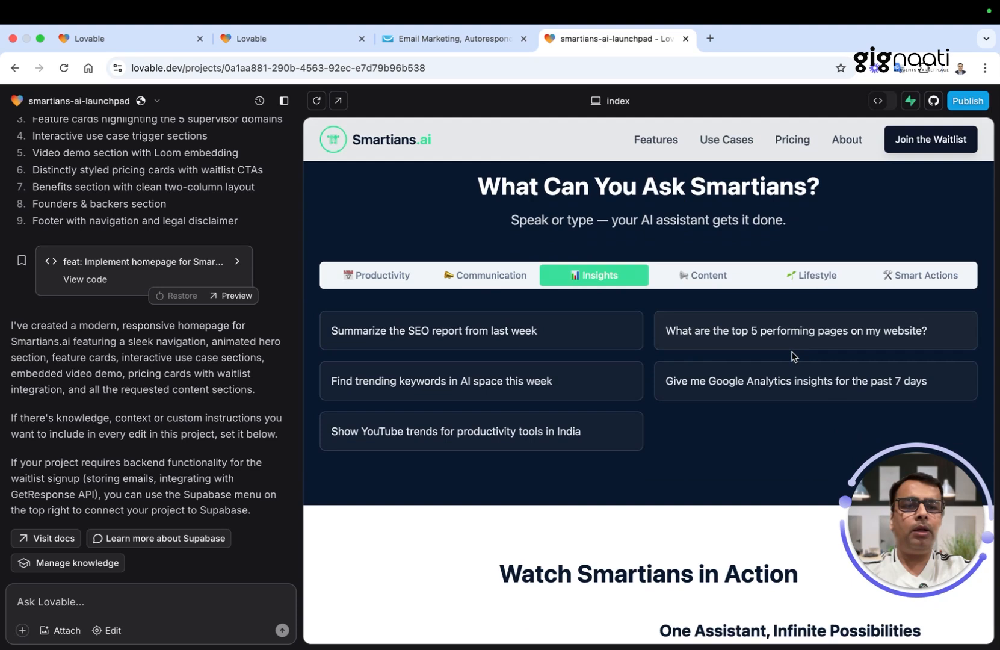
pyautogui.click(811, 274)
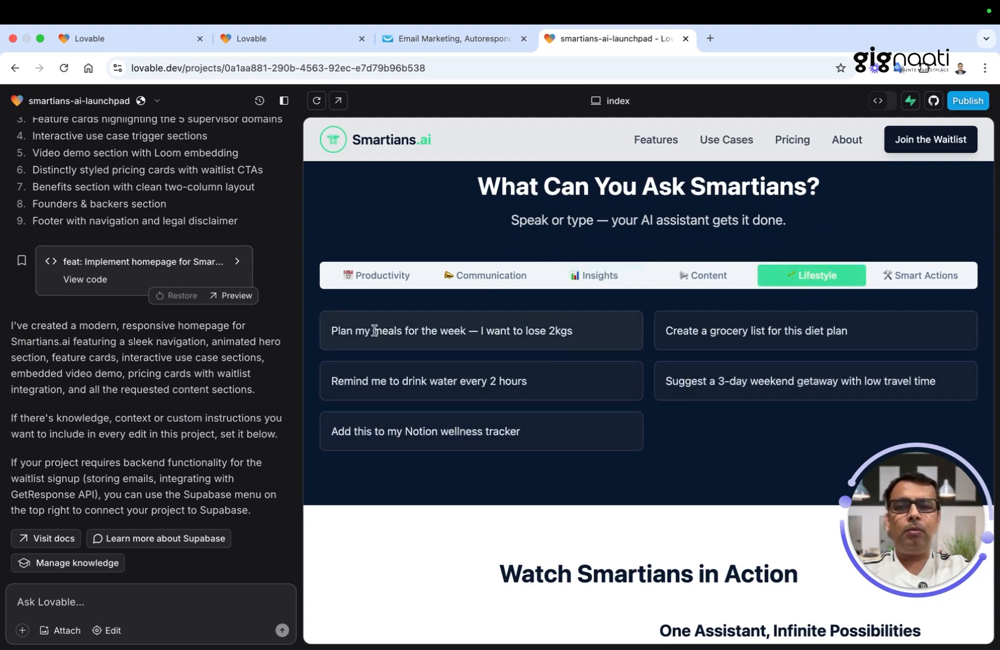
pyautogui.moveTo(617, 462)
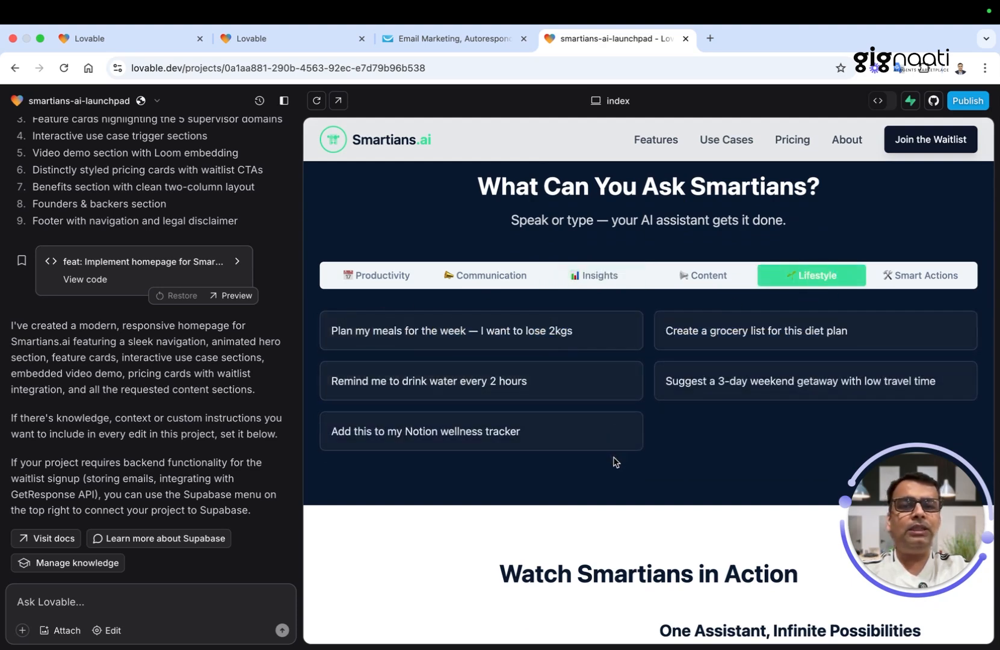
pyautogui.scroll(-3)
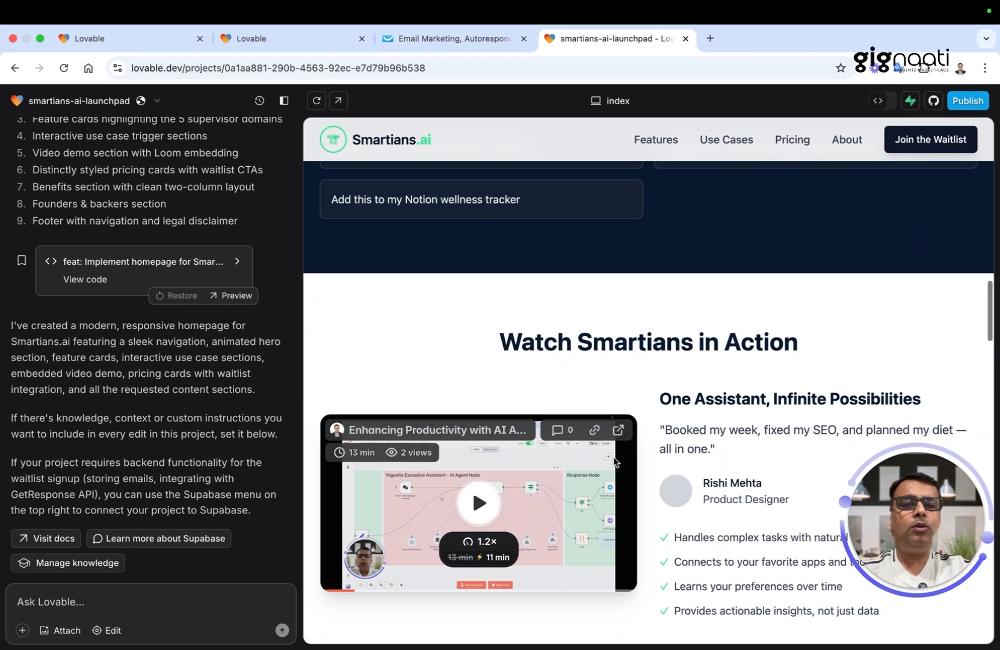
pyautogui.scroll(-3)
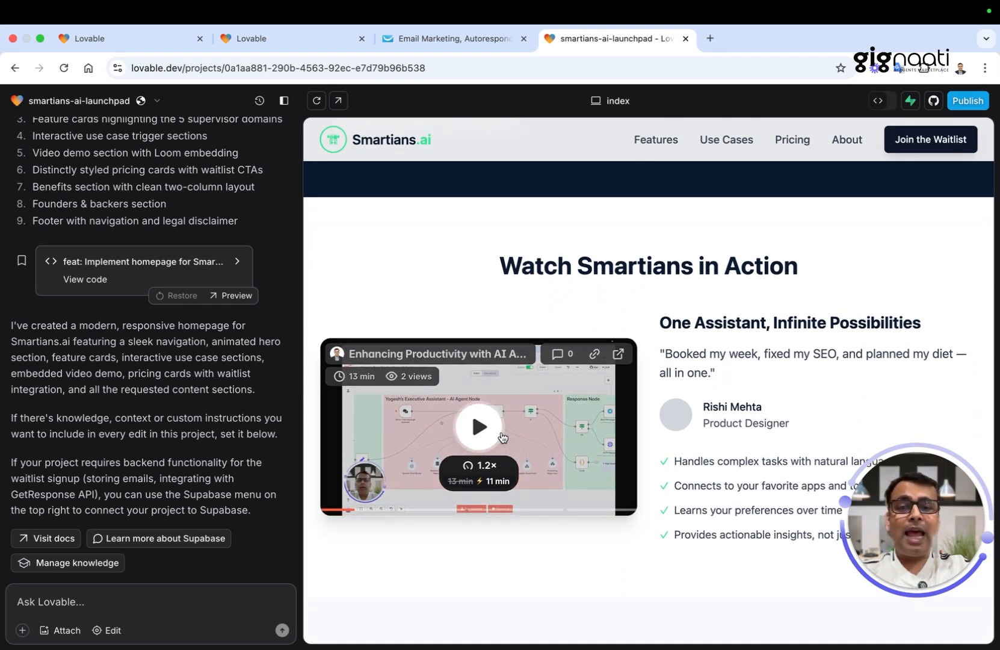
pyautogui.scroll(-3)
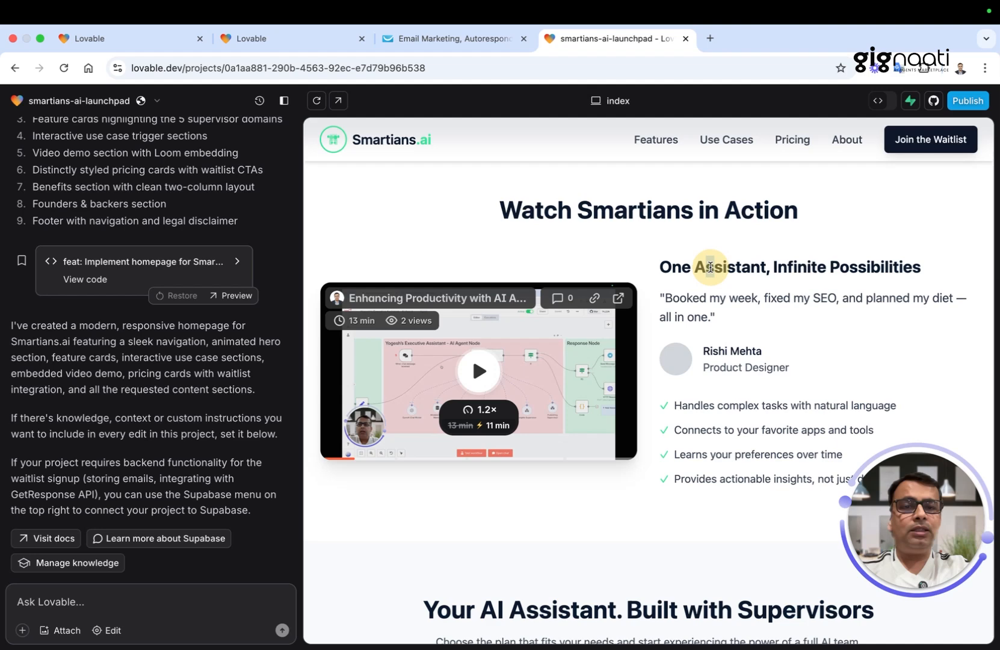
pyautogui.scroll(-3)
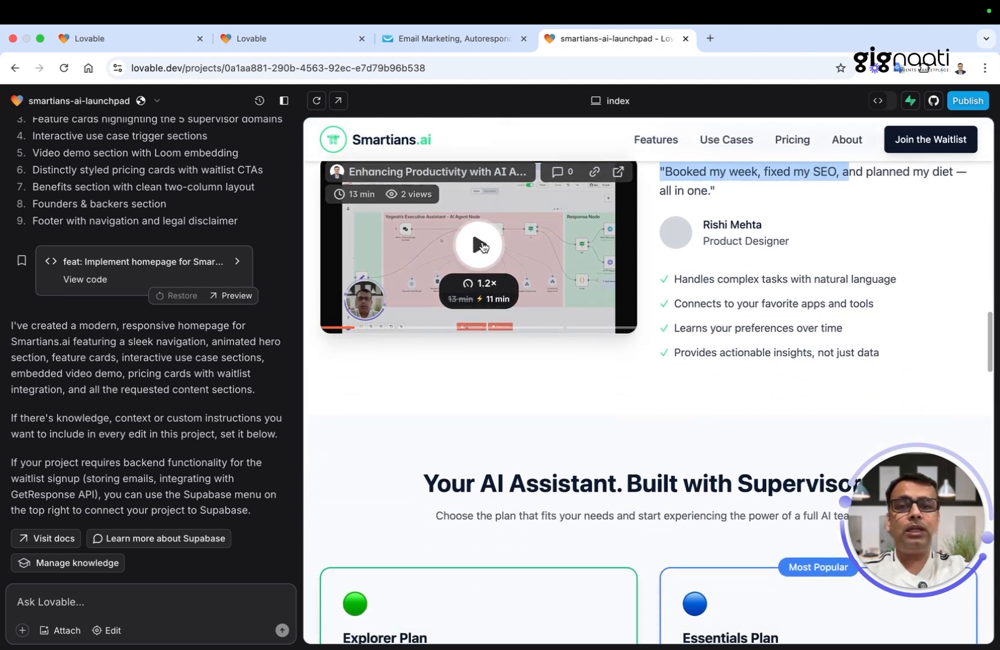
pyautogui.click(477, 245)
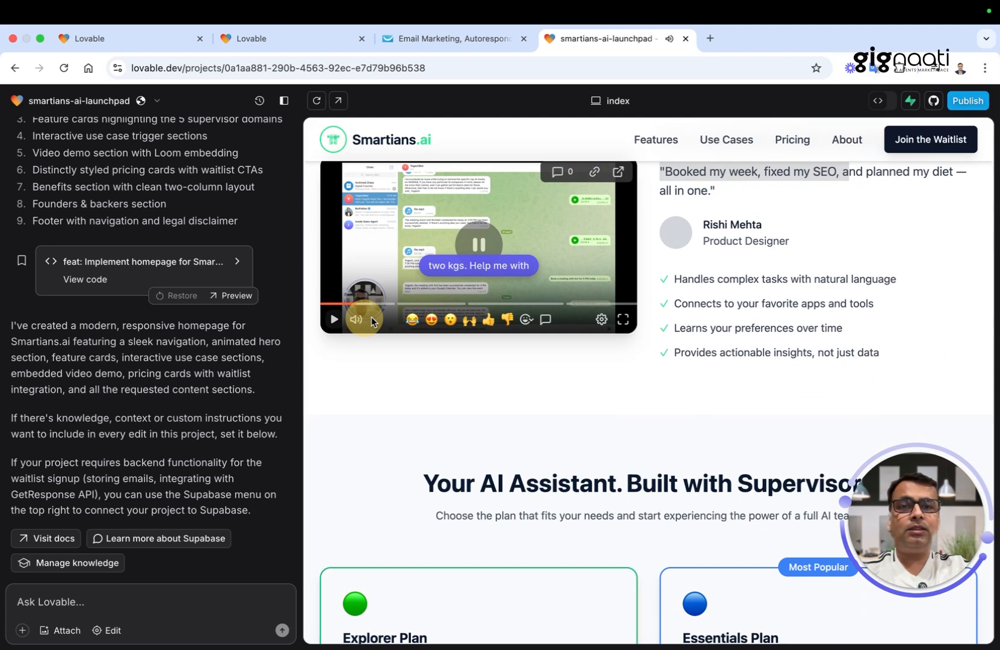
pyautogui.scroll(-3)
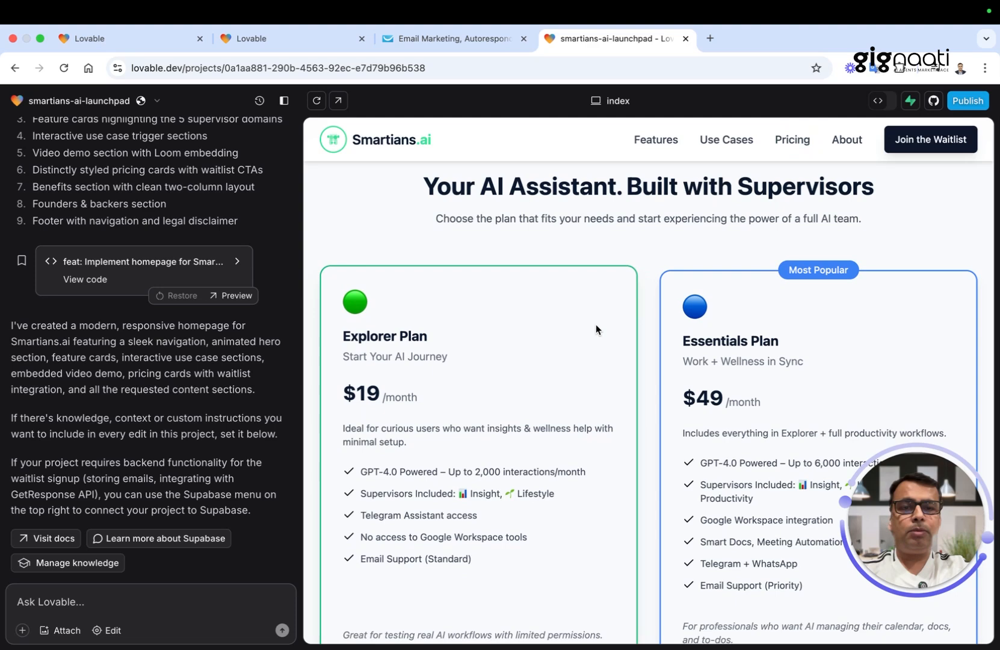
pyautogui.scroll(-3)
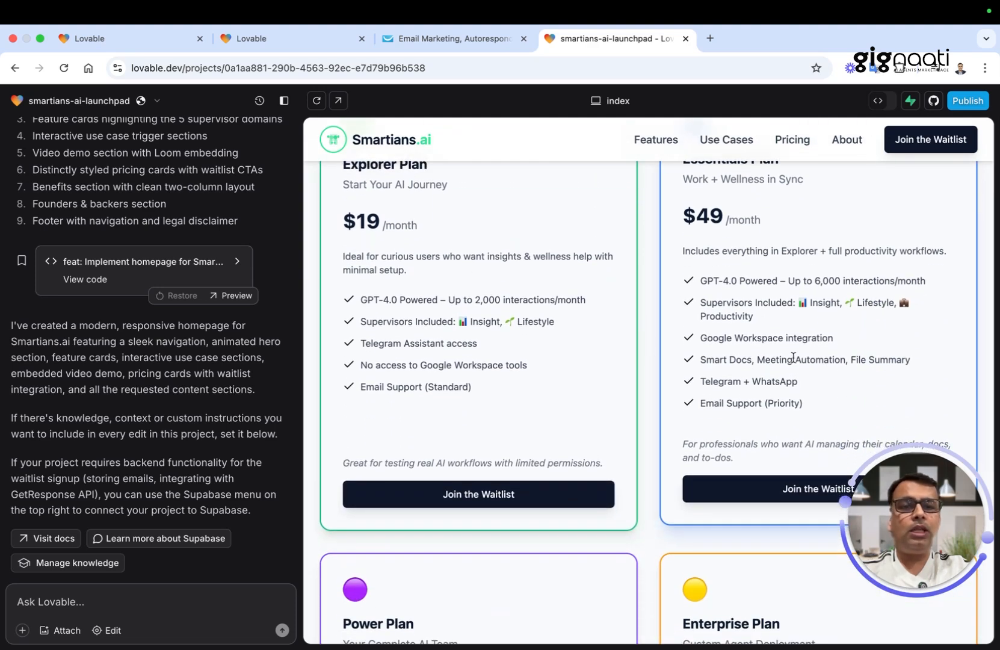
pyautogui.scroll(-3)
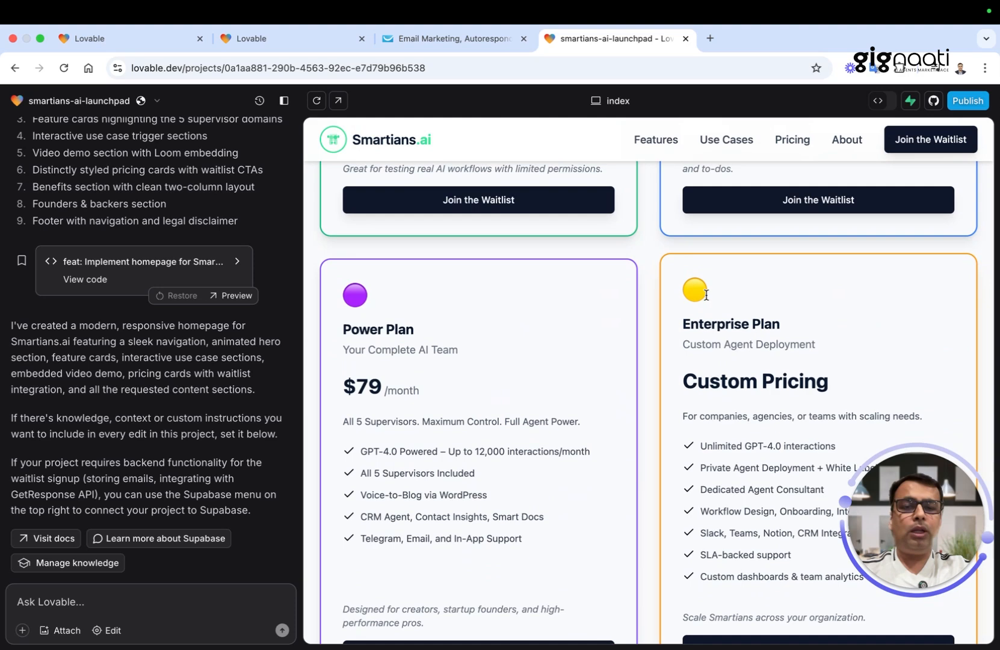
pyautogui.scroll(-3)
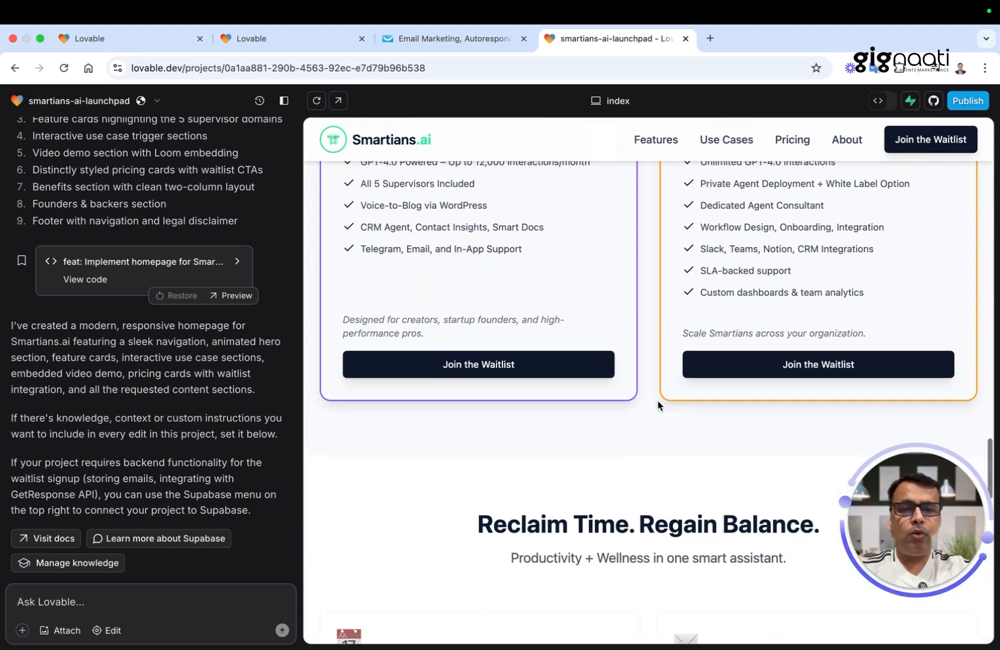
pyautogui.scroll(-3)
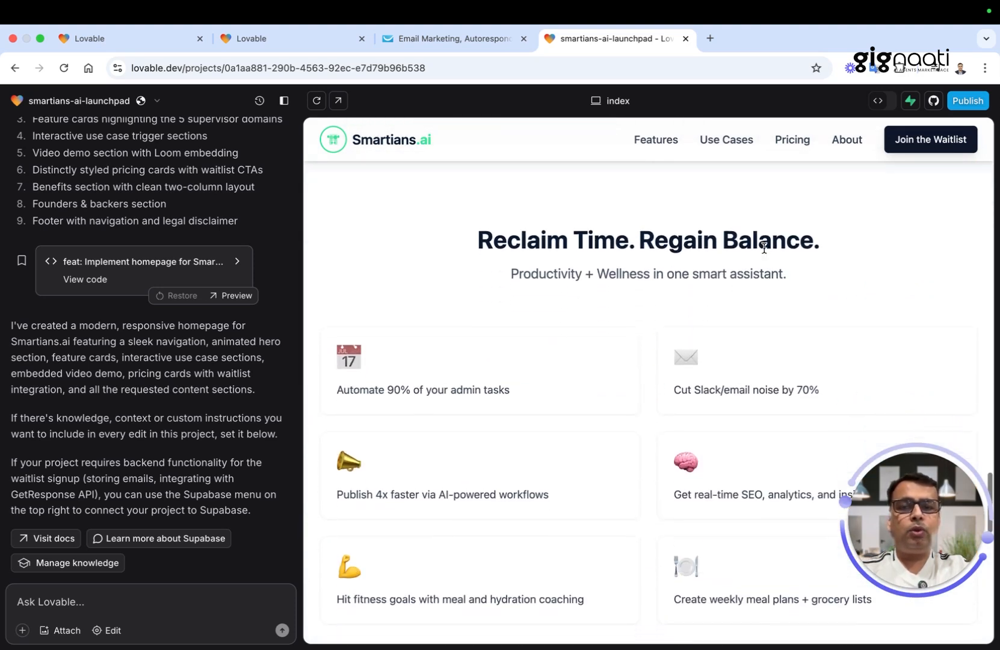
pyautogui.scroll(-3)
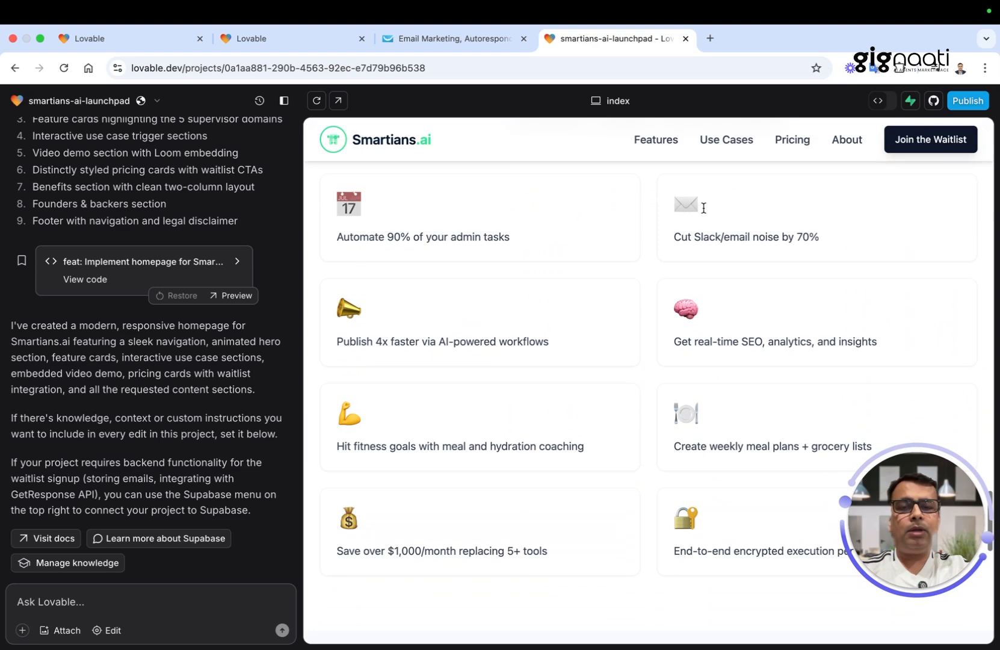
pyautogui.scroll(-3)
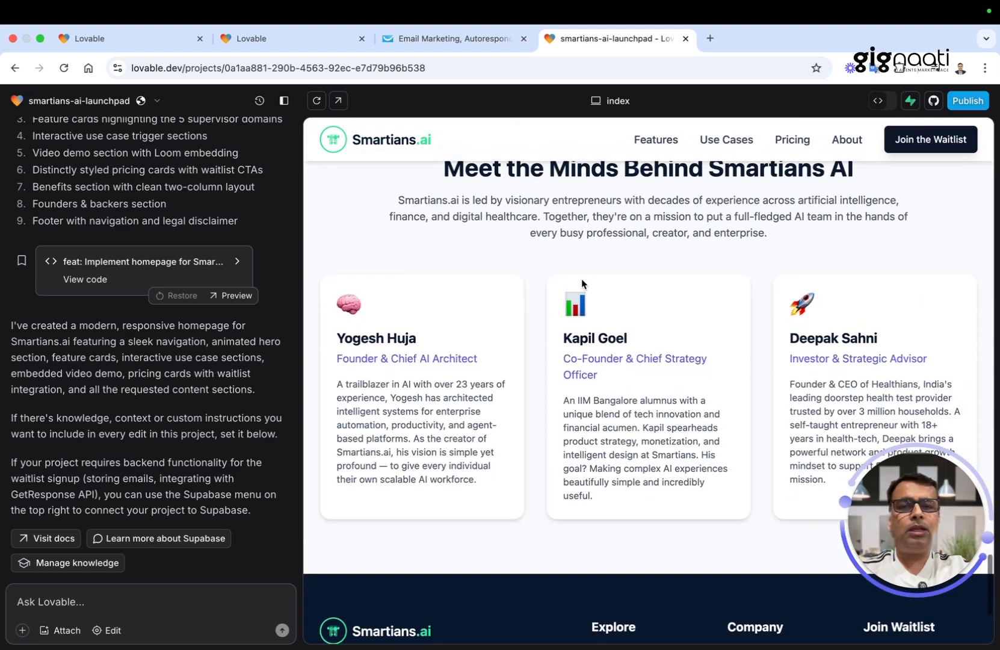
pyautogui.scroll(-3)
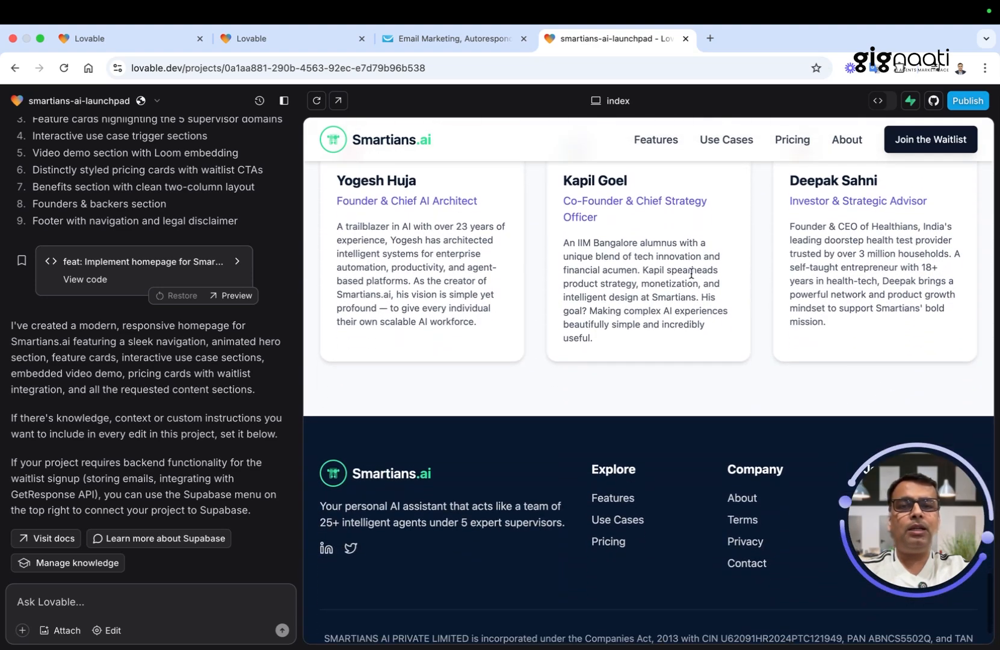
pyautogui.scroll(-3)
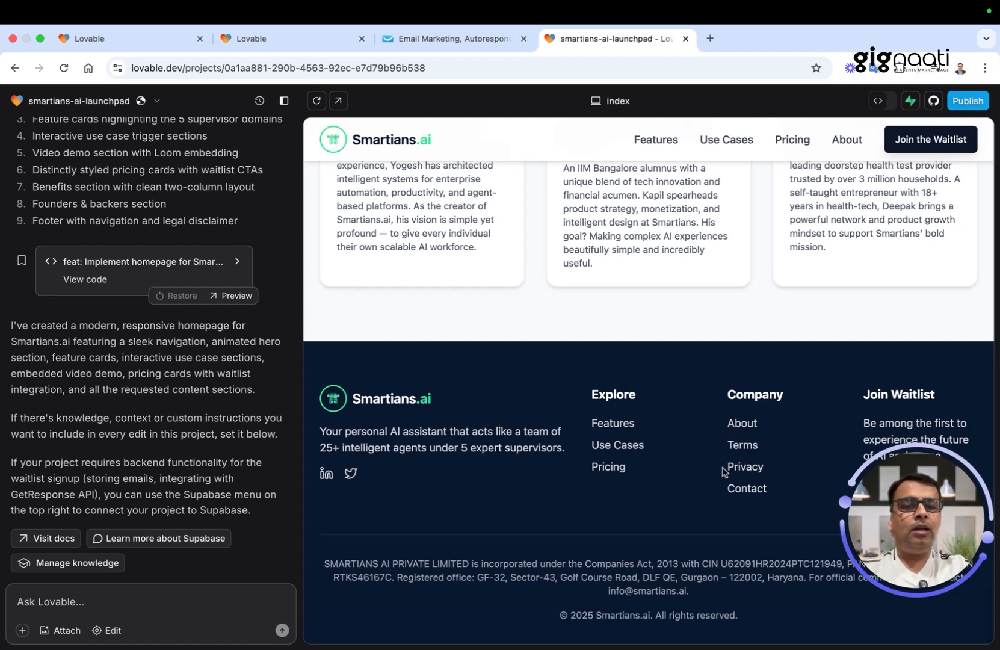
pyautogui.moveTo(619, 374)
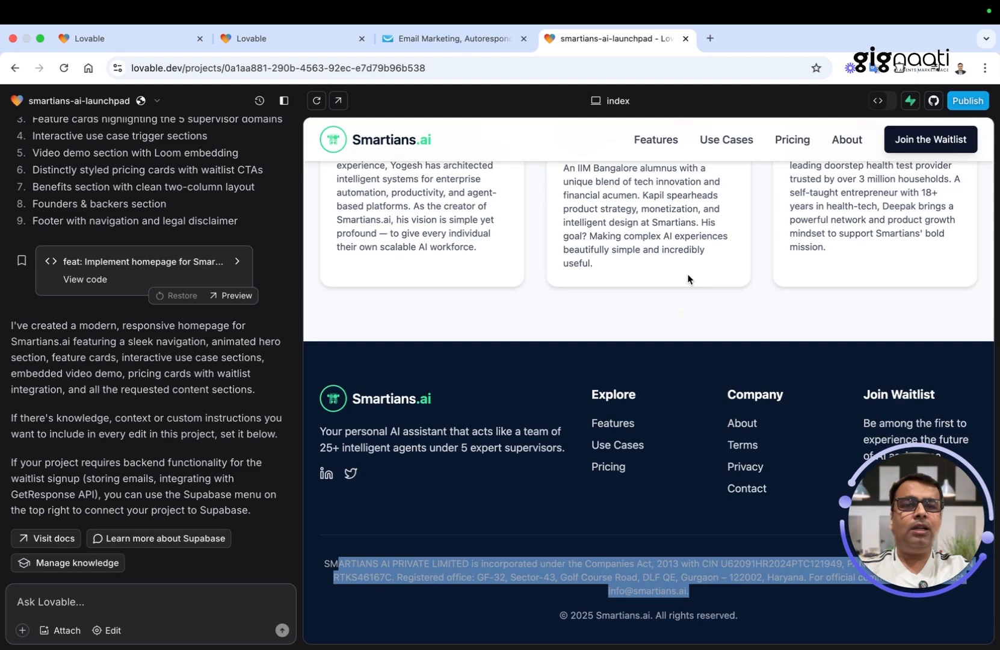
pyautogui.scroll(3)
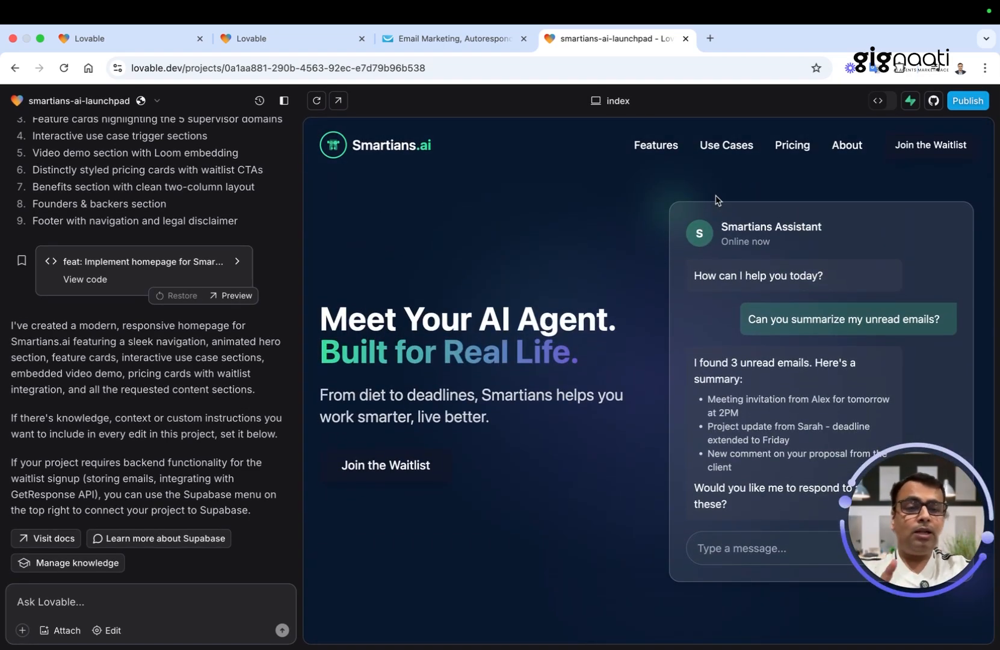
pyautogui.moveTo(921, 148)
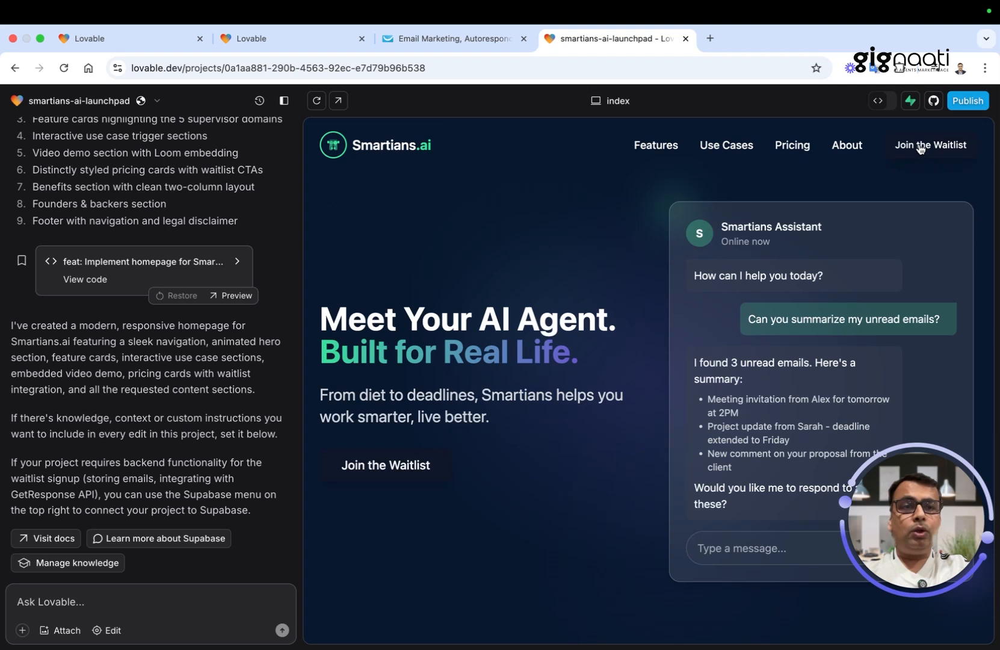
pyautogui.moveTo(919, 150)
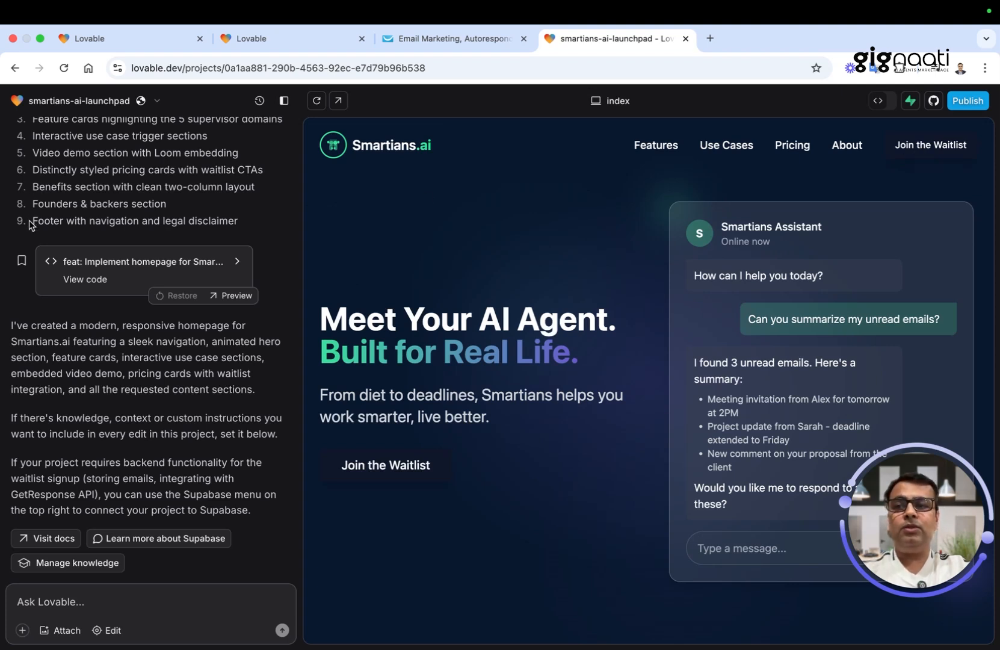
pyautogui.moveTo(922, 152)
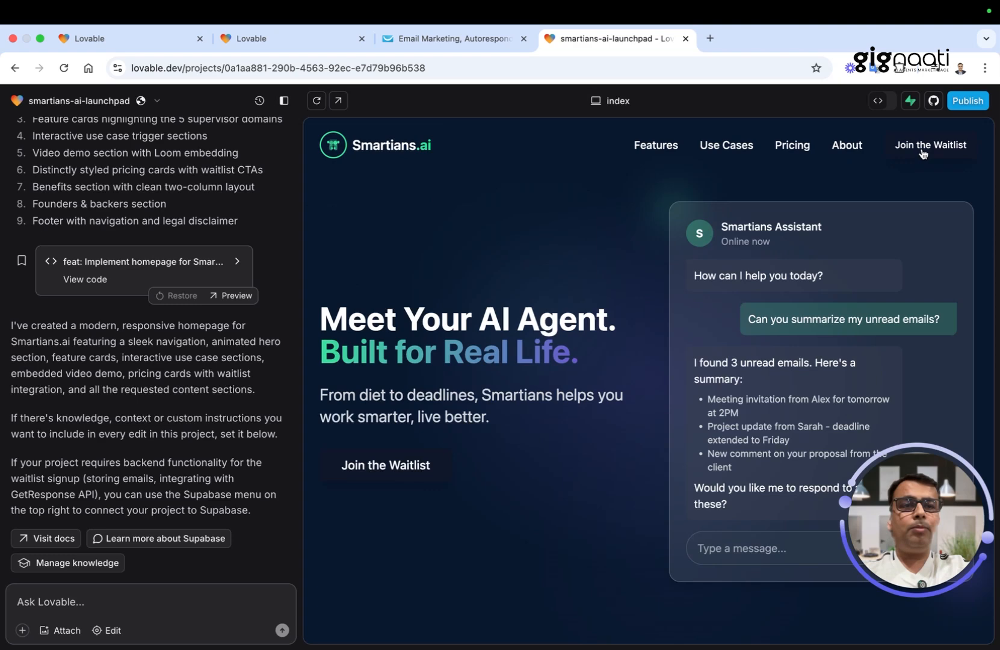
# Check the header Join the Waitlist modal opens and closes, then reach the pricing plans.
pyautogui.click(931, 144)
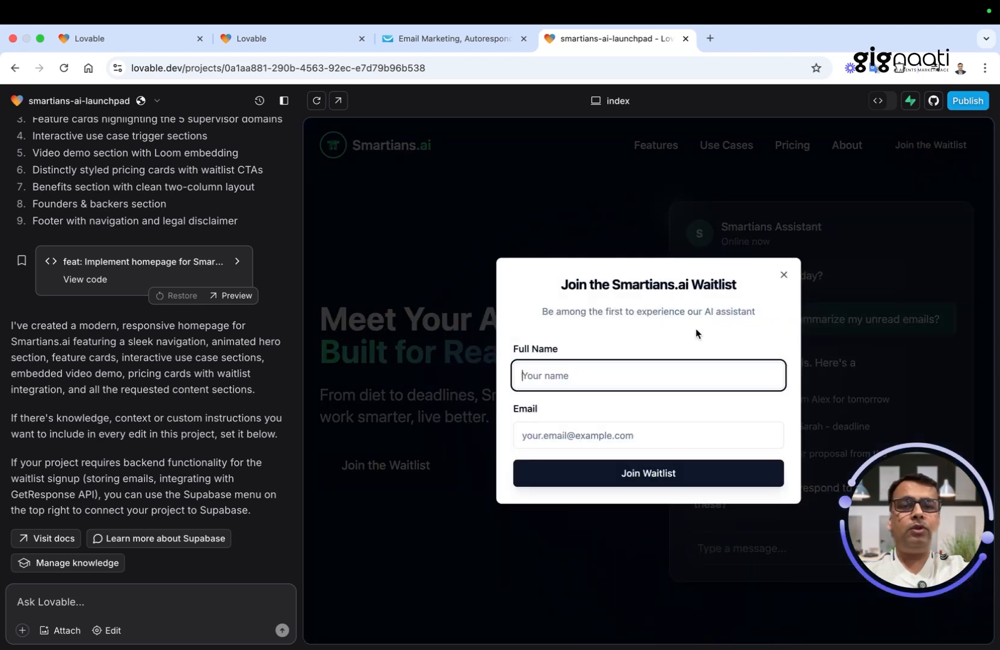
pyautogui.click(783, 274)
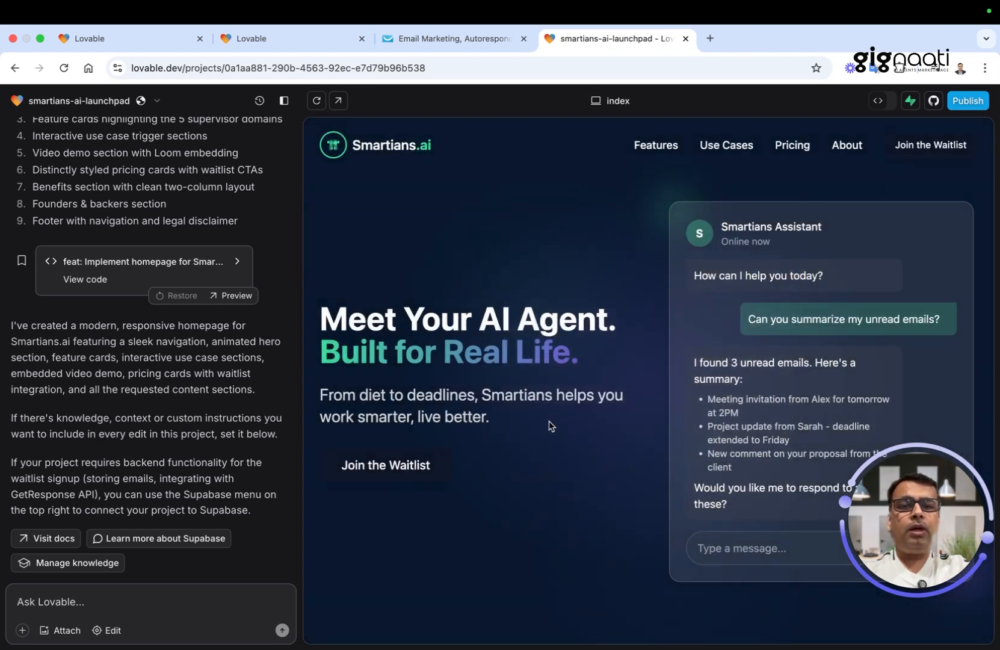
pyautogui.scroll(-3)
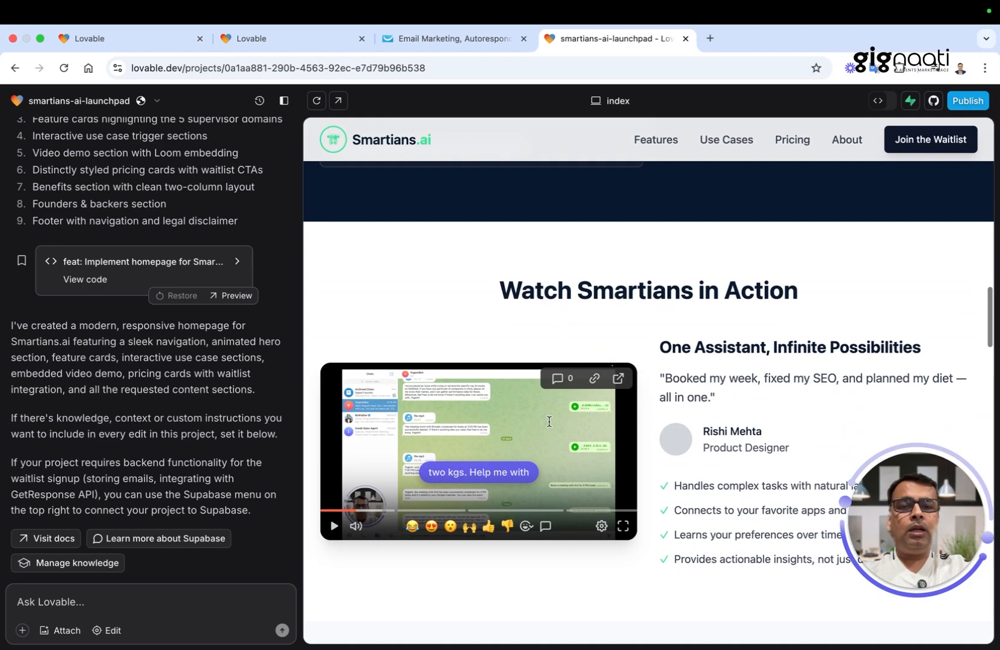
pyautogui.scroll(-3)
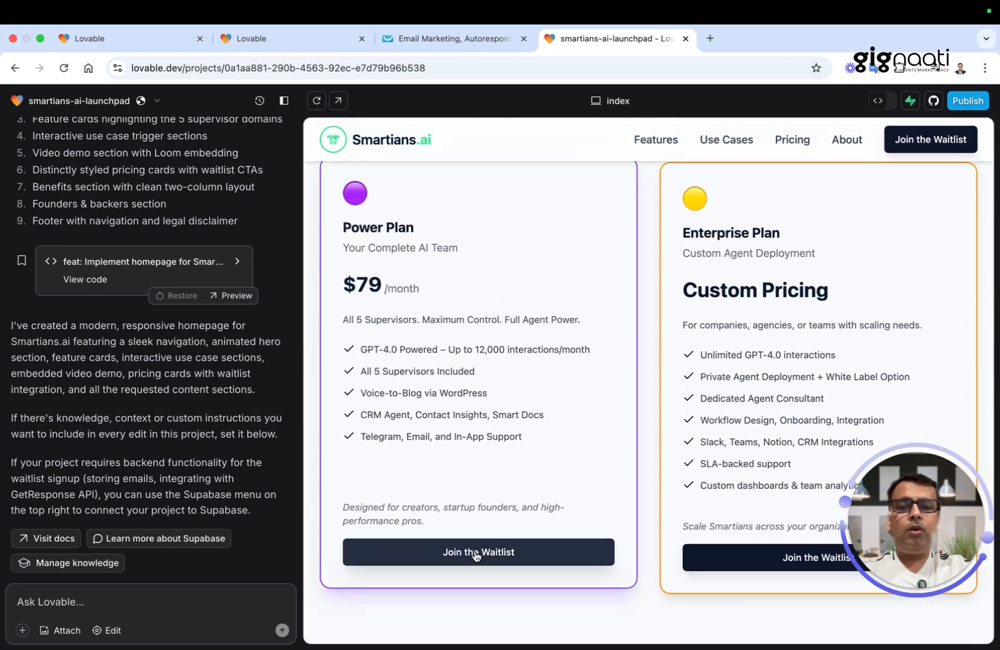
# Submit a Power Plan waitlist signup with the saved name 'yoges' and email autofilled.
pyautogui.click(477, 552)
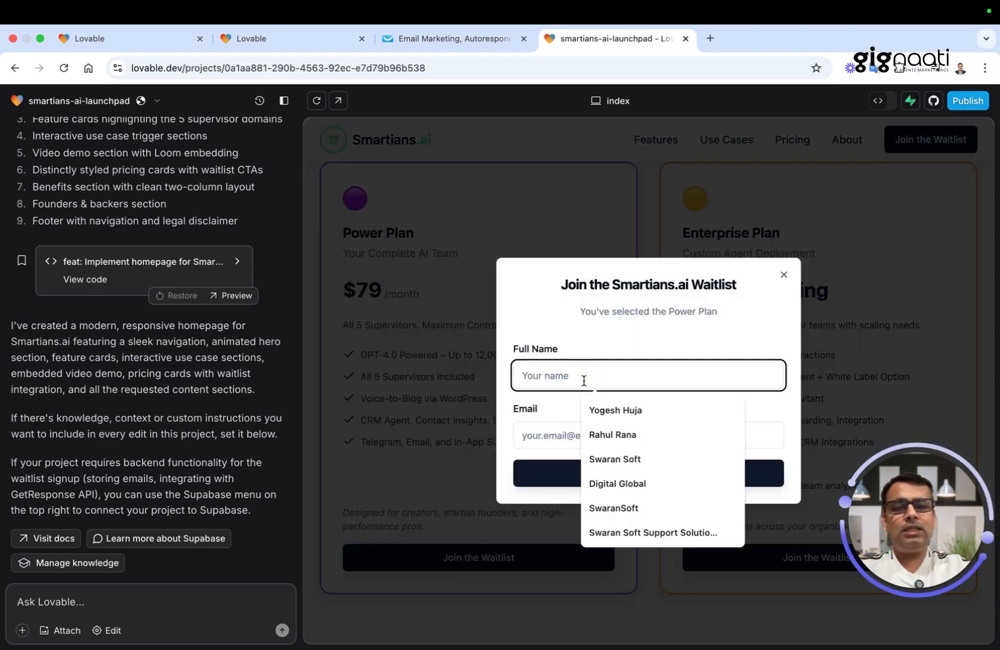
pyautogui.click(614, 411)
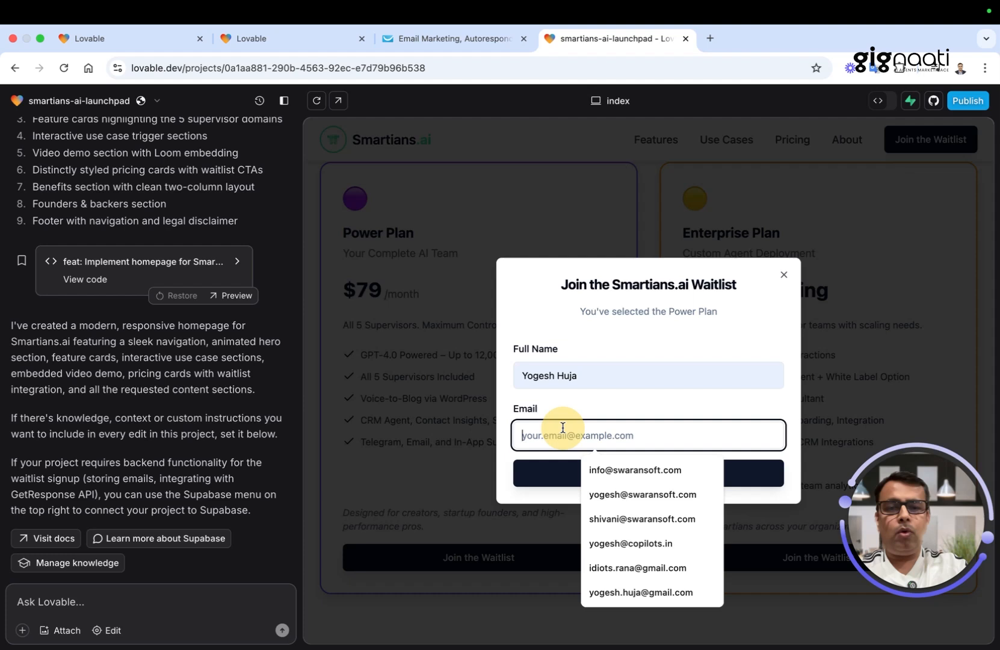
pyautogui.write('yoges')
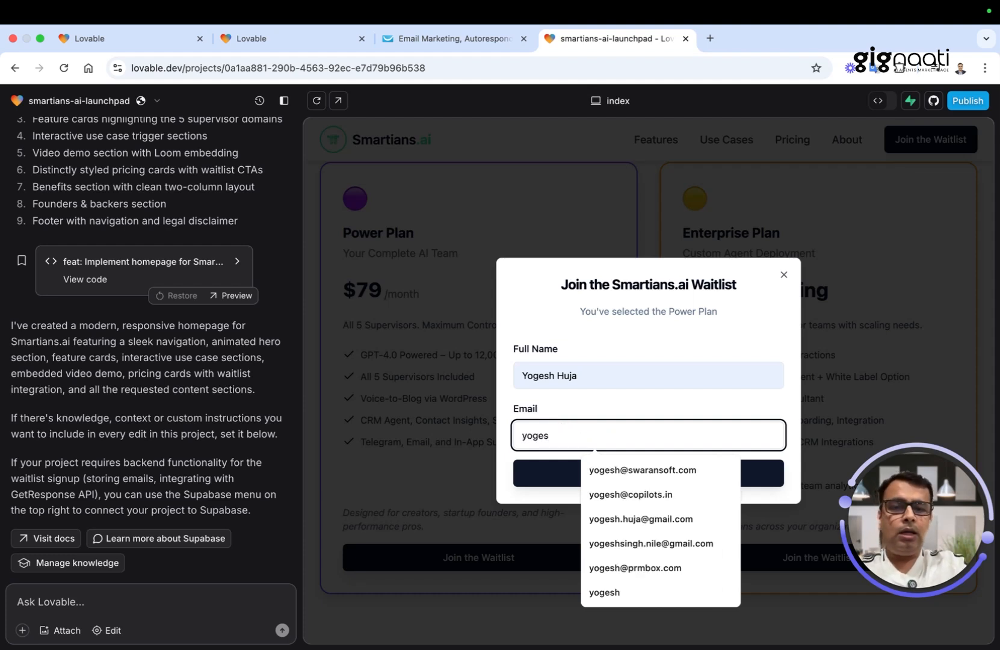
pyautogui.click(639, 518)
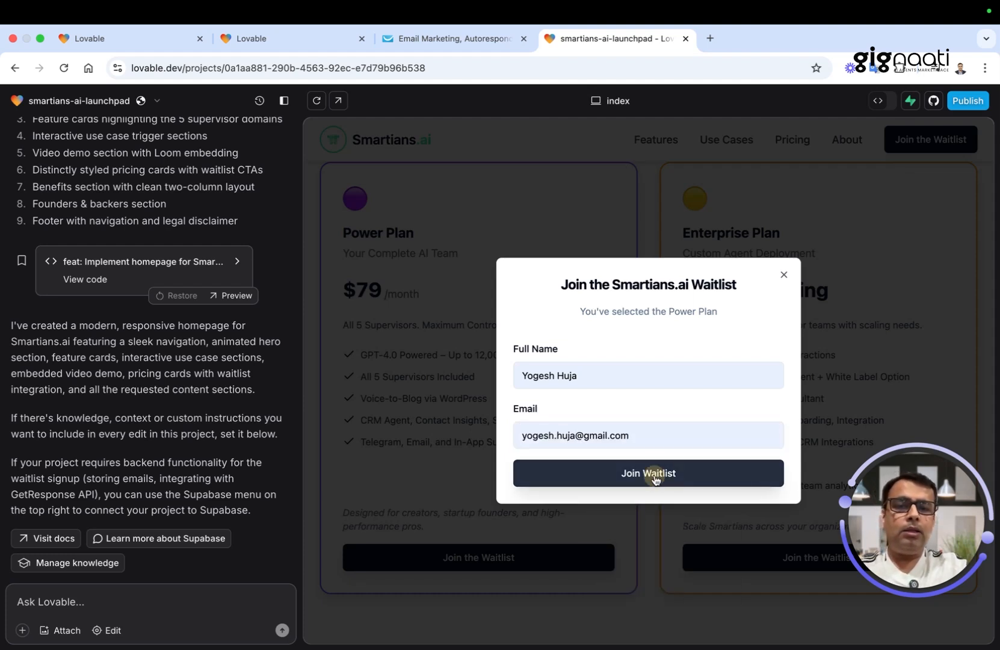
pyautogui.click(648, 473)
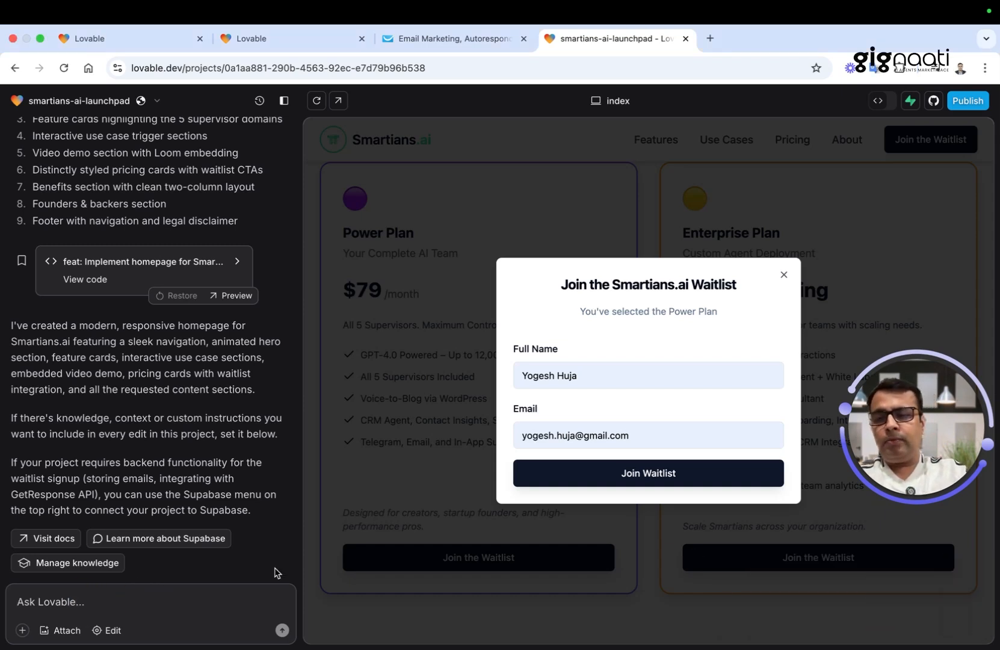
# Ask Lovable to fix the GetResponse API error or ask for the needed credentials.
pyautogui.write('Can you')
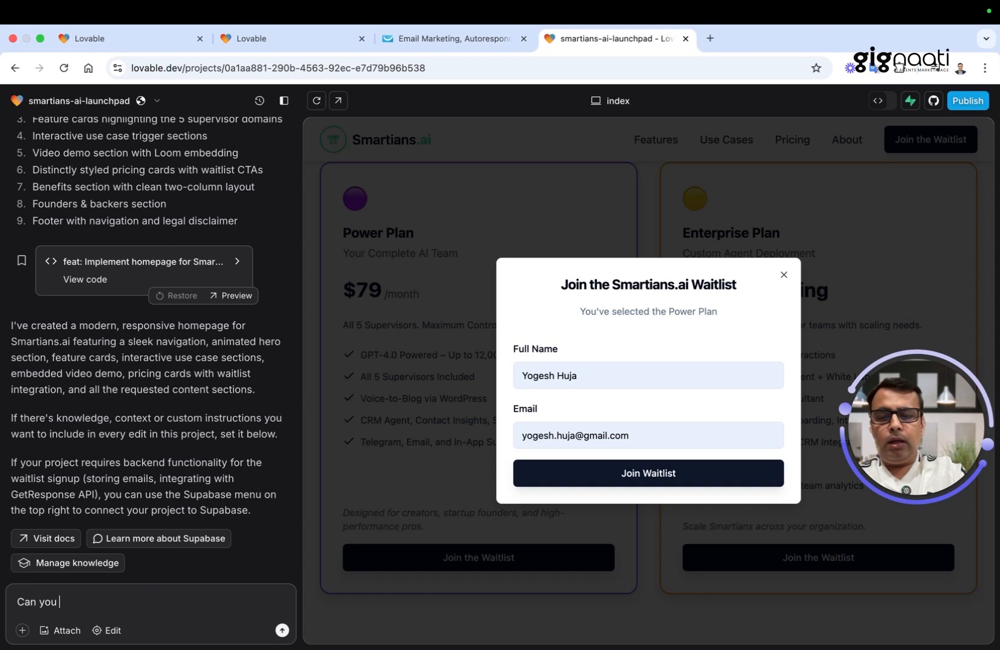
pyautogui.write('fix the')
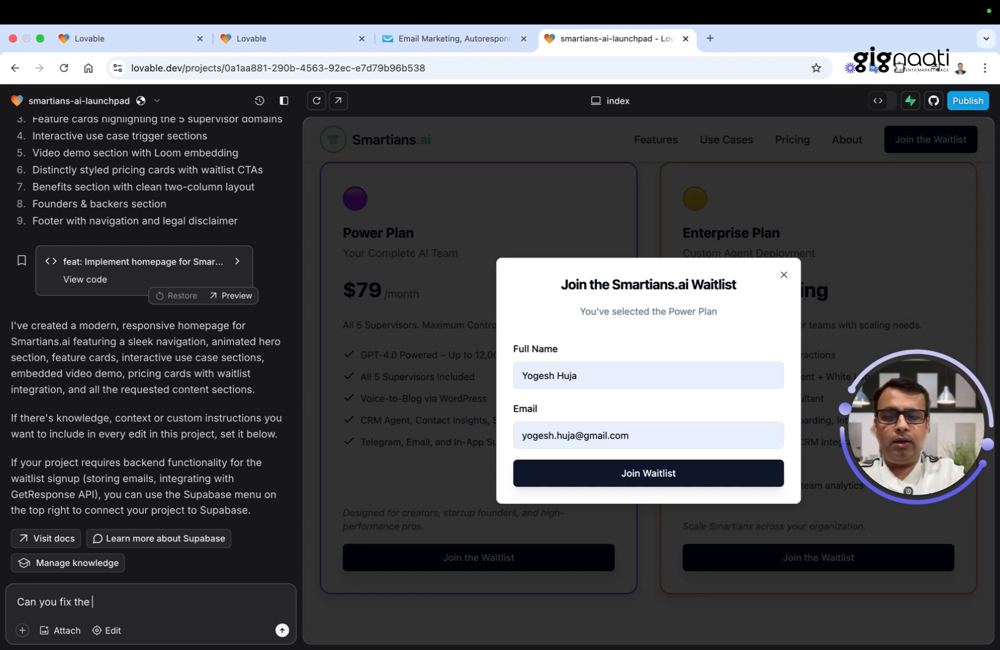
pyautogui.write('getresp')
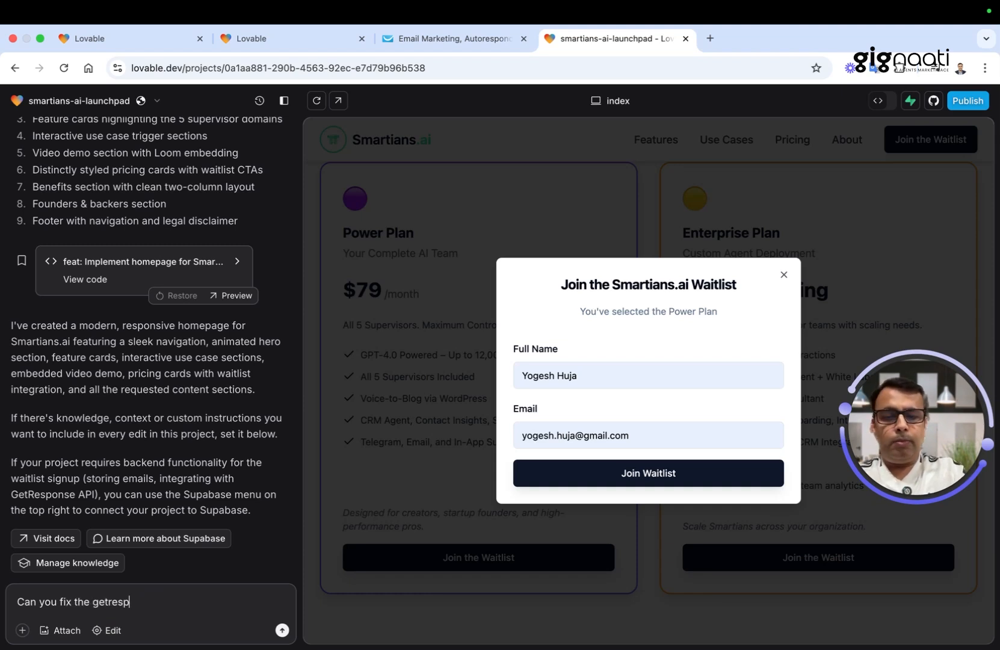
pyautogui.write('onse api error')
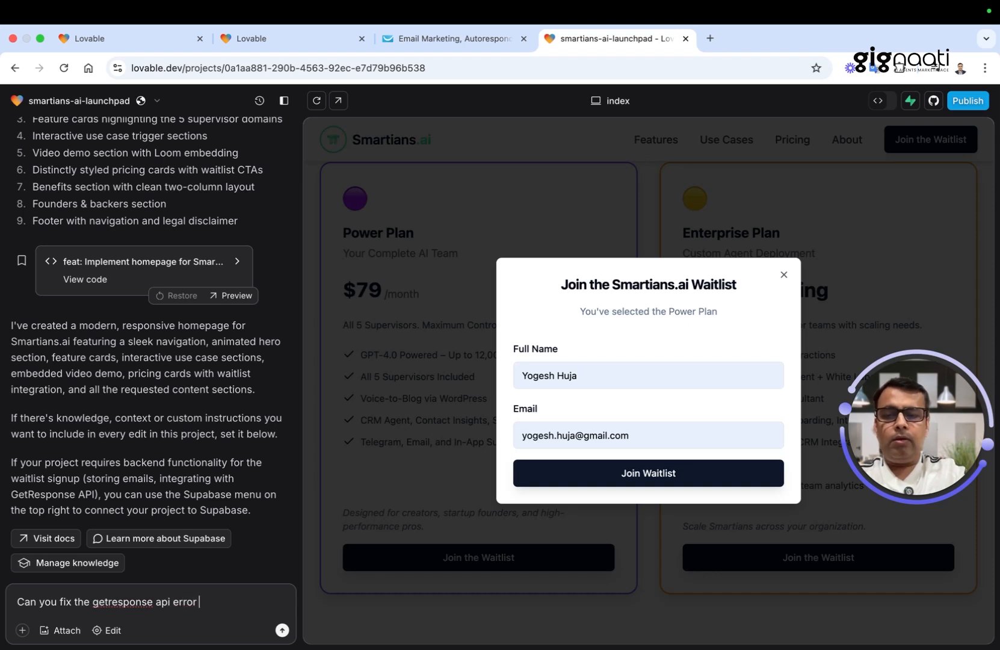
pyautogui.write('as')
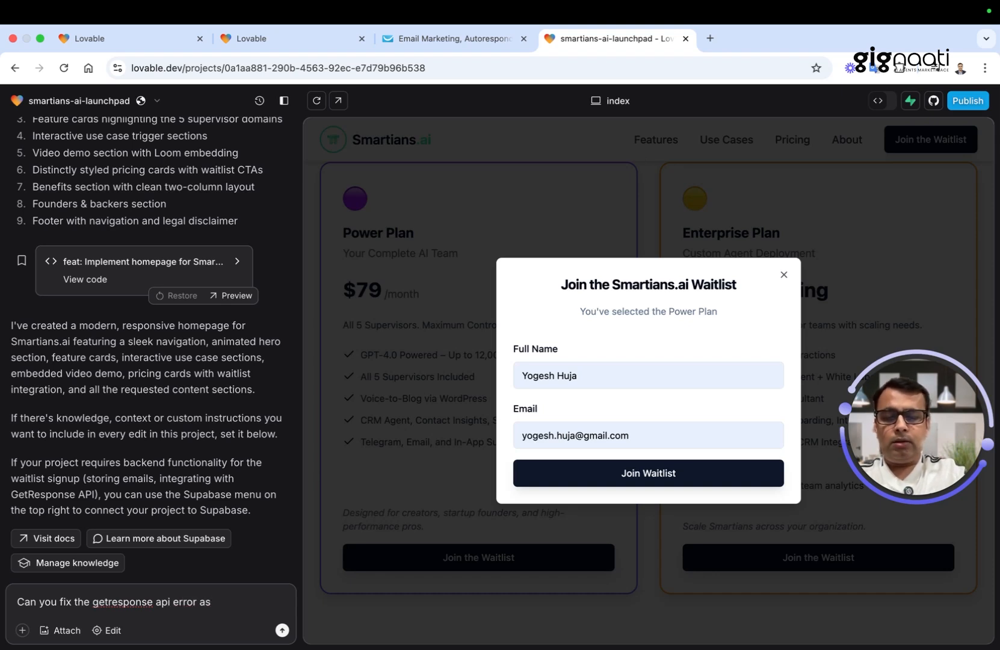
pyautogui.write('as i have given necessar')
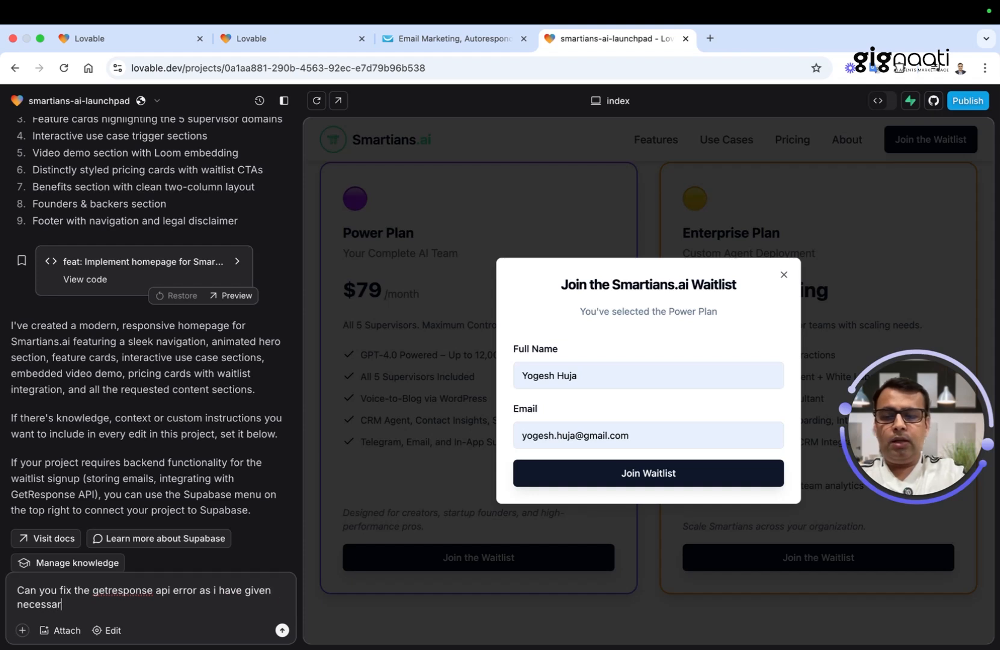
pyautogui.write('y credent')
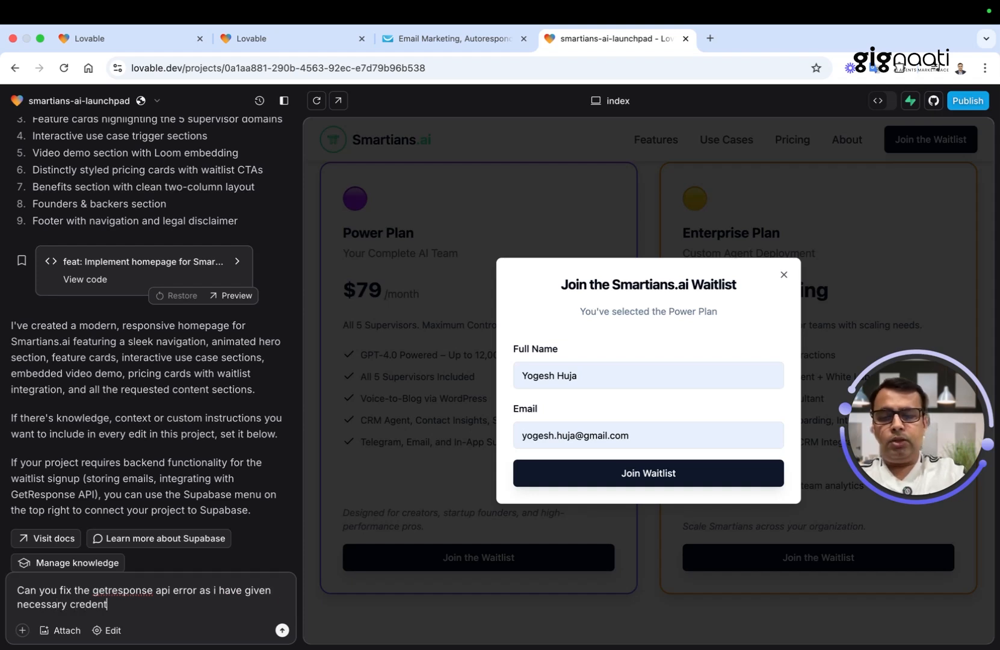
pyautogui.write('ials')
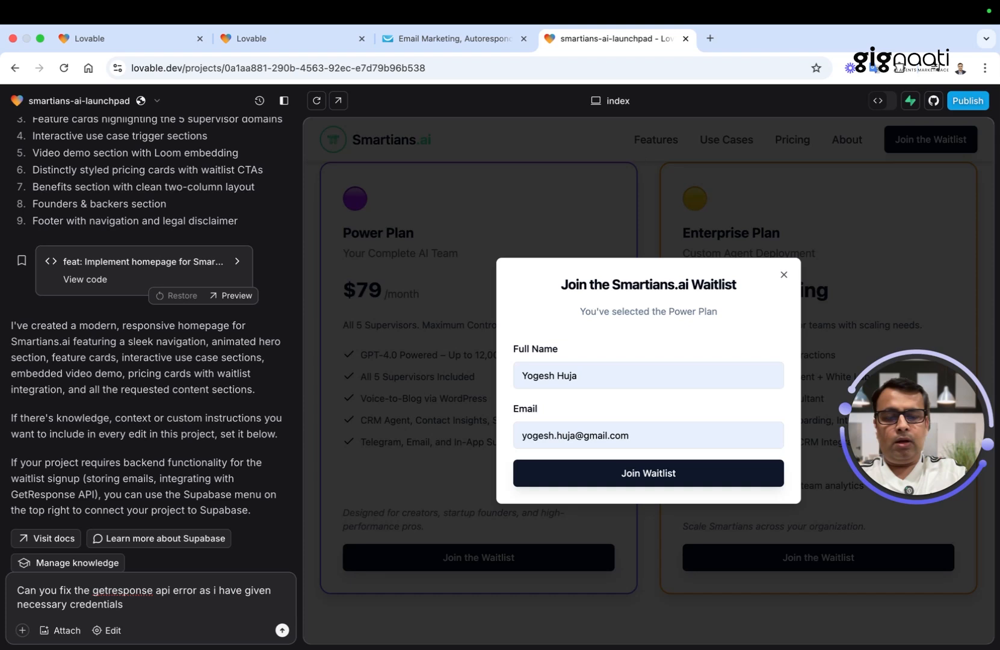
pyautogui.write('or elase a')
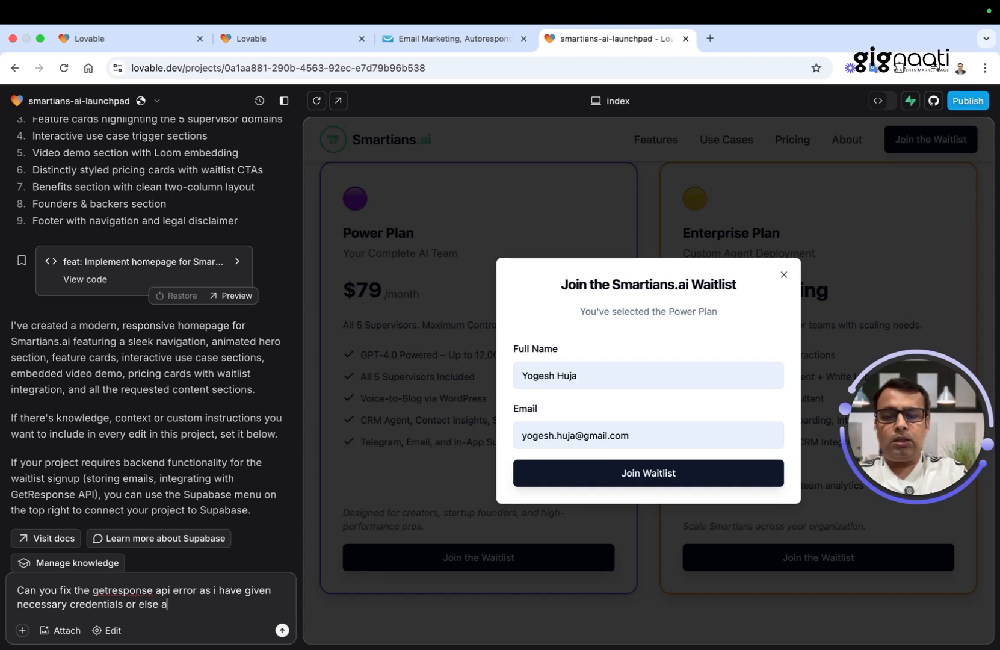
pyautogui.write('sk fo')
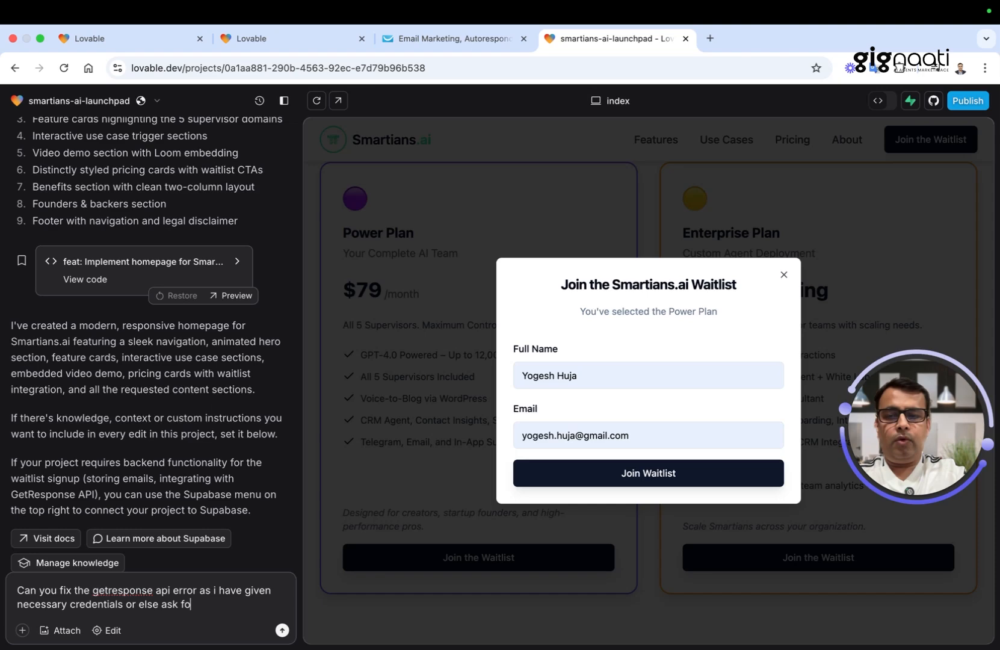
pyautogui.click(282, 631)
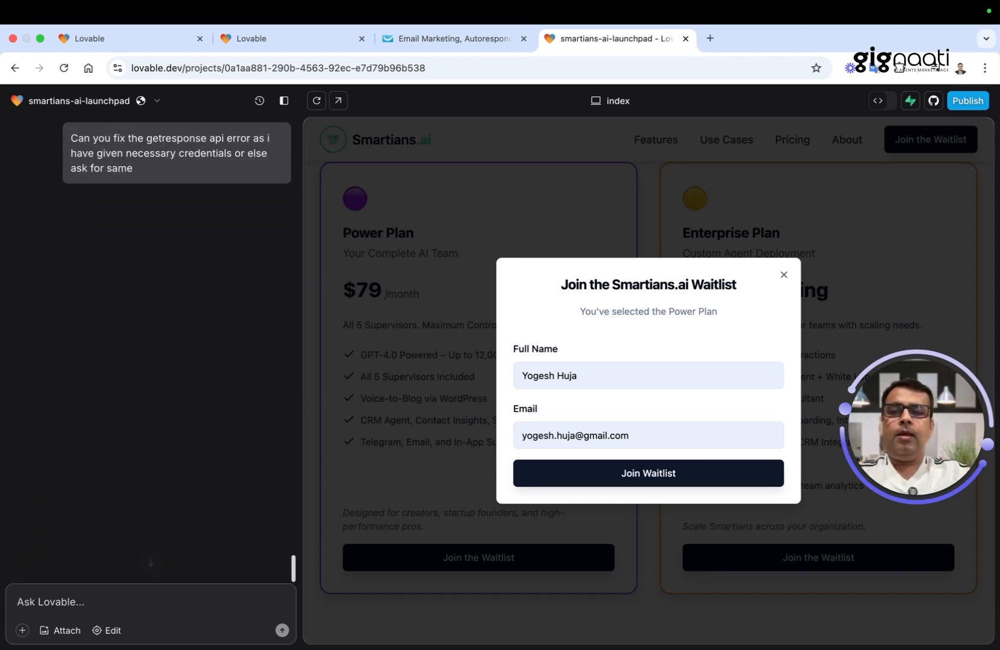
# Read Lovable's WaitlistModal.tsx local-storage fix, then switch to the GetResponse tab.
pyautogui.click(283, 631)
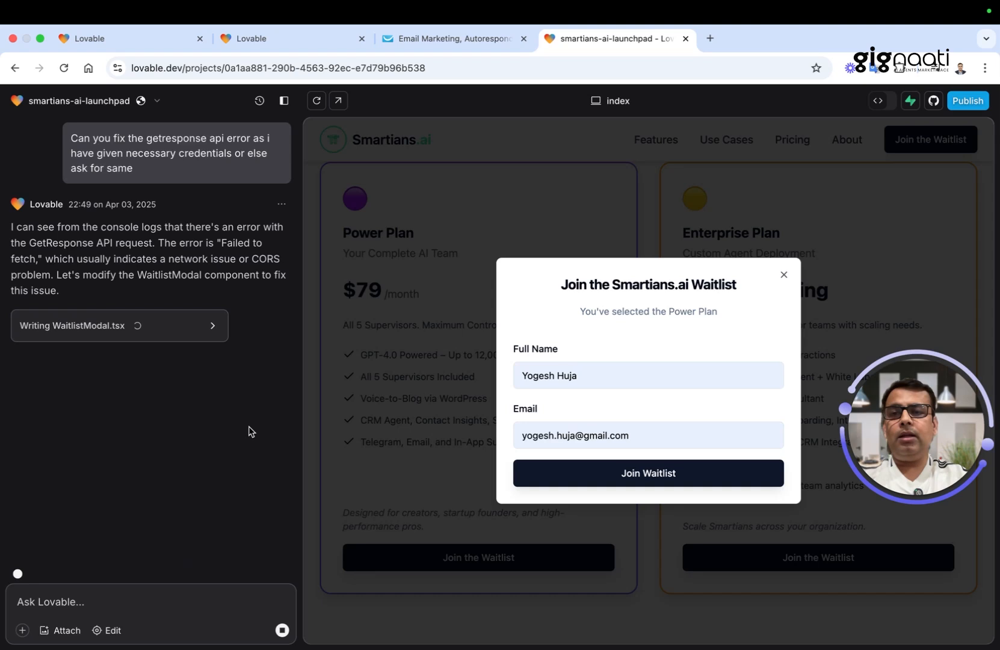
pyautogui.moveTo(268, 422)
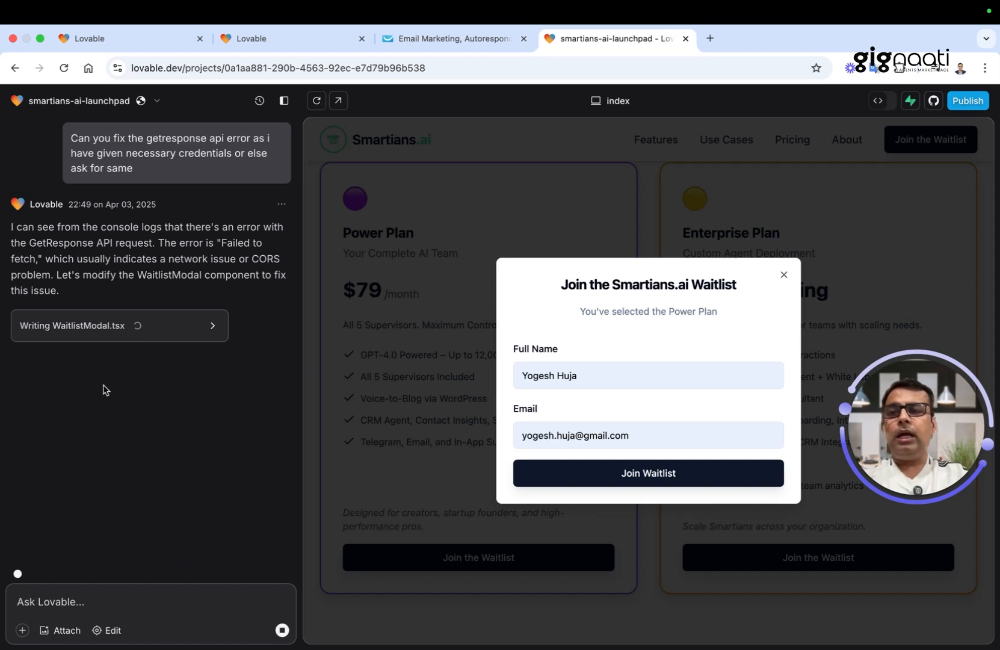
pyautogui.moveTo(62, 269)
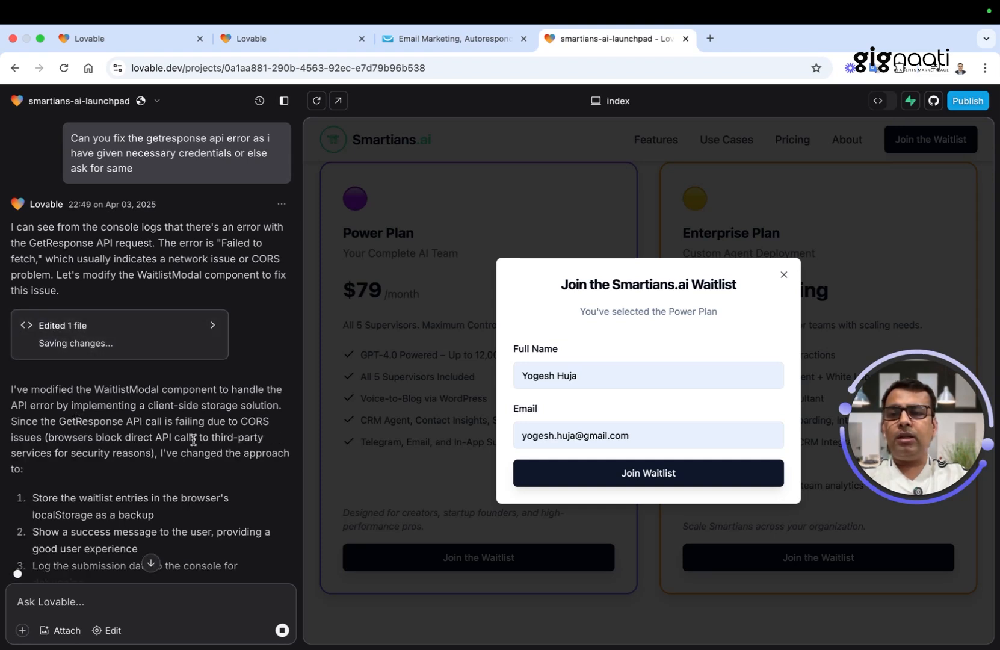
pyautogui.scroll(-3)
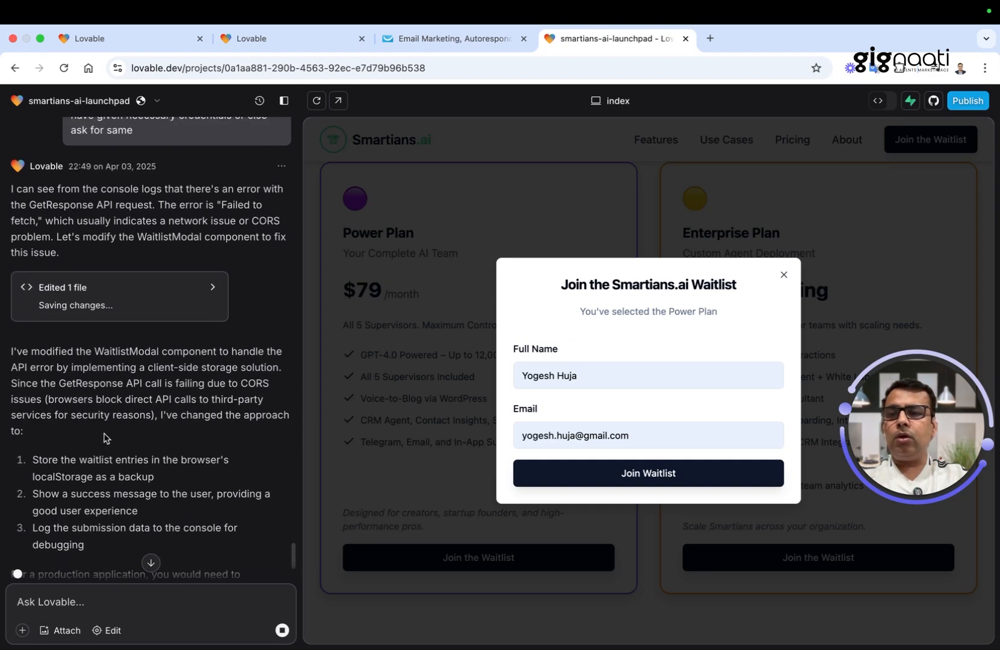
pyautogui.scroll(-3)
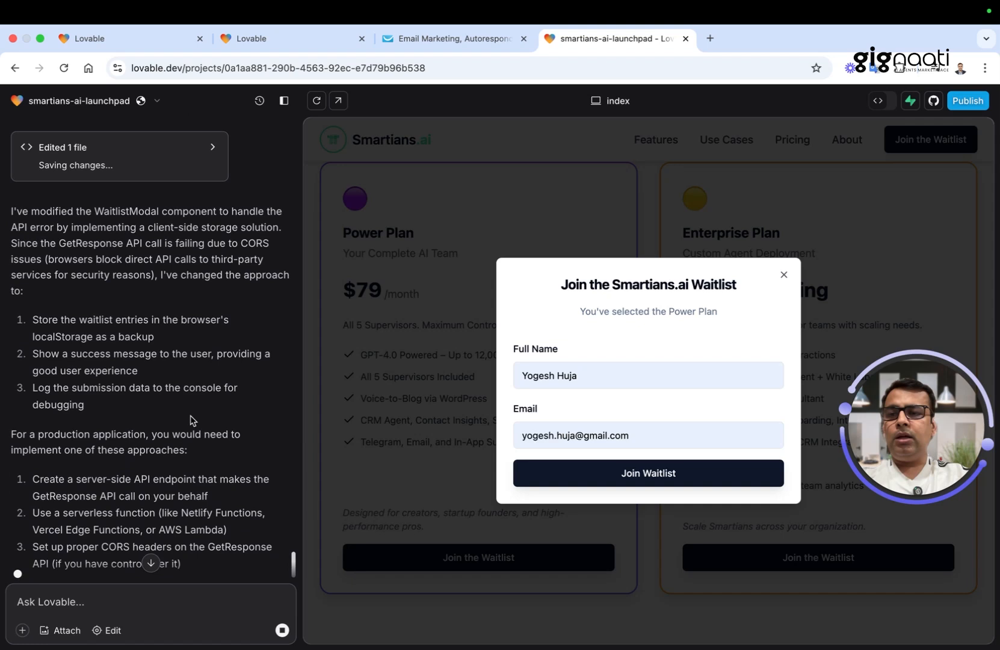
pyautogui.scroll(-3)
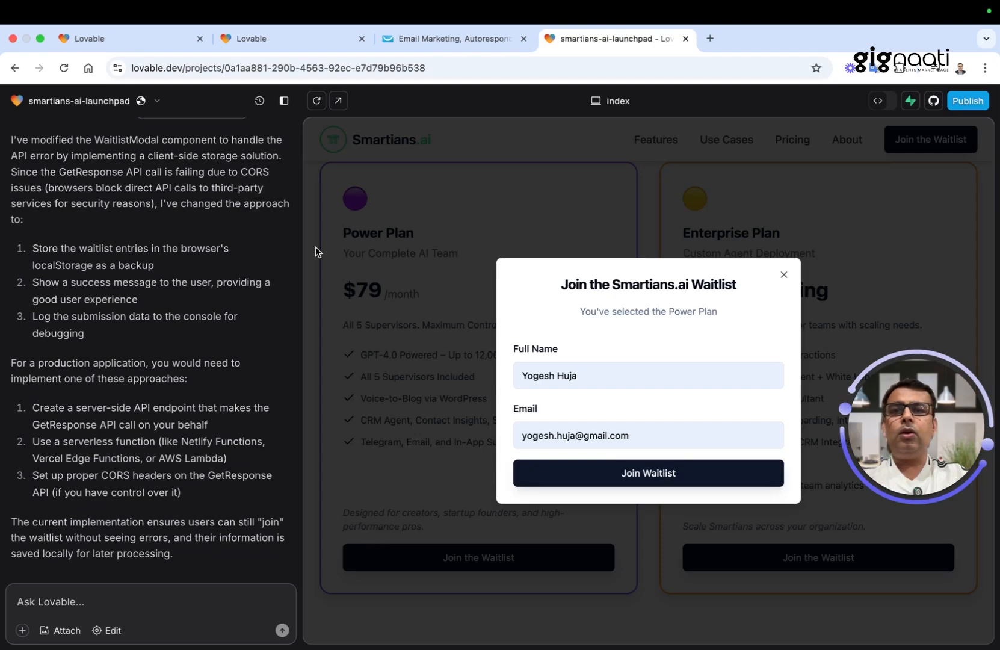
pyautogui.click(452, 38)
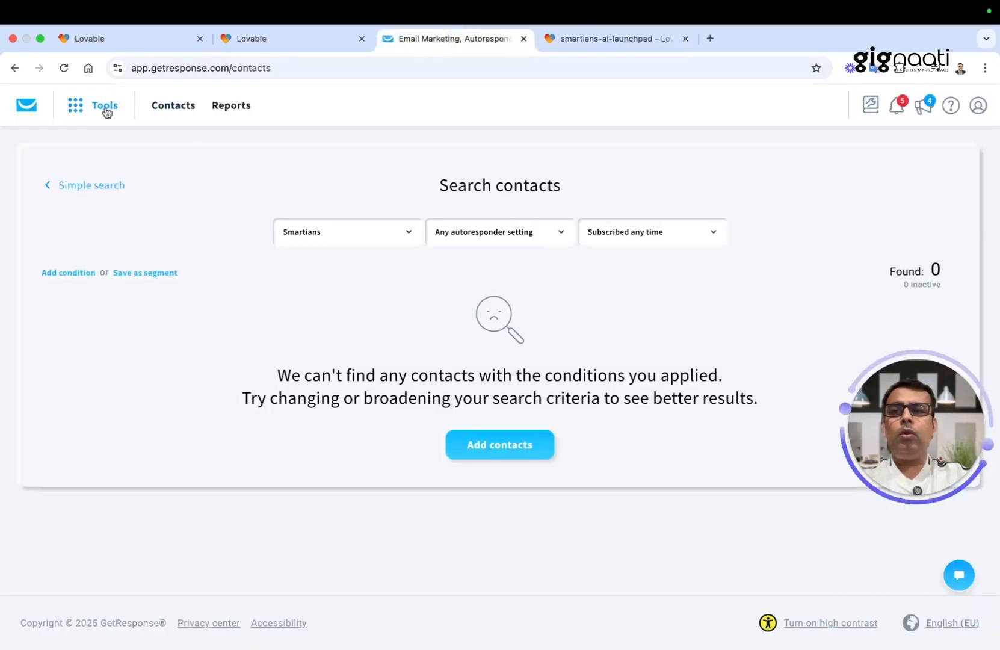
# Check the Smartians key on GetResponse's Integrations and API page, then return to Lovable.
pyautogui.click(104, 105)
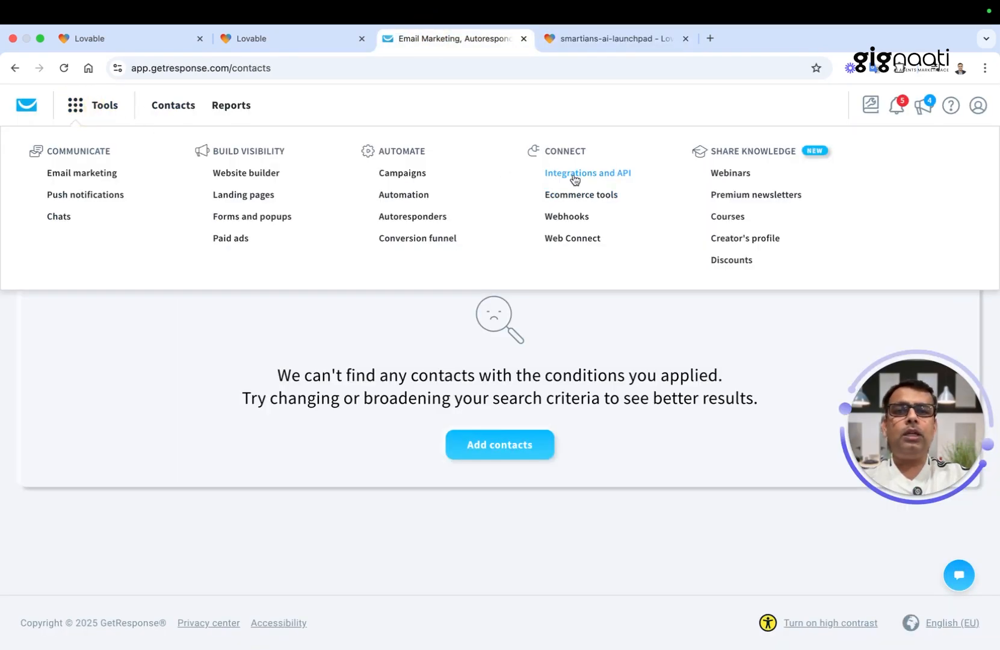
pyautogui.click(586, 173)
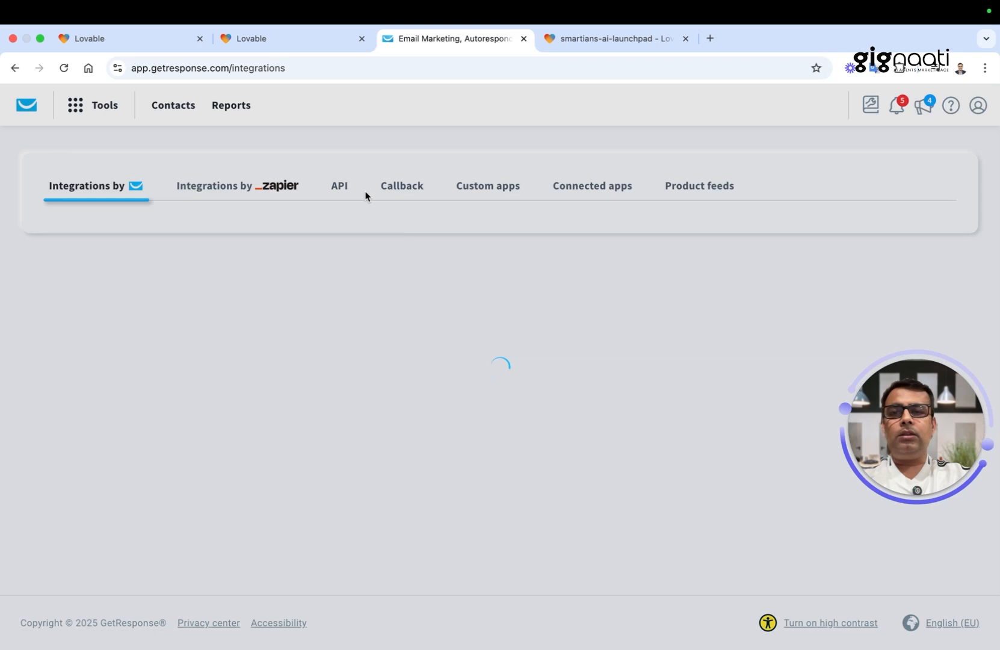
pyautogui.click(338, 185)
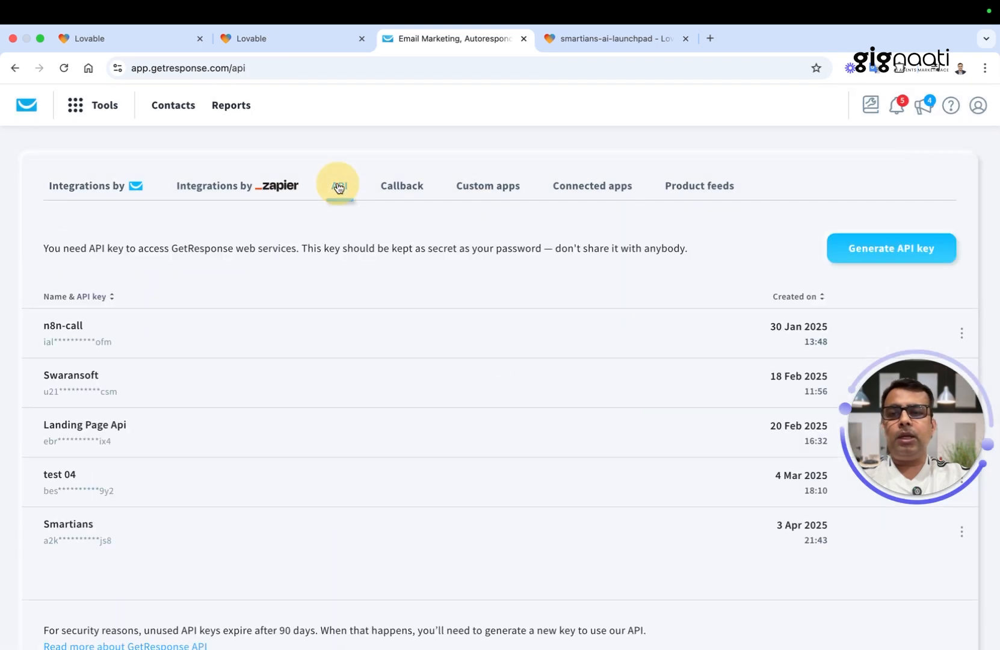
pyautogui.click(338, 185)
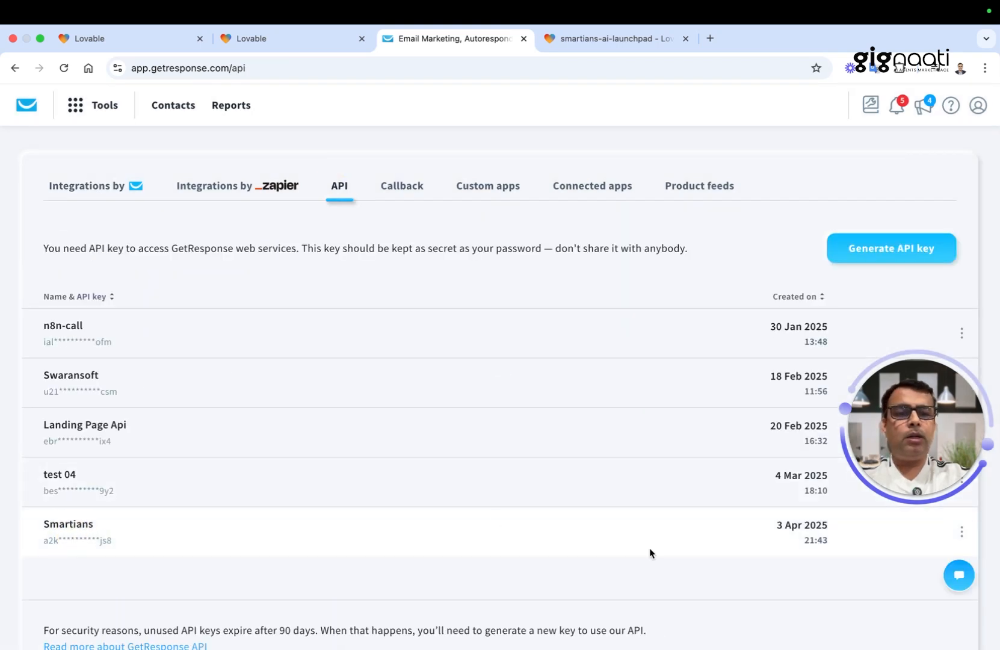
pyautogui.moveTo(919, 421)
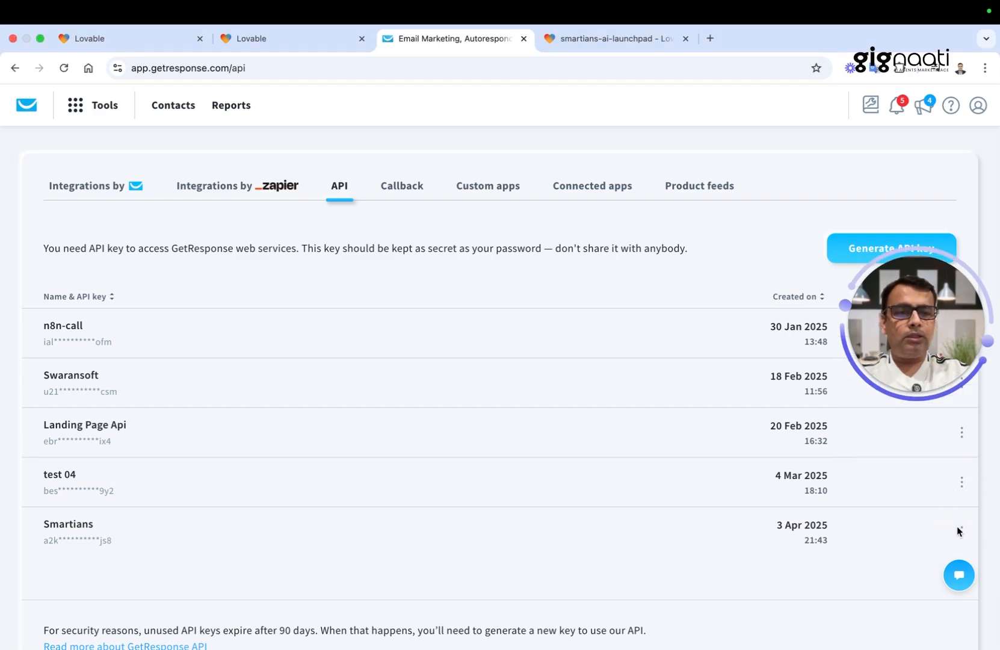
pyautogui.moveTo(478, 360)
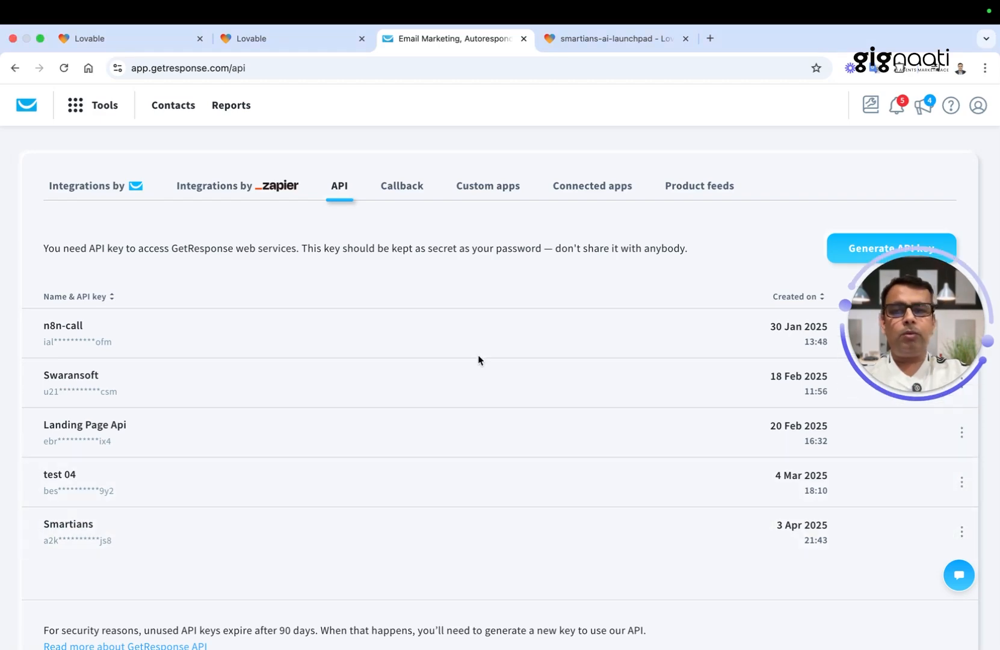
pyautogui.click(613, 39)
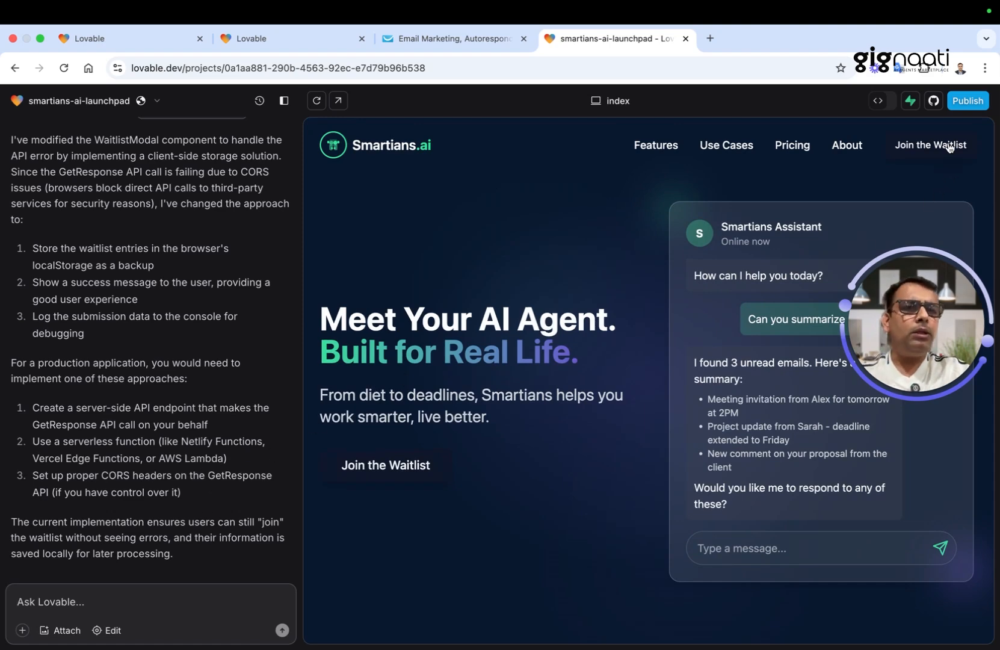
# Submit the preview waitlist signup, dismiss the Thanks for joining confirmation, return to GetResponse.
pyautogui.click(930, 144)
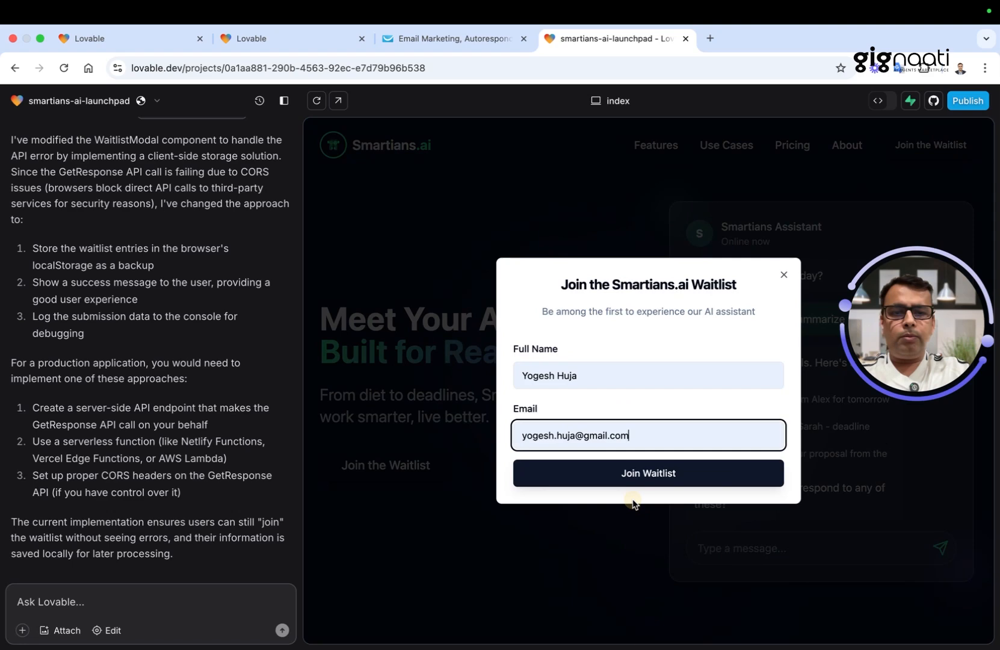
pyautogui.click(646, 473)
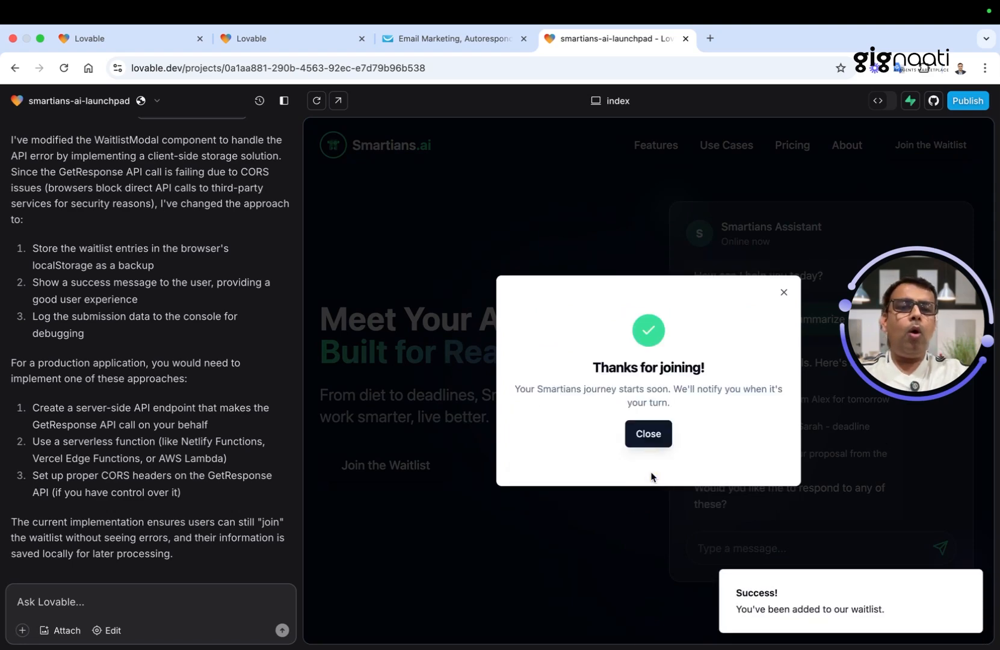
pyautogui.click(648, 433)
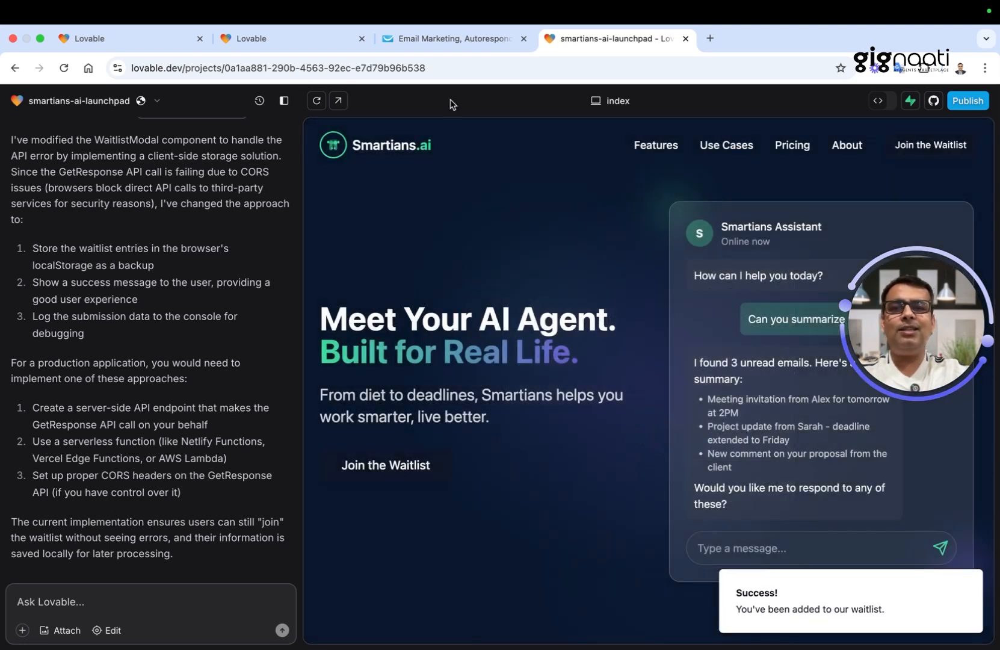
pyautogui.click(450, 38)
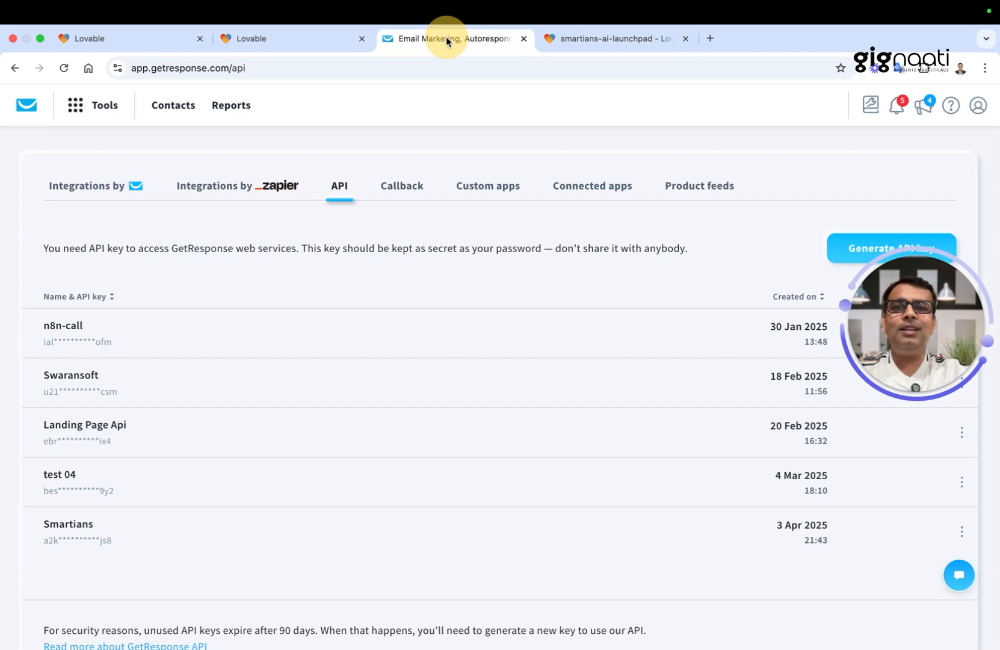
# Reload the Smartians list in GetResponse until the test signup shows as one subscribed contact.
pyautogui.click(173, 104)
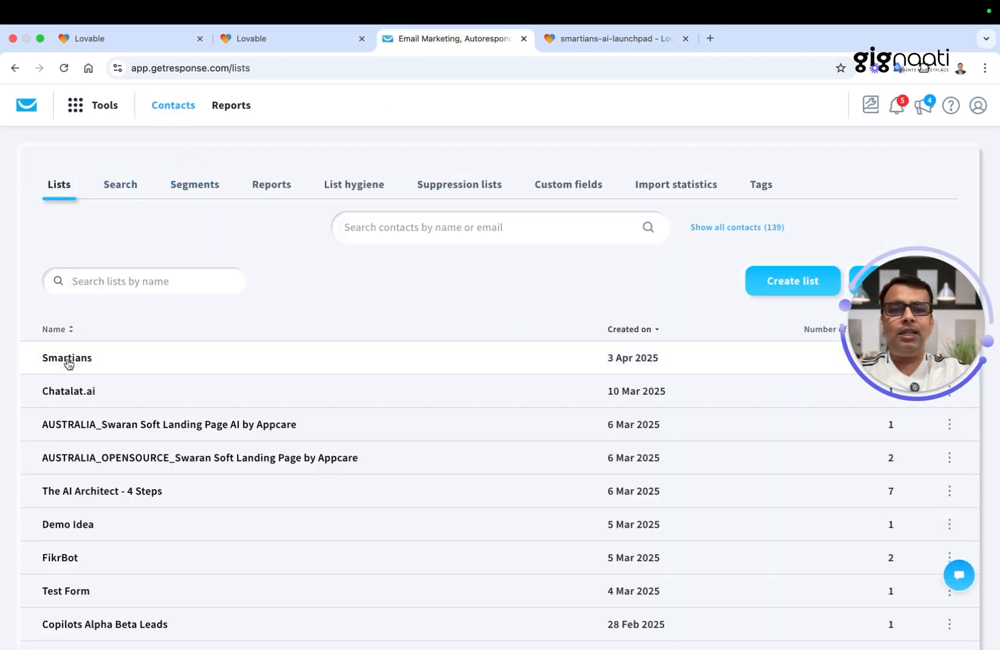
pyautogui.click(67, 358)
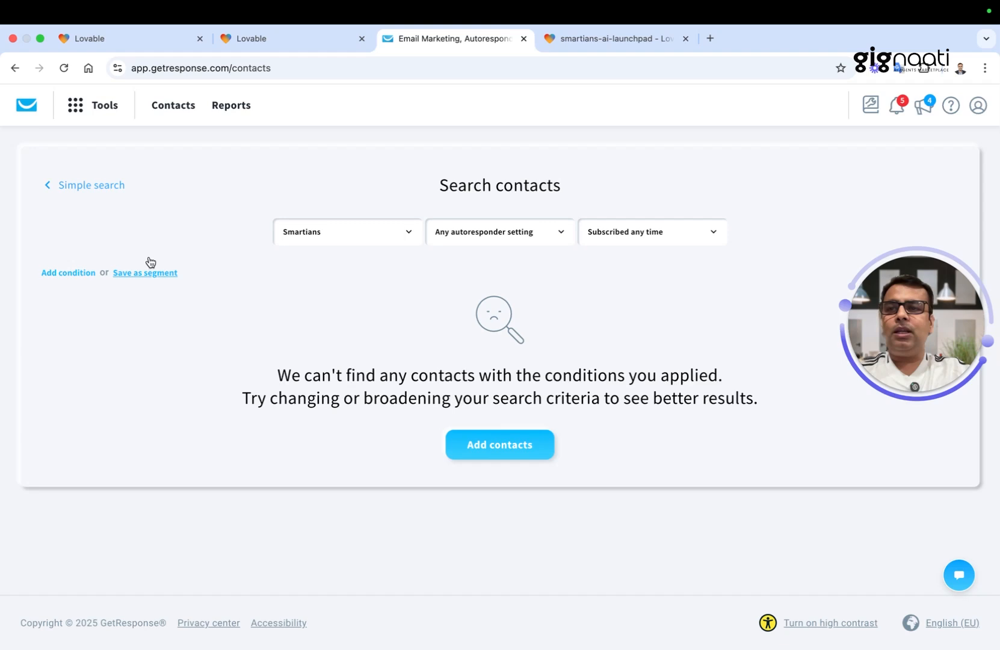
pyautogui.click(64, 69)
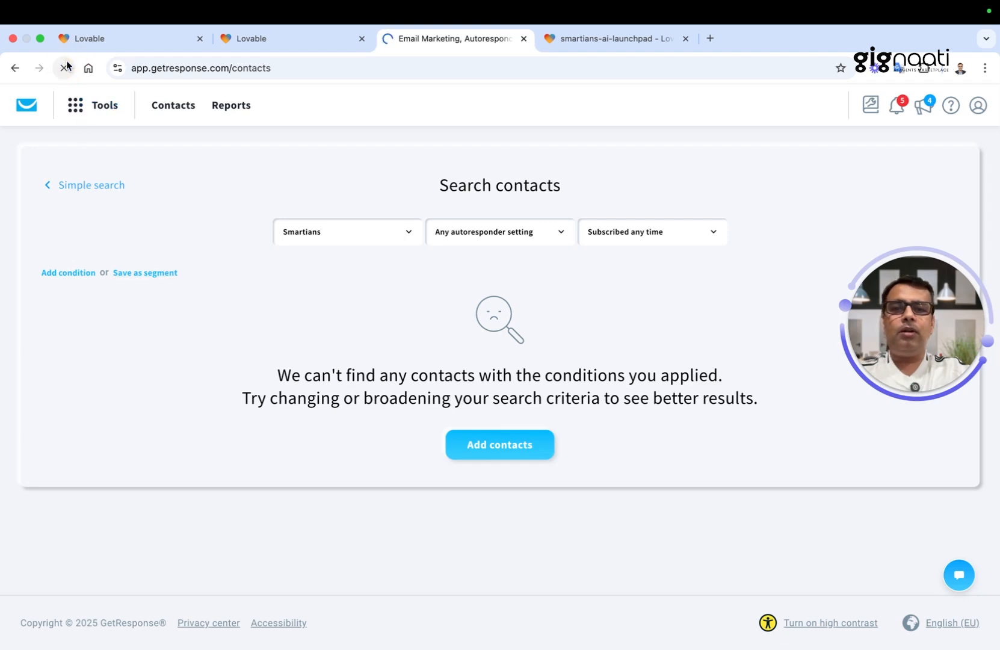
pyautogui.click(63, 68)
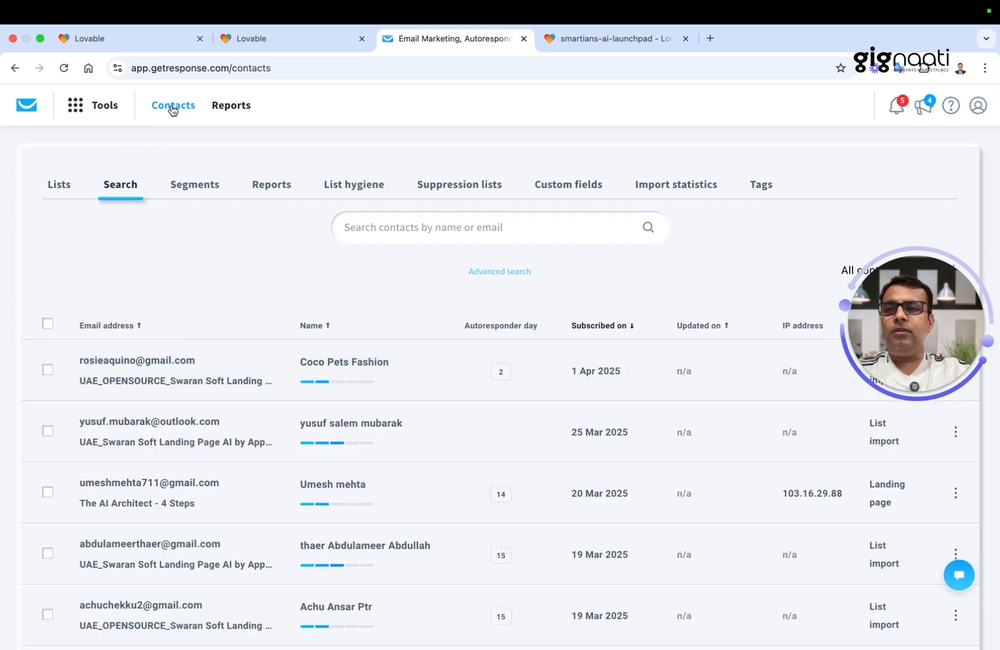
pyautogui.click(57, 184)
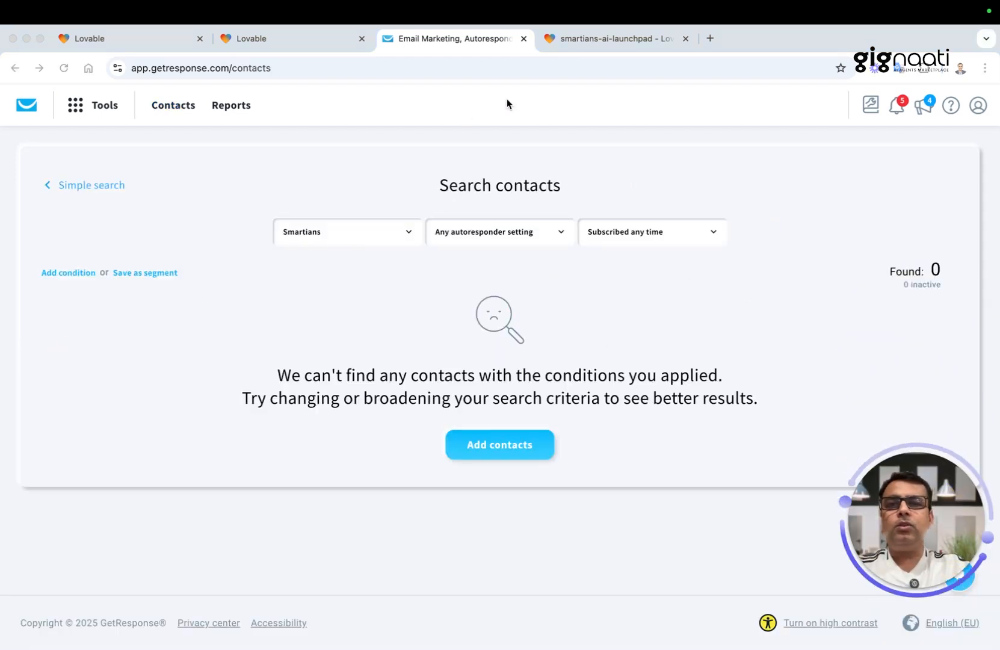
# Switch back to the Lovable site preview and bring up another Lovable page.
pyautogui.click(611, 38)
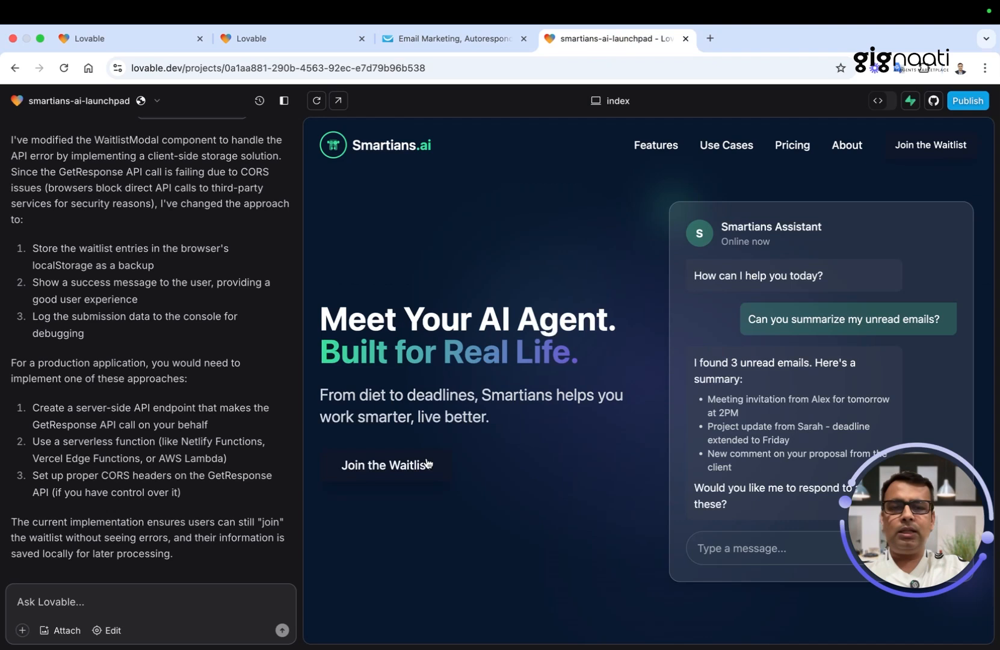
pyautogui.moveTo(172, 504)
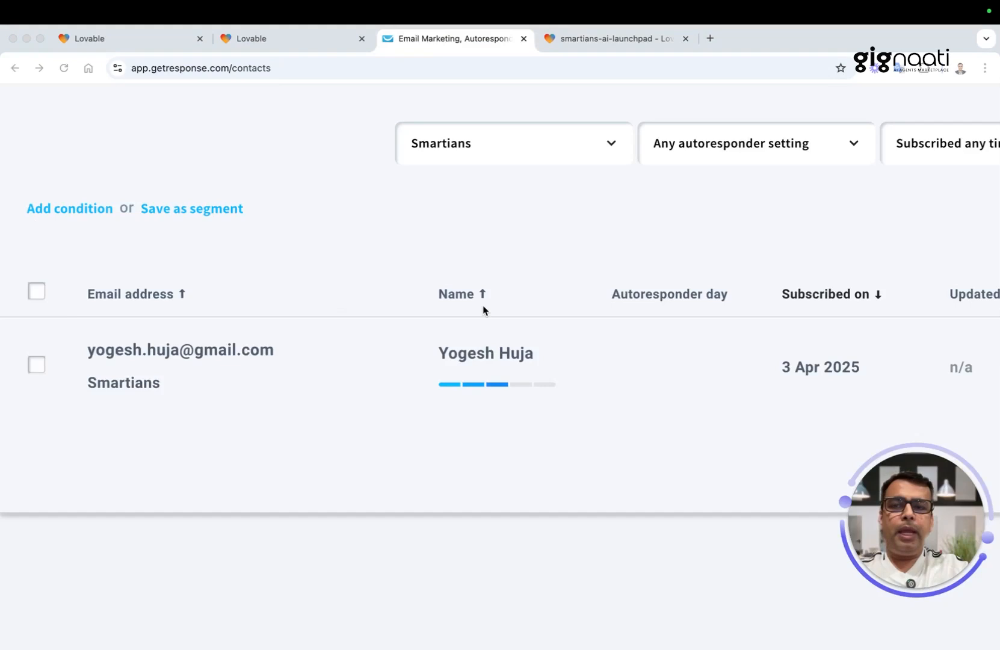
pyautogui.moveTo(310, 42)
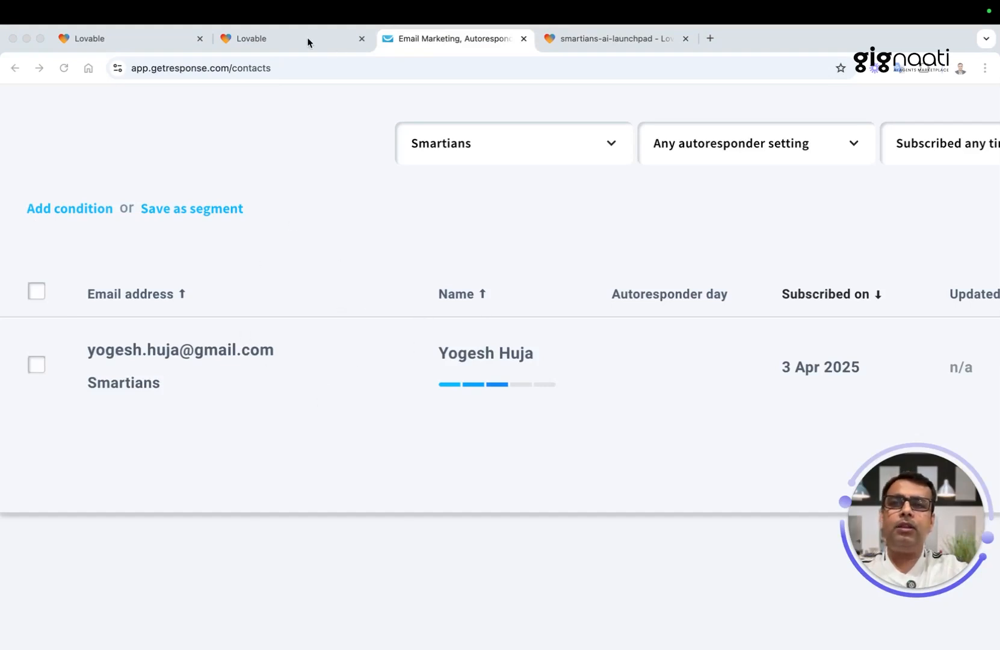
pyautogui.click(280, 39)
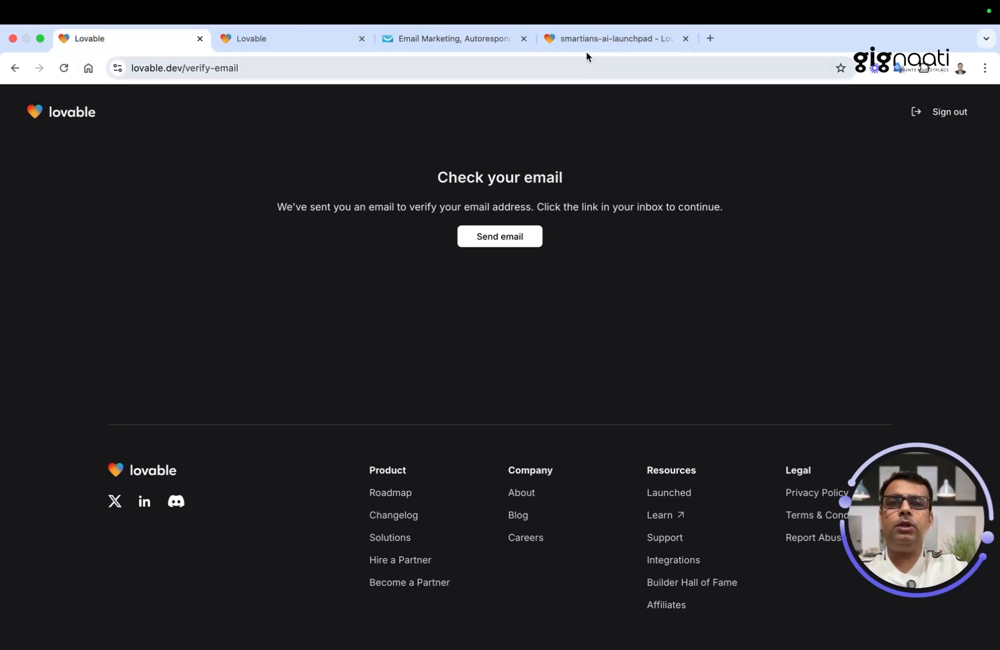
# Publish the project to smartians-ai-launchpad.lovable.app and open the live site in a new tab.
pyautogui.click(605, 39)
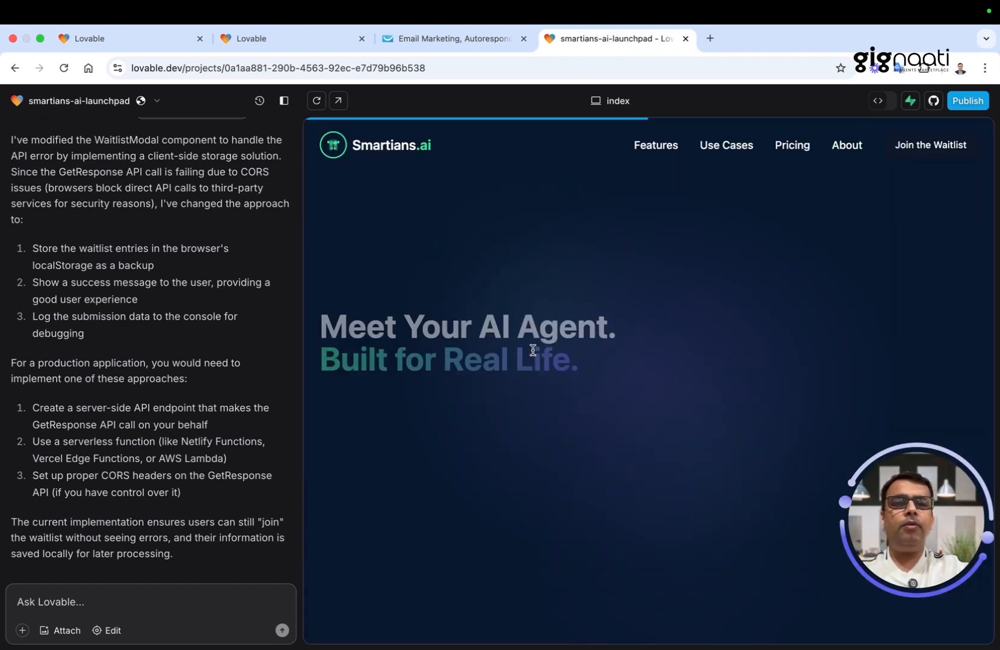
pyautogui.scroll(-3)
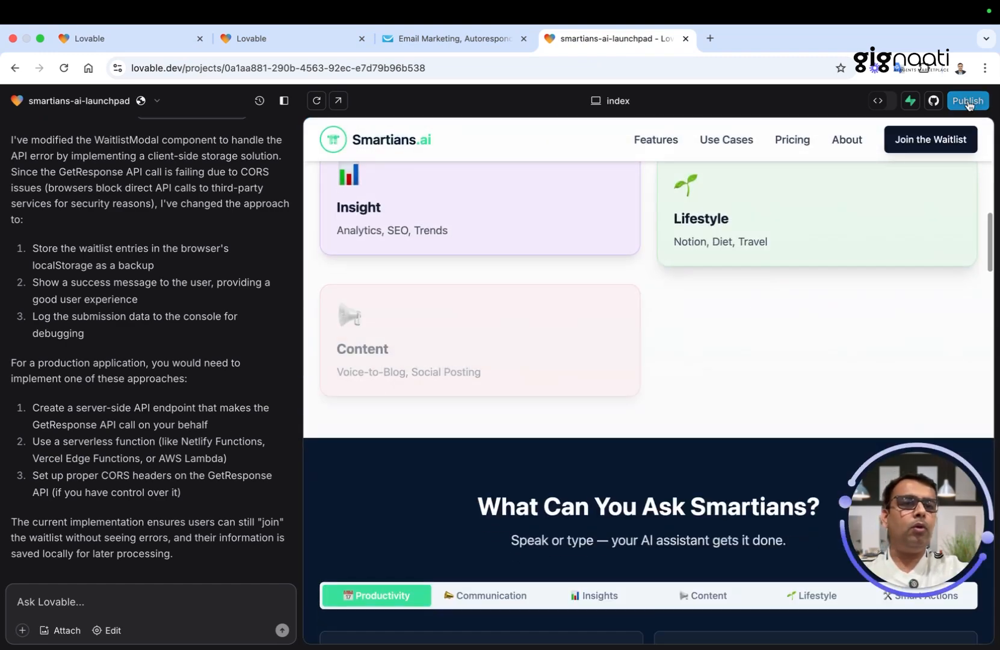
pyautogui.click(969, 101)
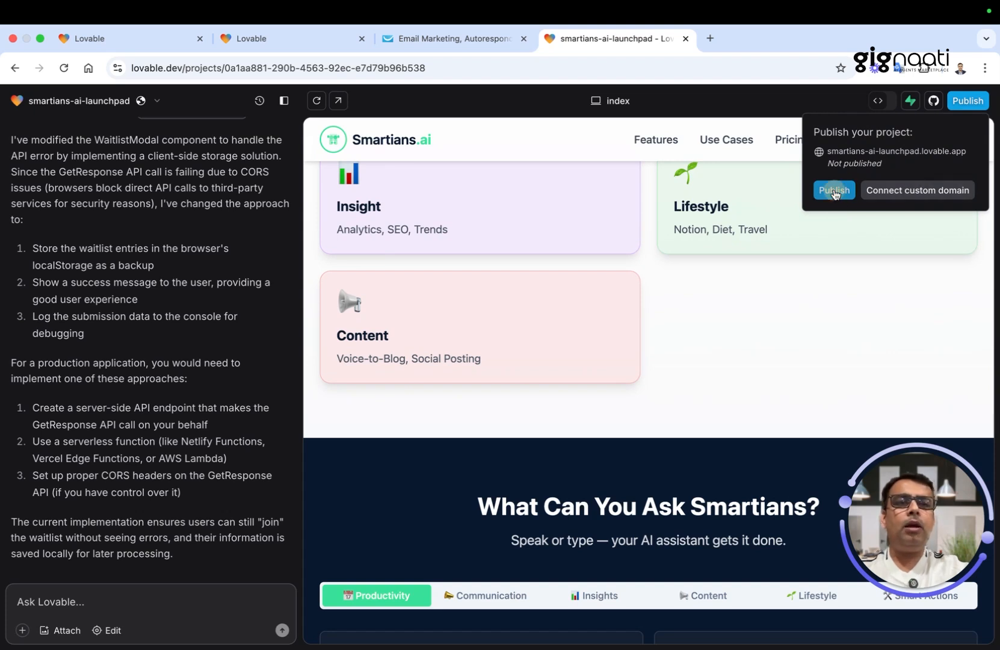
pyautogui.click(835, 190)
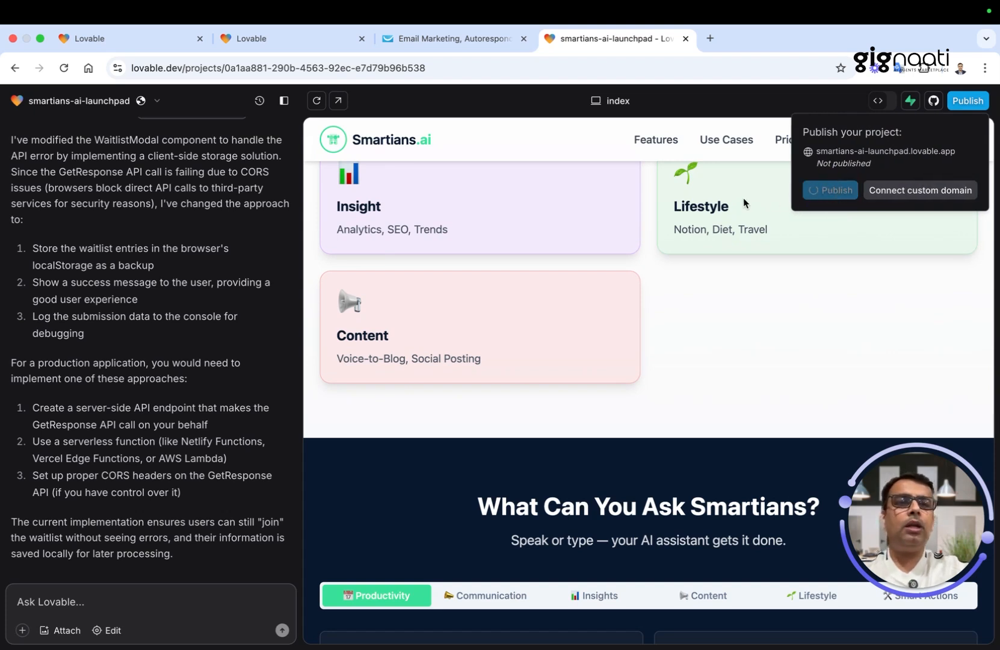
pyautogui.moveTo(732, 240)
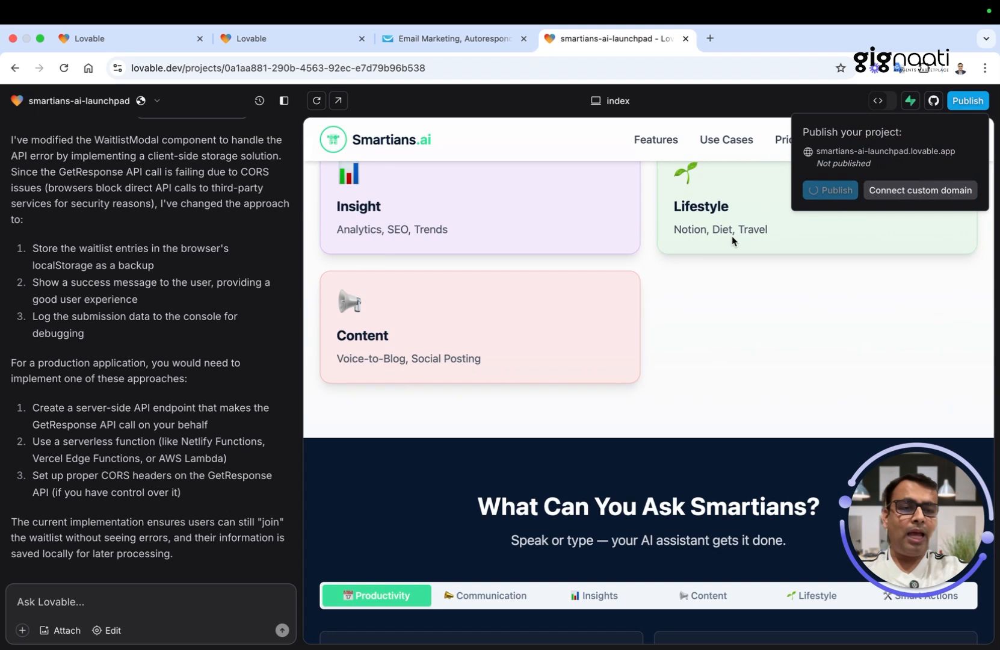
pyautogui.moveTo(576, 369)
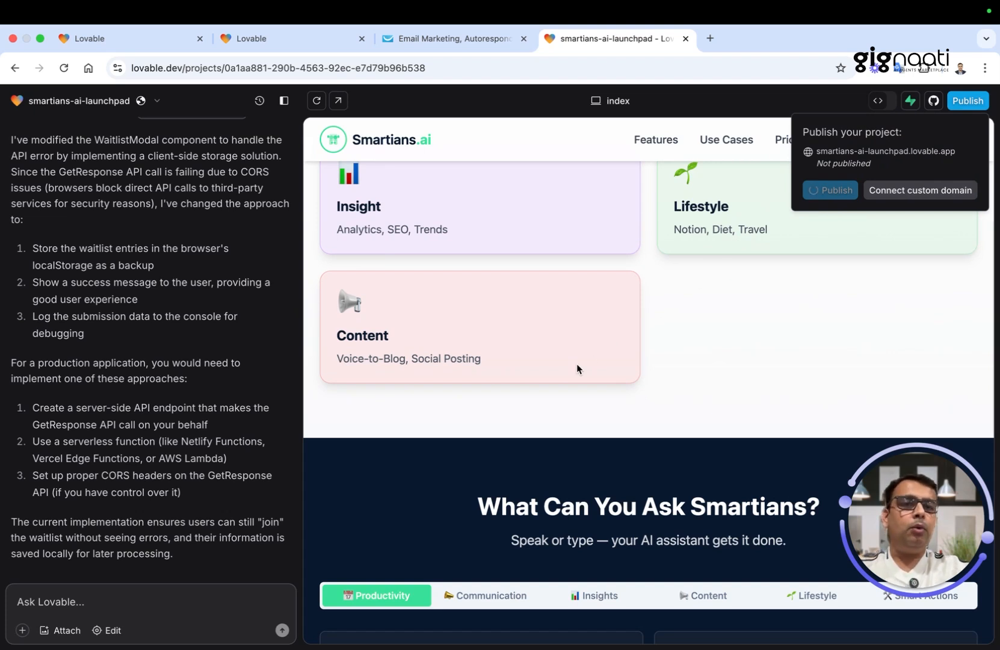
pyautogui.moveTo(817, 353)
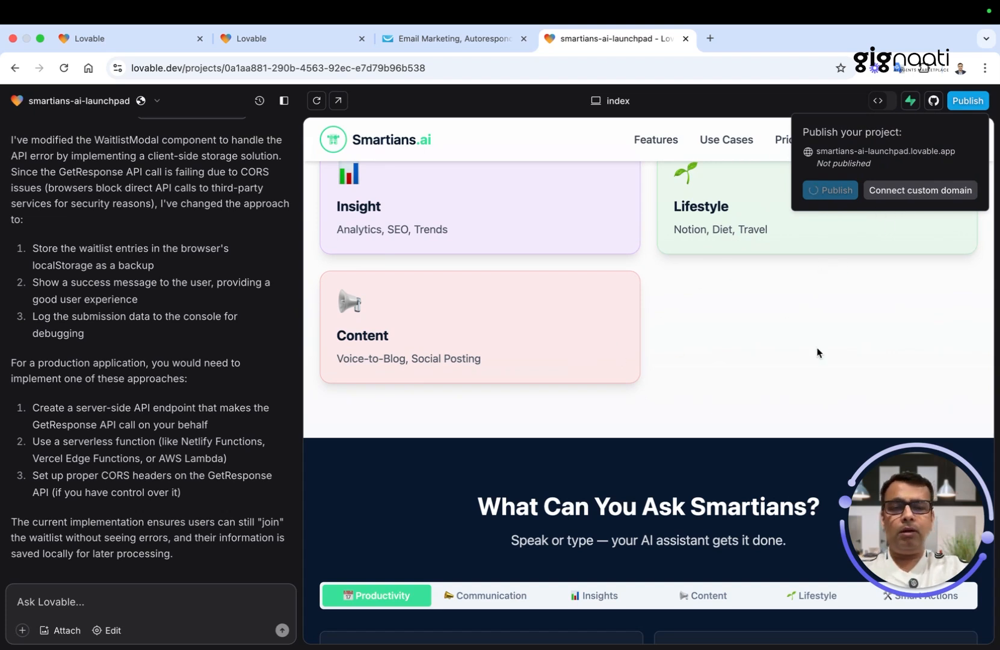
pyautogui.moveTo(614, 375)
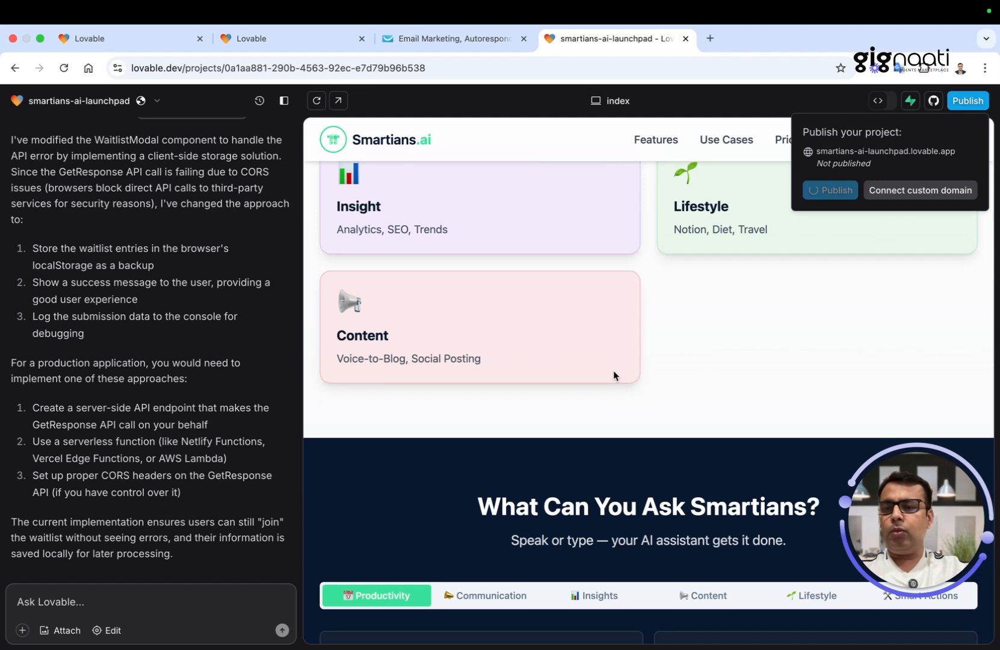
pyautogui.click(831, 190)
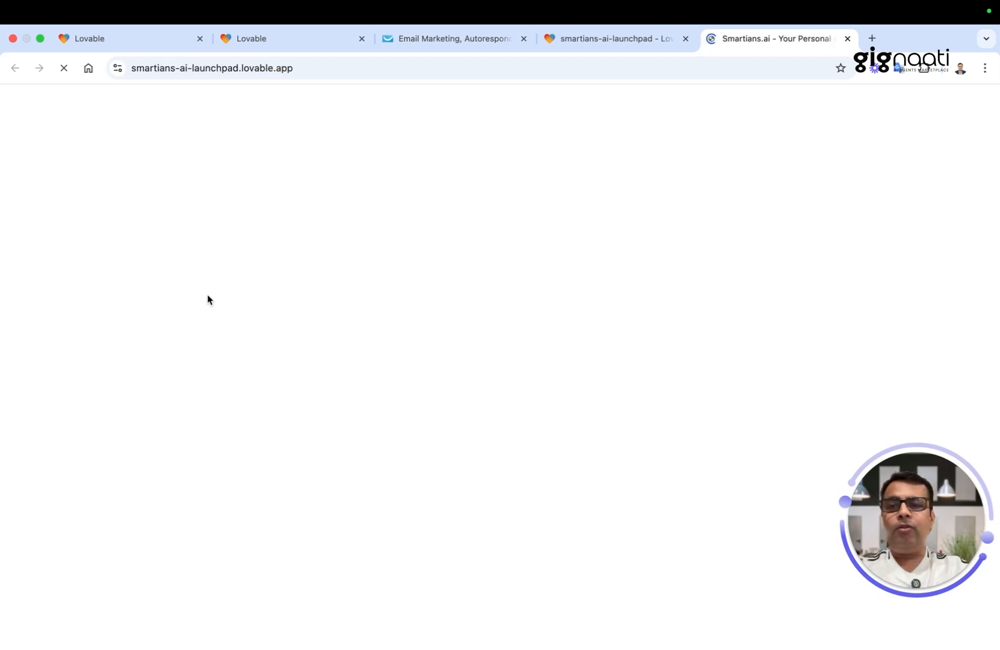
pyautogui.moveTo(477, 257)
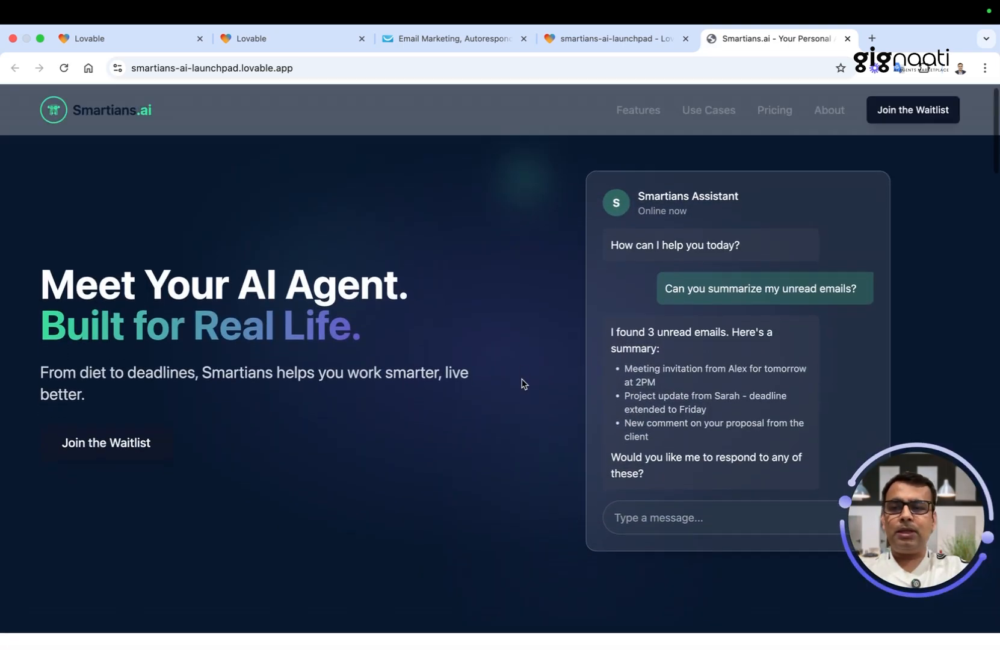
# Open and close the Join the Waitlist signup form on the live homepage.
pyautogui.scroll(-3)
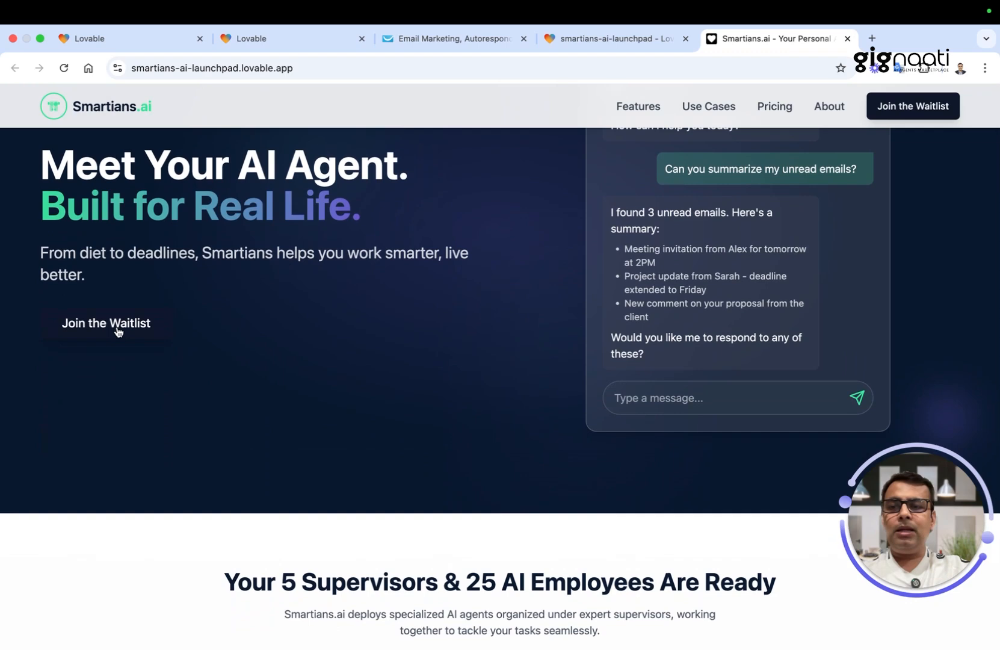
pyautogui.click(105, 323)
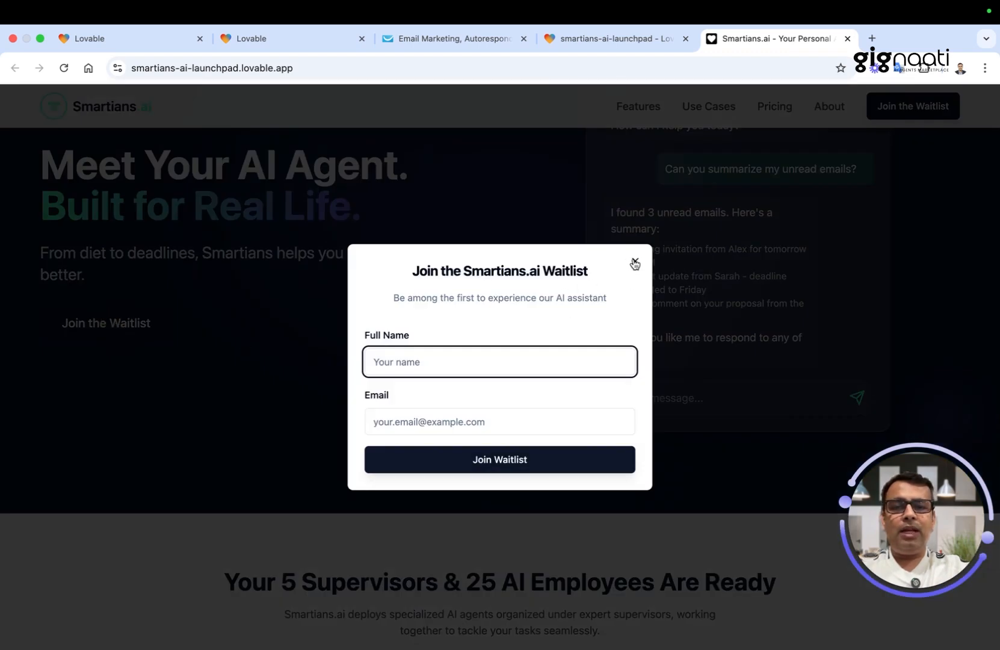
pyautogui.click(635, 263)
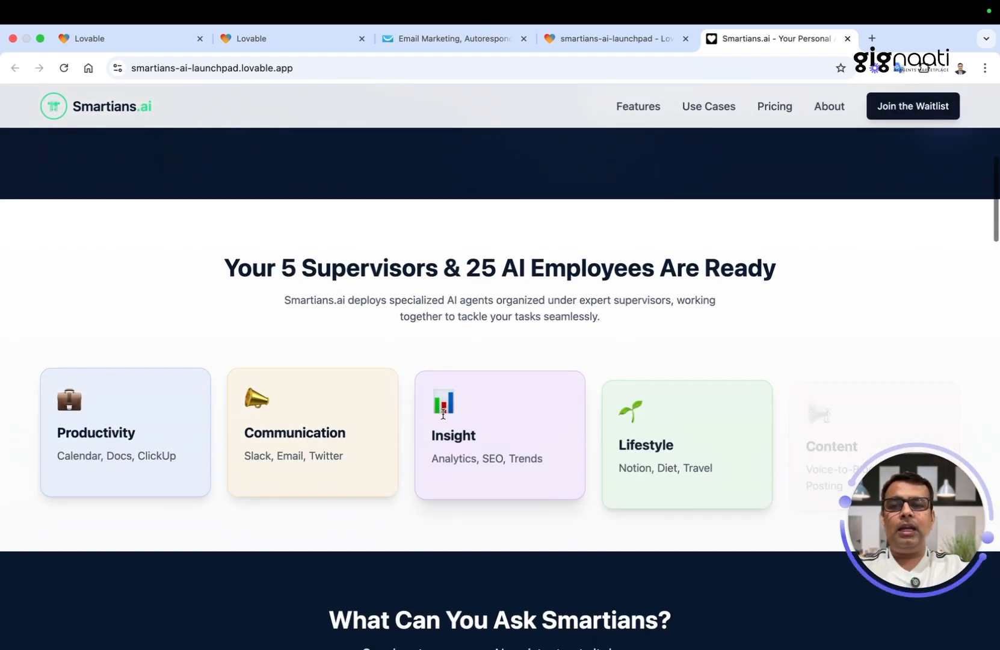
# Browse the homepage sections down to the footer, then return to the Lovable editor.
pyautogui.scroll(-3)
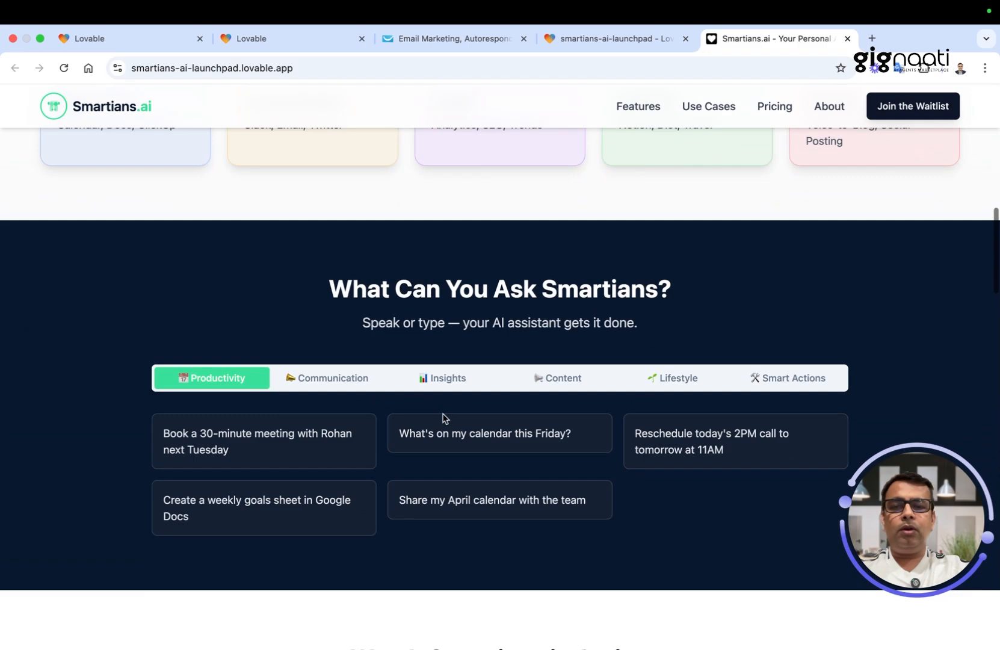
pyautogui.scroll(-3)
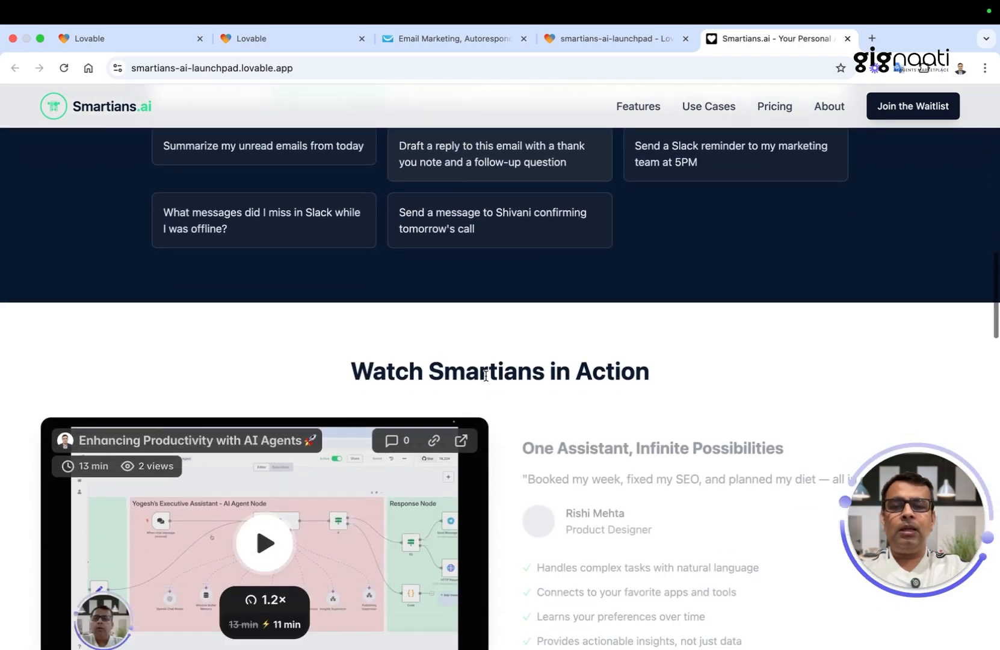
pyautogui.scroll(-3)
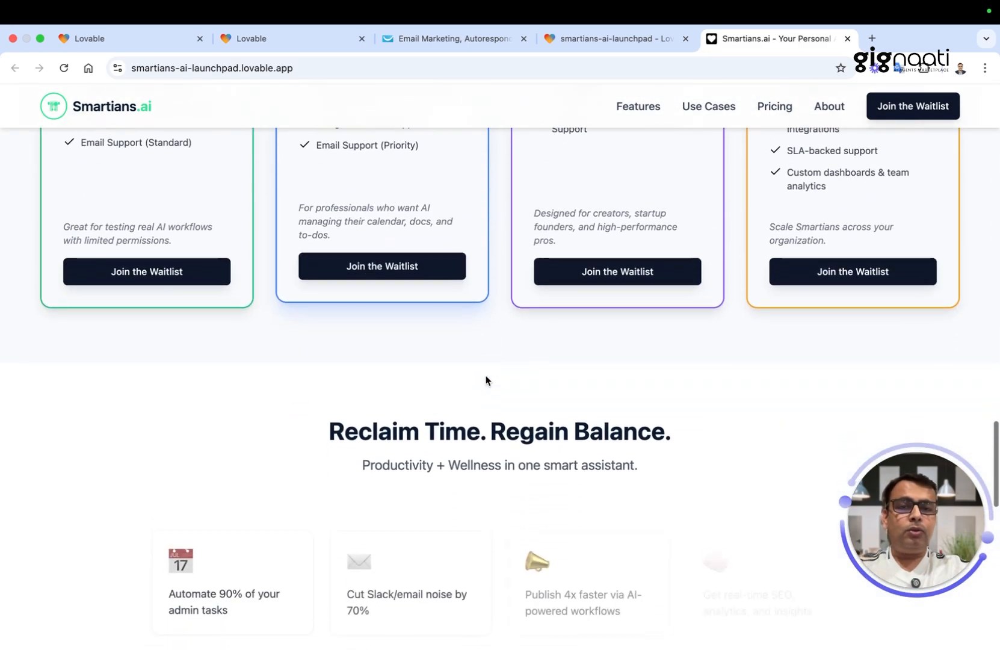
pyautogui.scroll(-3)
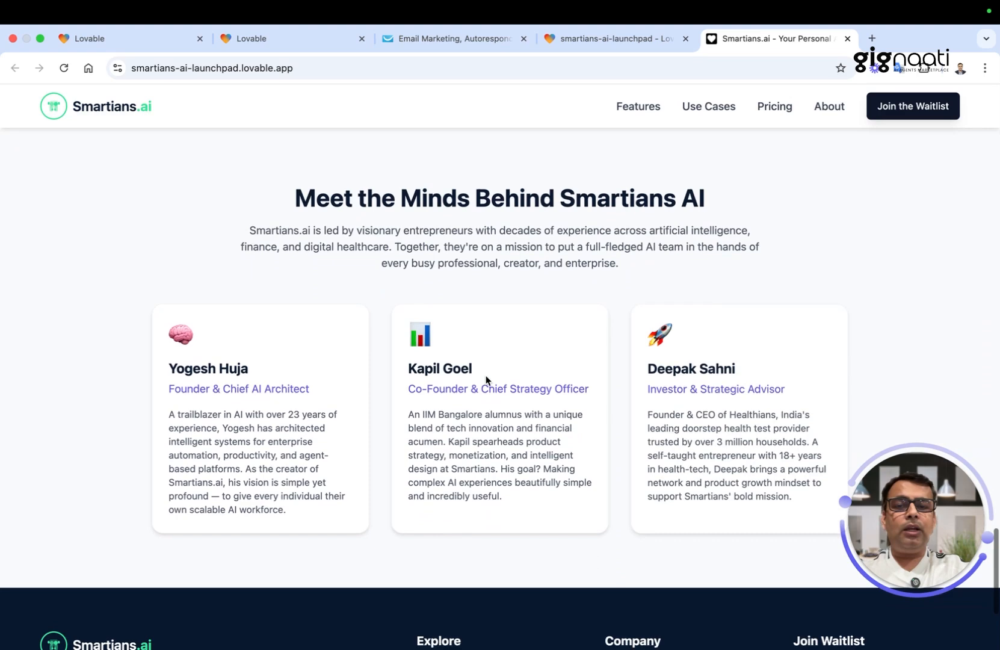
pyautogui.scroll(-3)
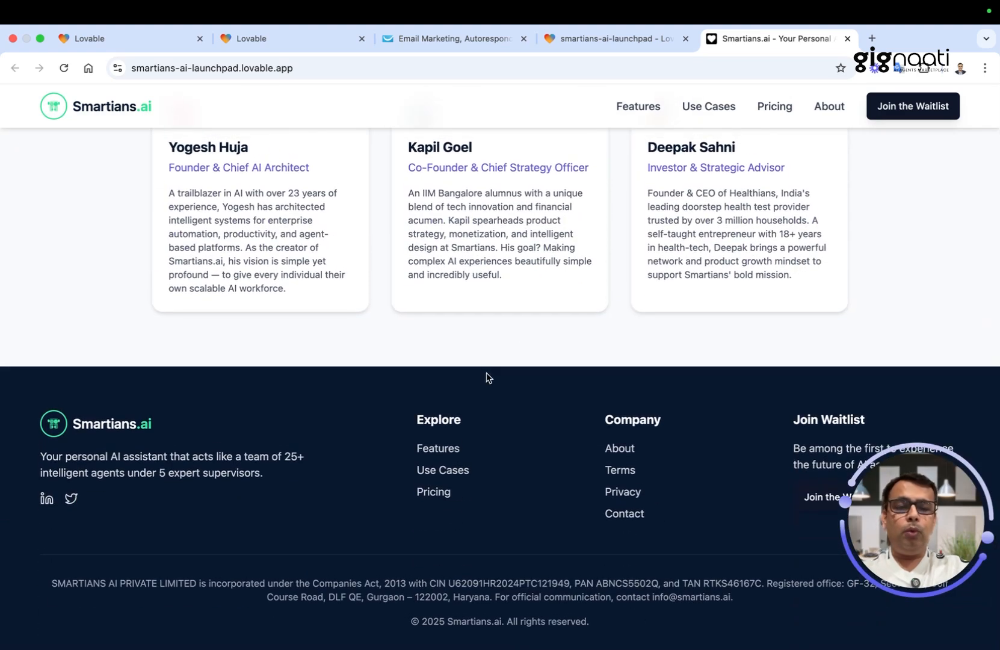
pyautogui.click(613, 39)
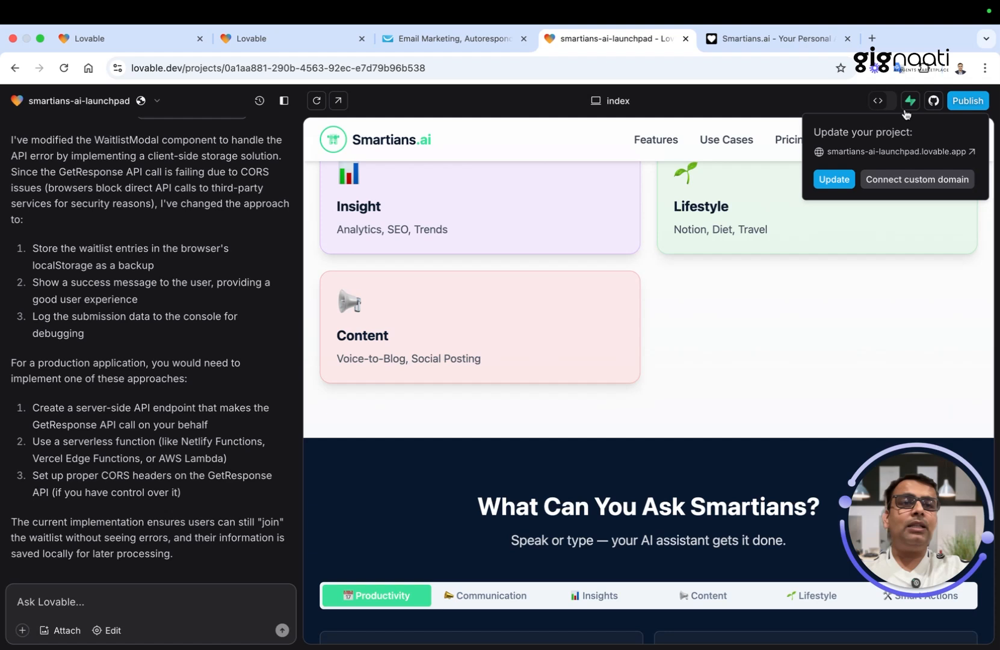
pyautogui.moveTo(934, 101)
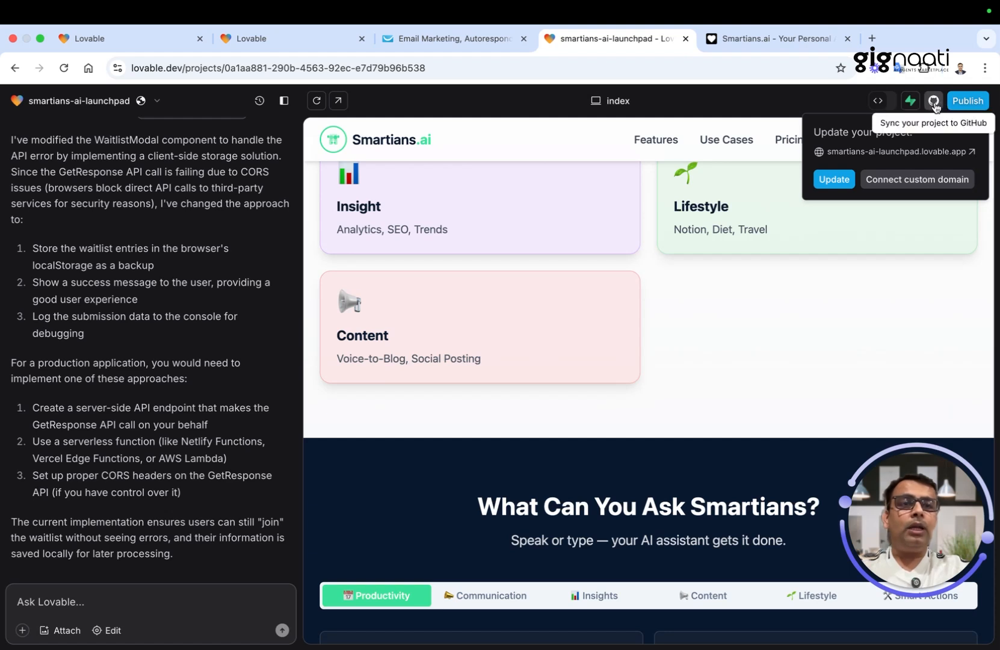
pyautogui.moveTo(455, 371)
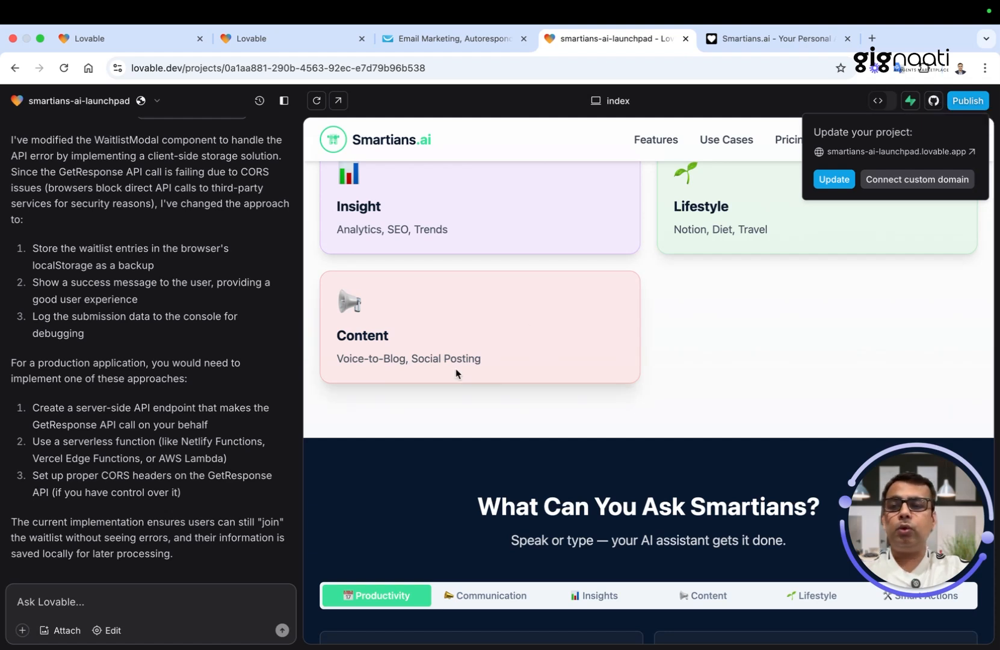
pyautogui.moveTo(195, 356)
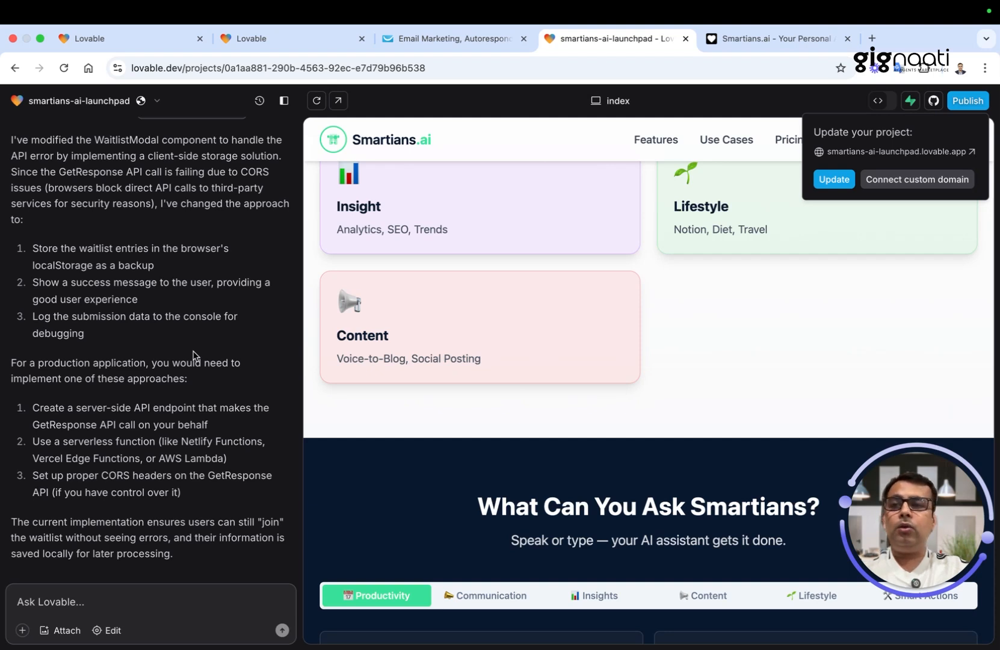
pyautogui.moveTo(161, 294)
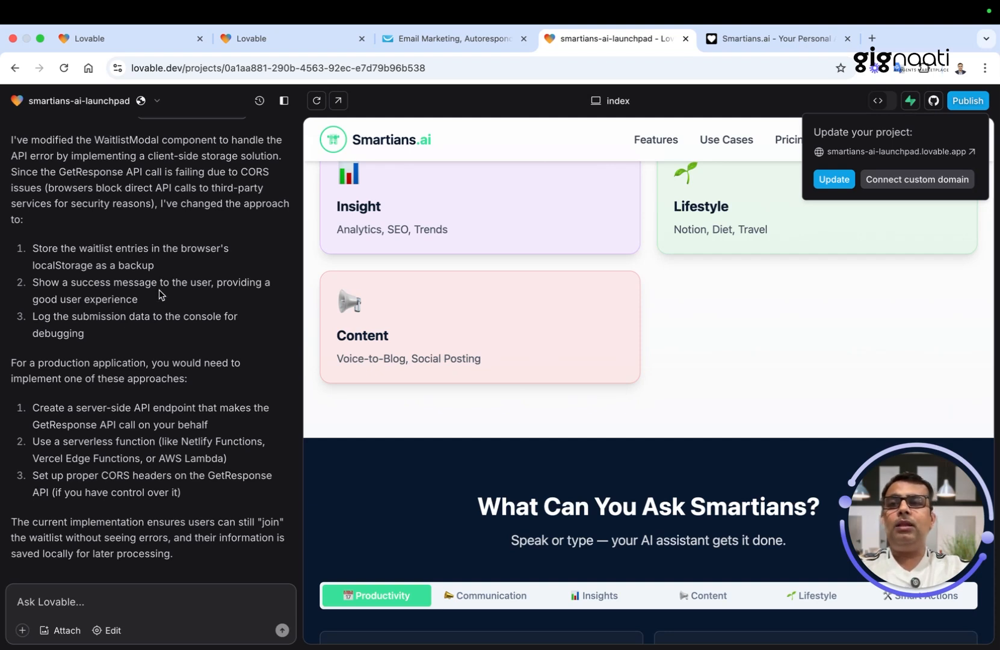
pyautogui.moveTo(114, 265)
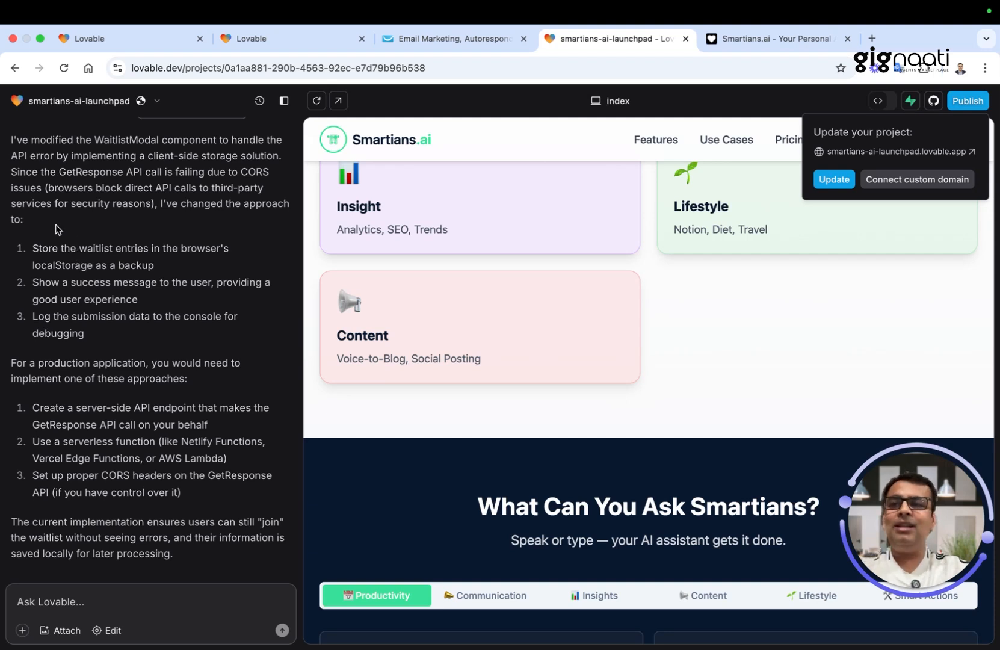
pyautogui.moveTo(31, 225)
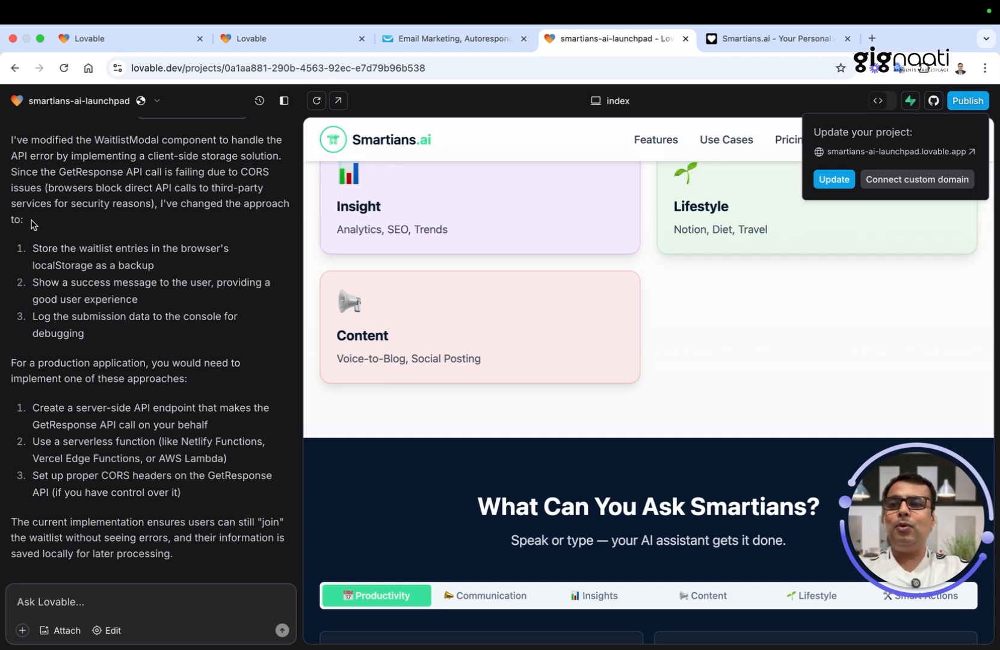